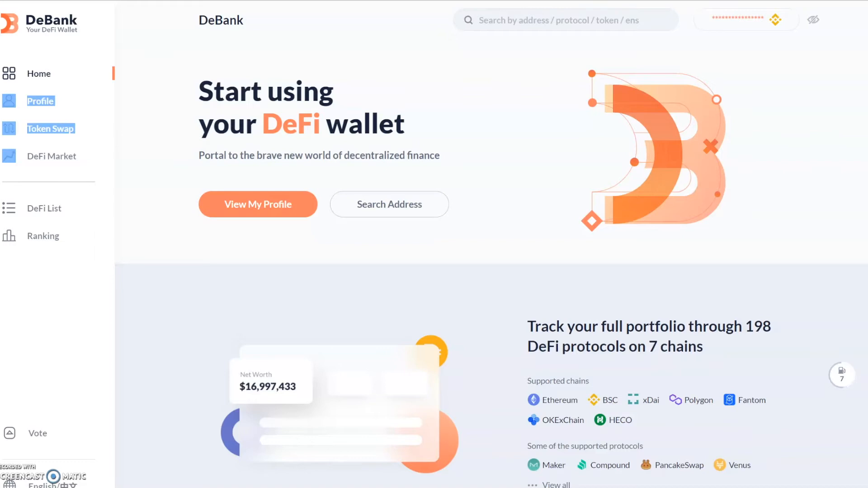
mouse_move(231, 65)
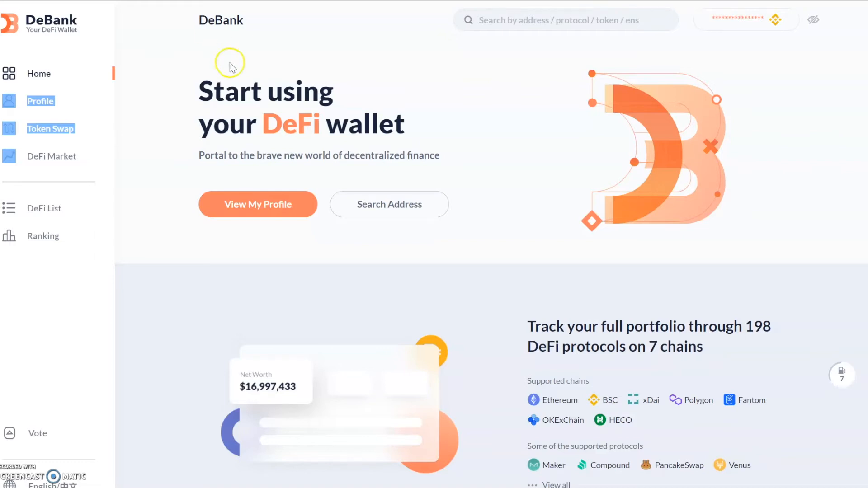
mouse_move(278, 160)
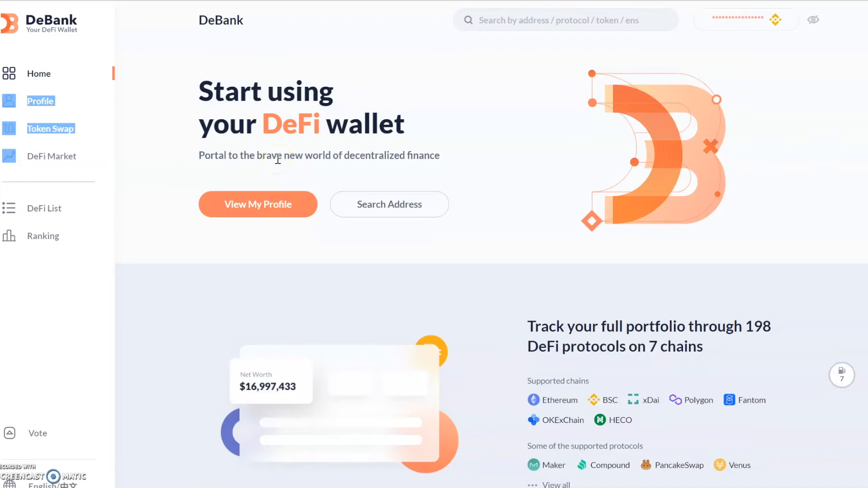
mouse_move(403, 166)
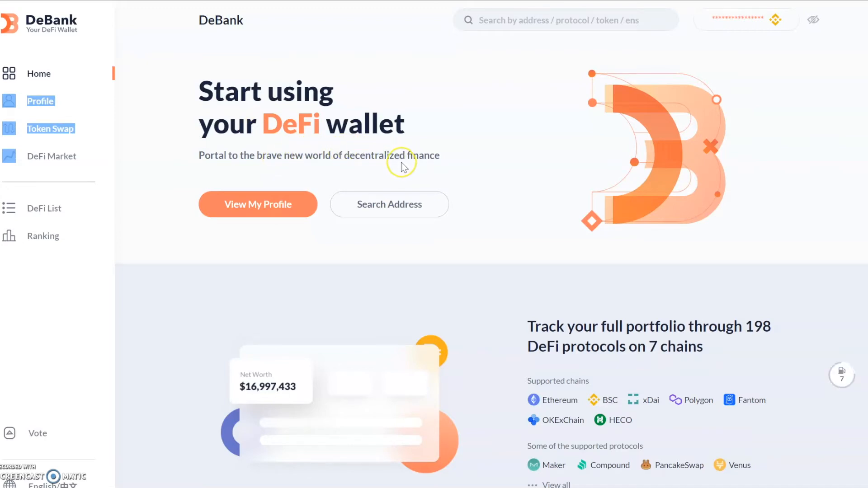
Step: Scroll up and down the current DeBank page to review its contents
scroll(down, 3)
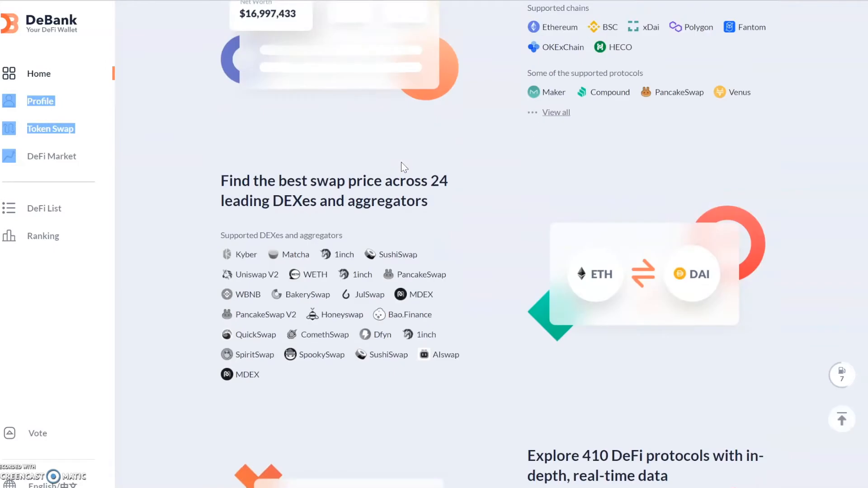
scroll(up, 3)
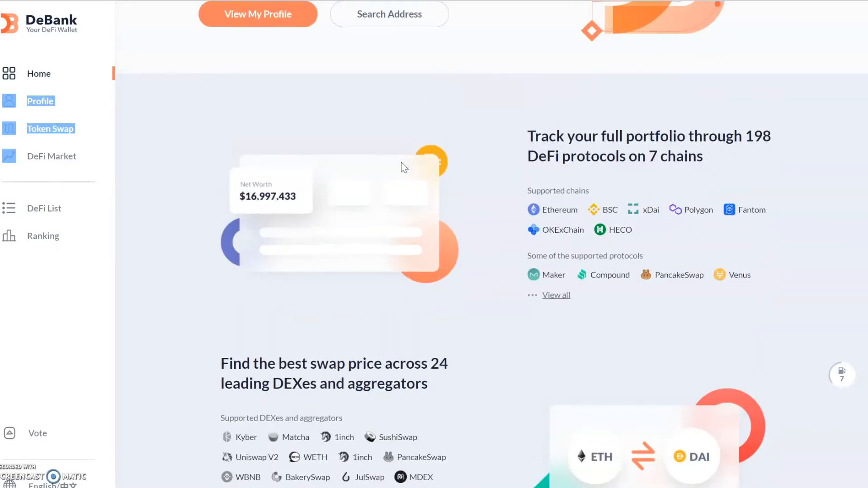
mouse_move(526, 149)
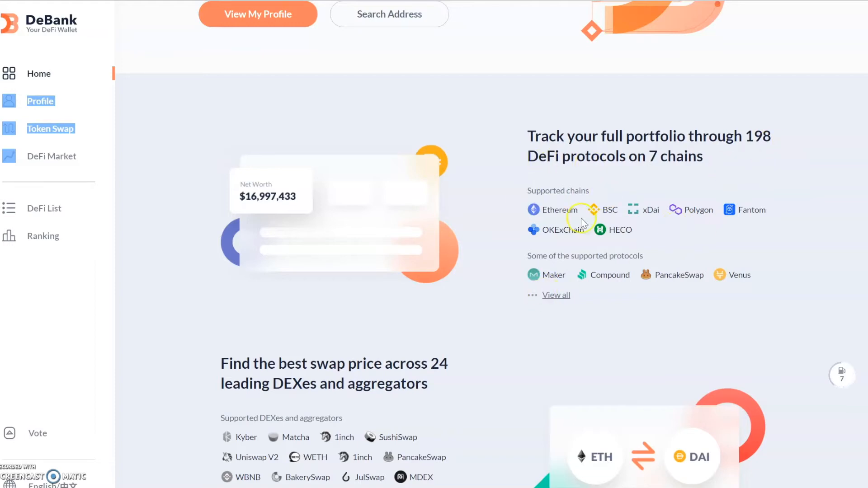
mouse_move(603, 215)
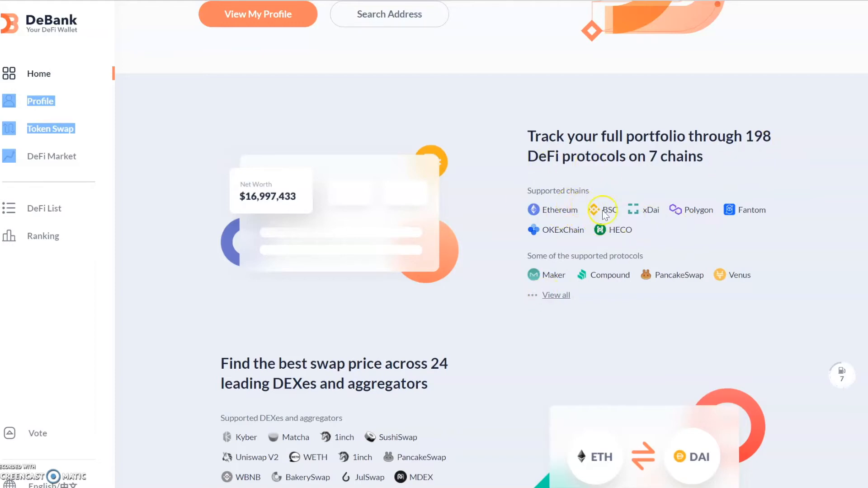
mouse_move(712, 215)
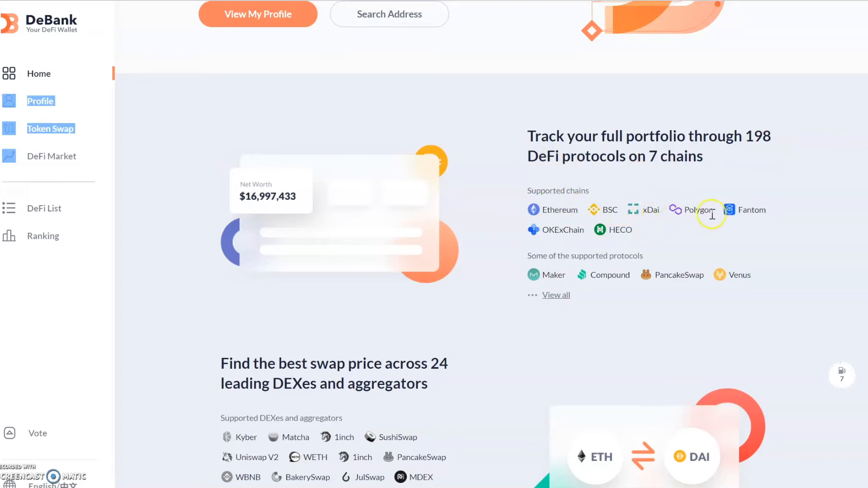
mouse_move(617, 245)
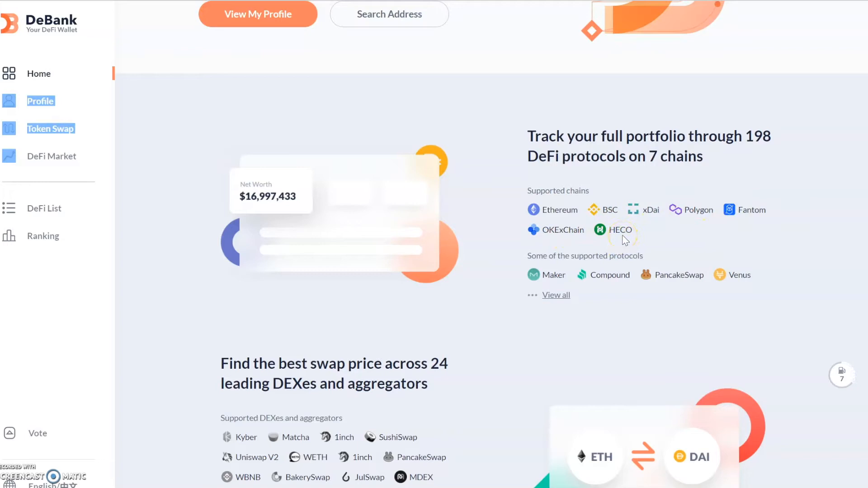
scroll(down, 3)
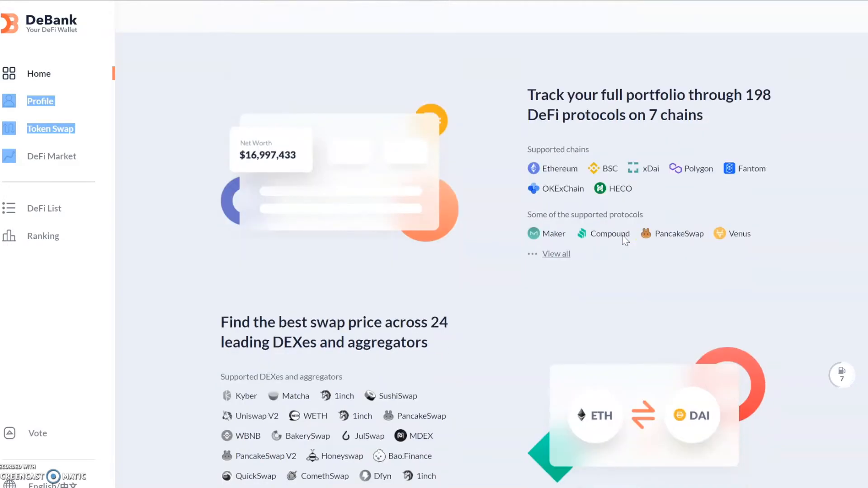
scroll(down, 3)
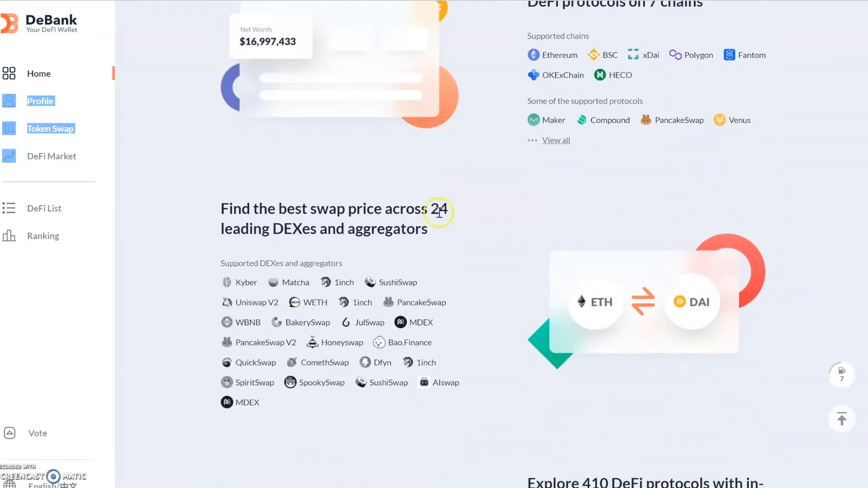
mouse_move(290, 220)
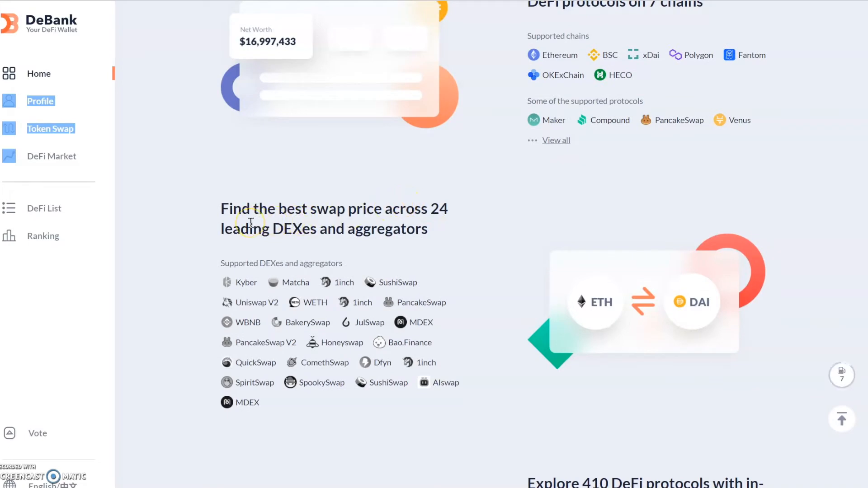
mouse_move(326, 221)
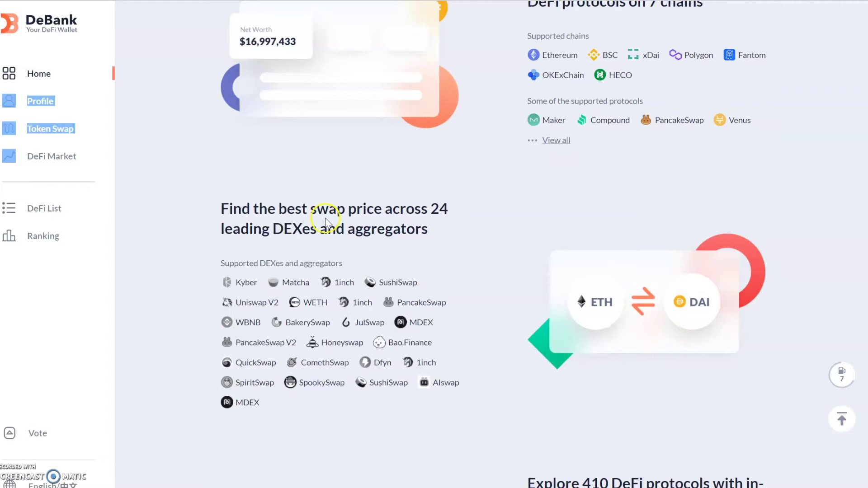
mouse_move(295, 269)
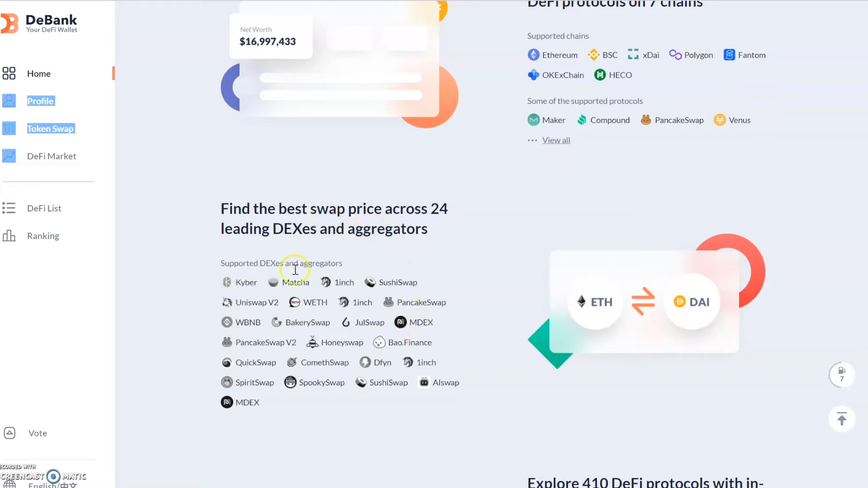
mouse_move(284, 288)
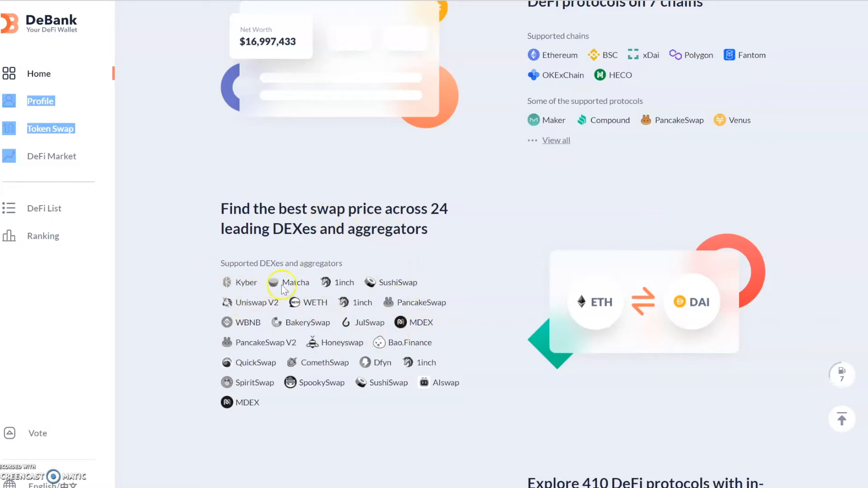
mouse_move(283, 282)
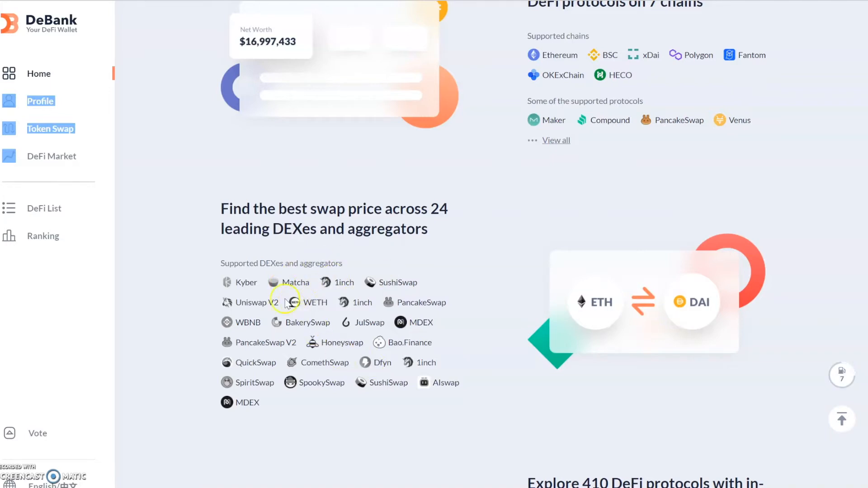
mouse_move(206, 296)
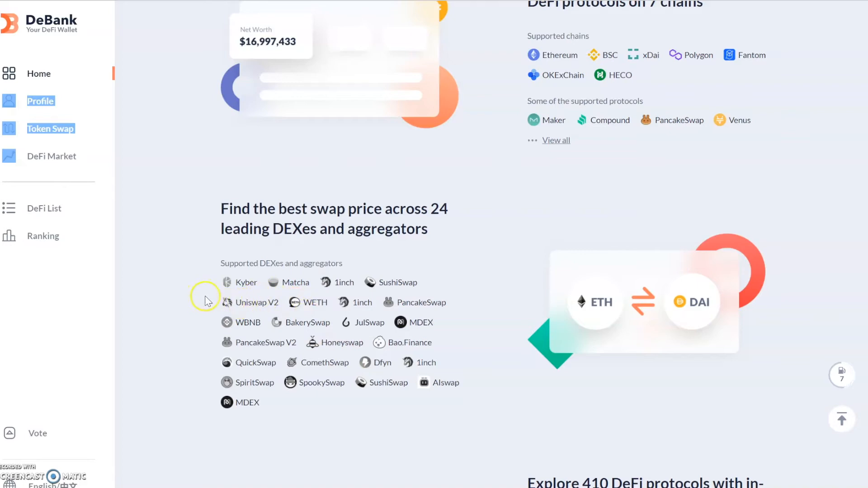
mouse_move(260, 339)
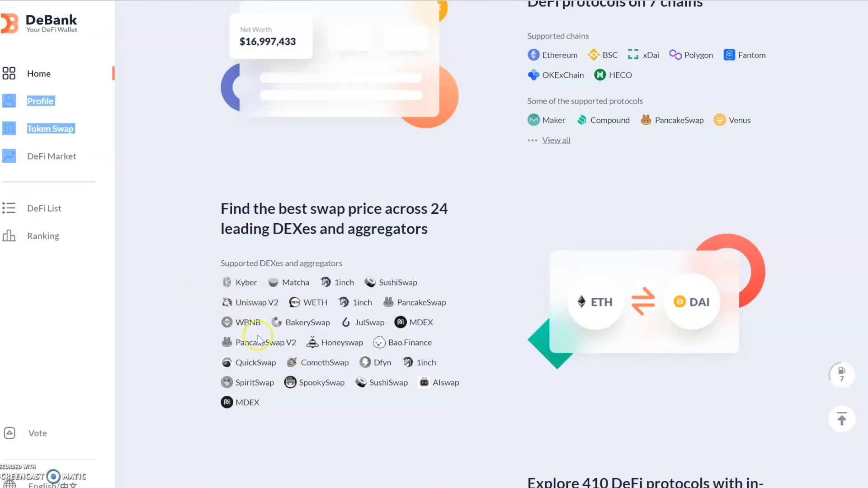
mouse_move(351, 347)
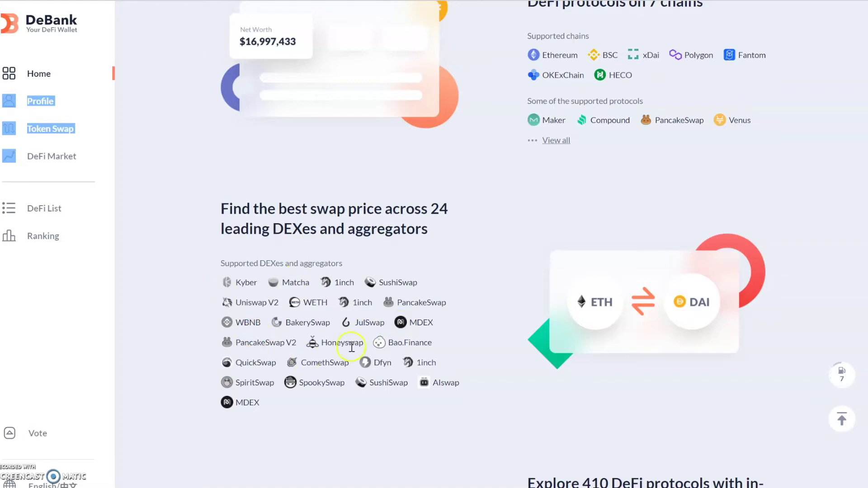
mouse_move(464, 267)
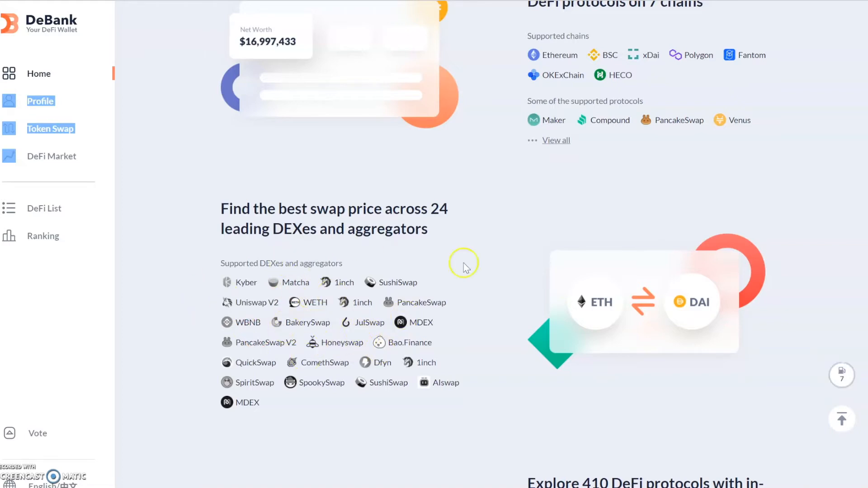
mouse_move(287, 299)
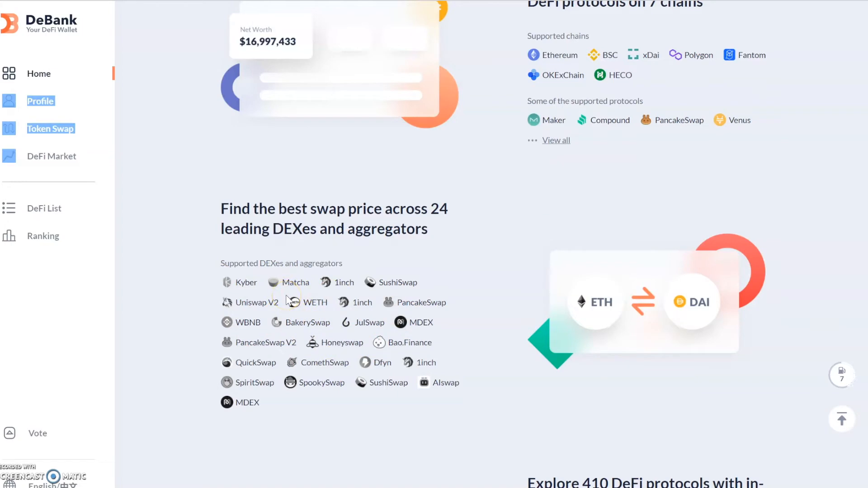
mouse_move(72, 100)
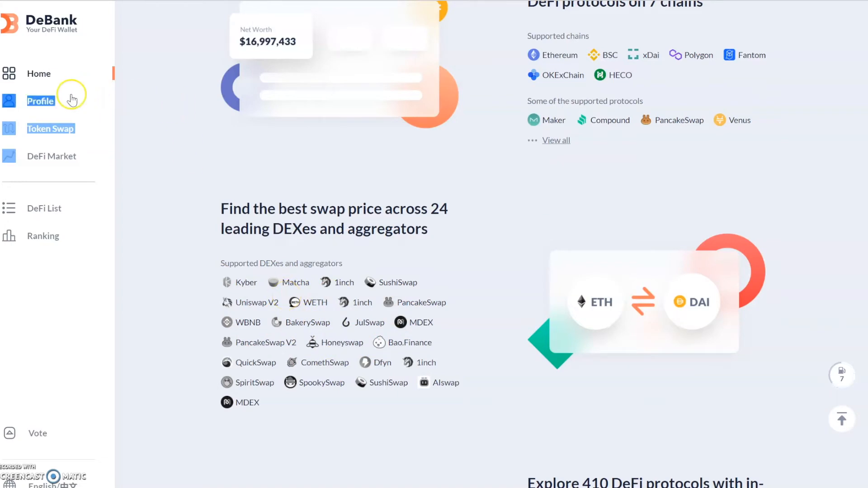
mouse_move(62, 141)
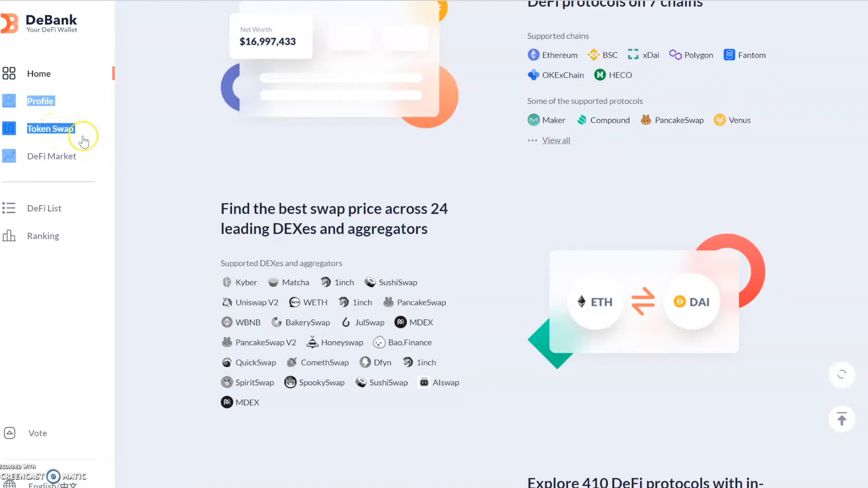
scroll(down, 3)
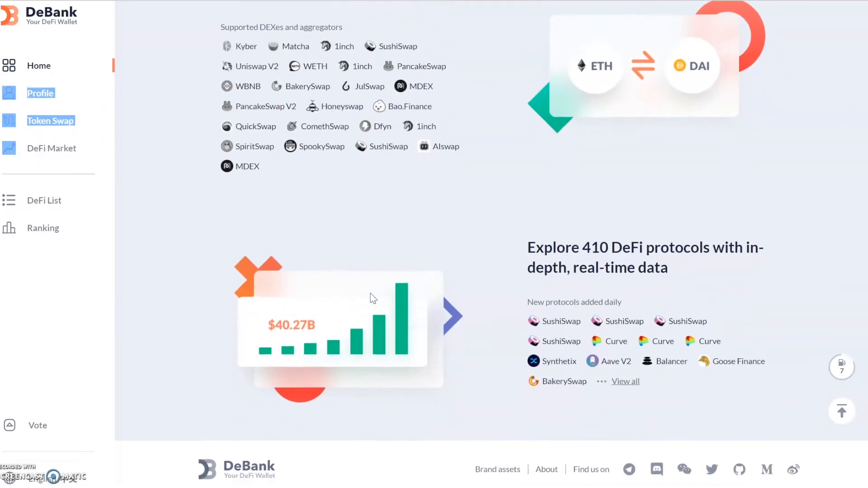
scroll(up, 3)
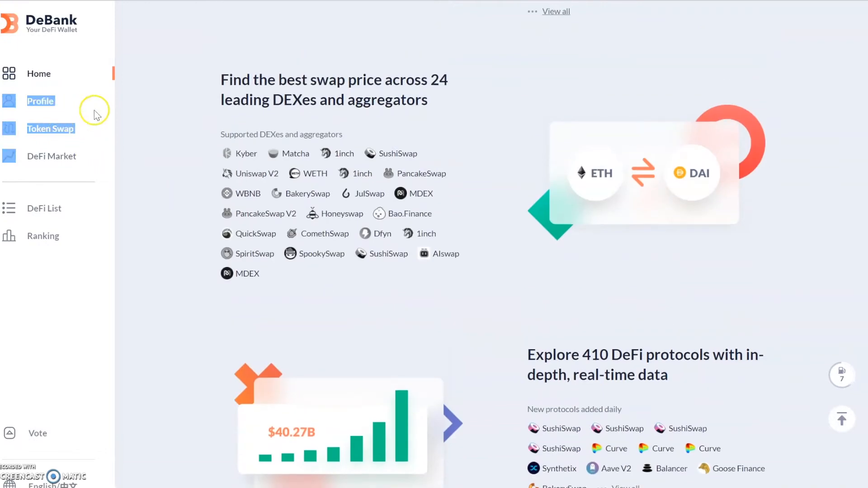
mouse_move(22, 132)
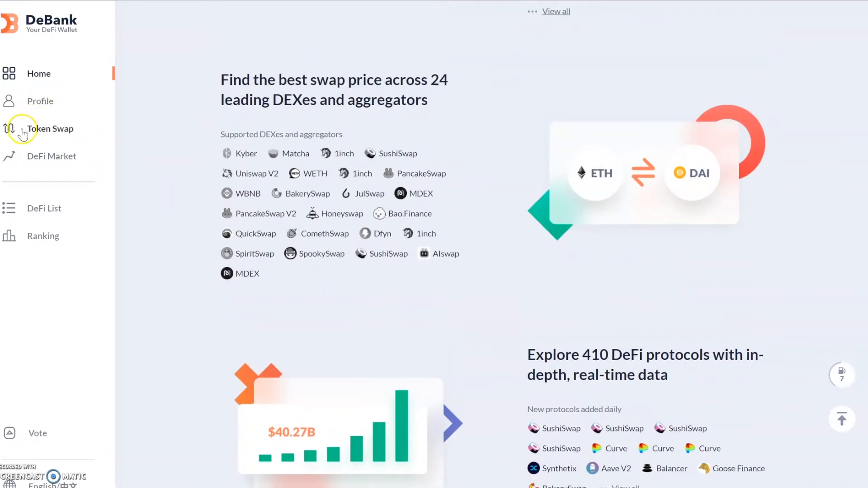
Step: Show the BSC Token Swap quotes for 100 BNB to BUSD and the empty Swap History below
click(50, 129)
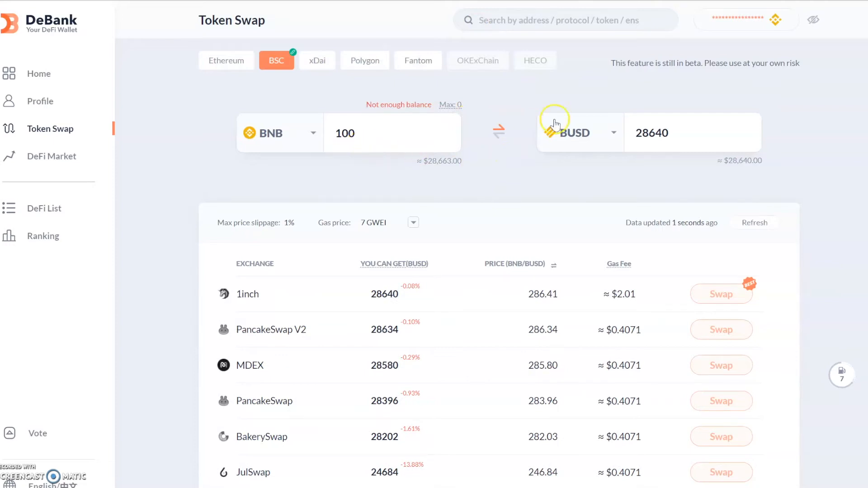
mouse_move(609, 310)
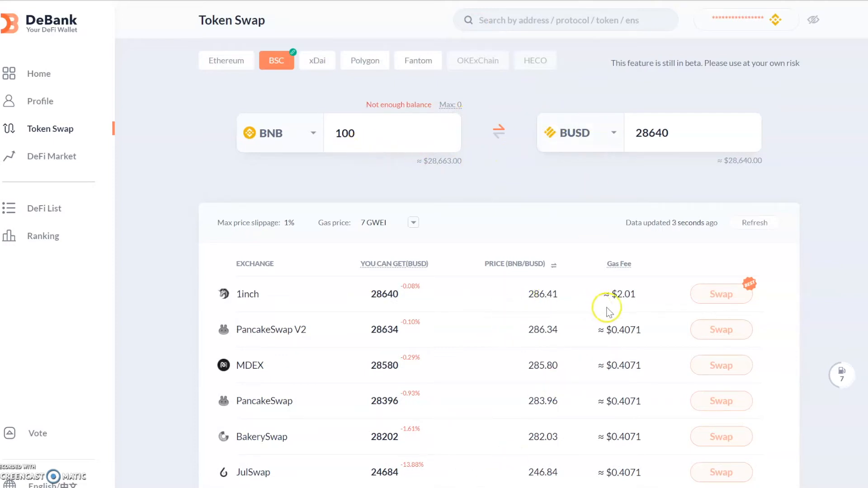
mouse_move(448, 323)
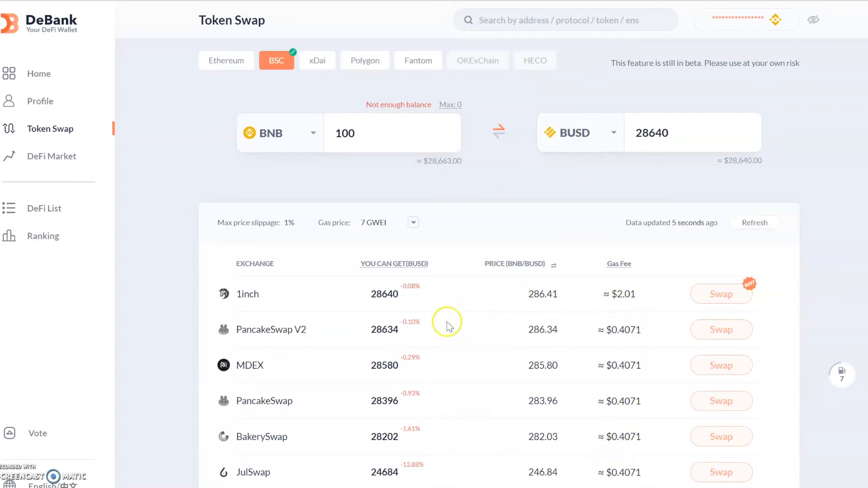
mouse_move(562, 443)
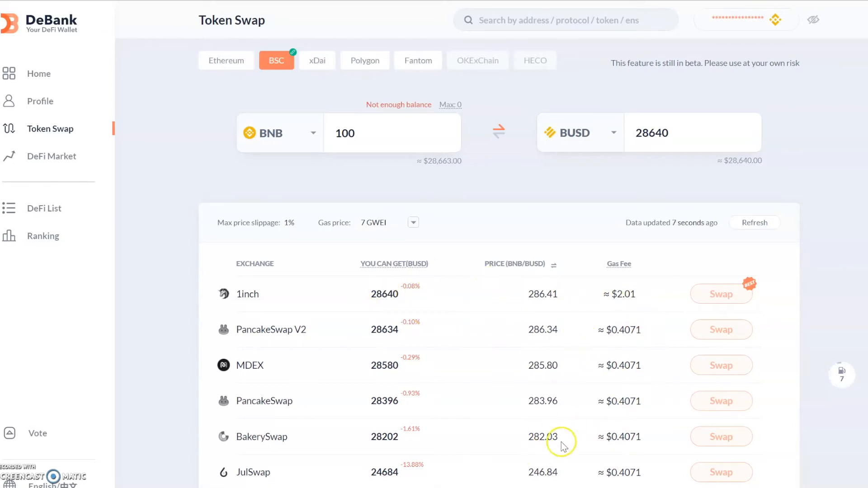
scroll(down, 3)
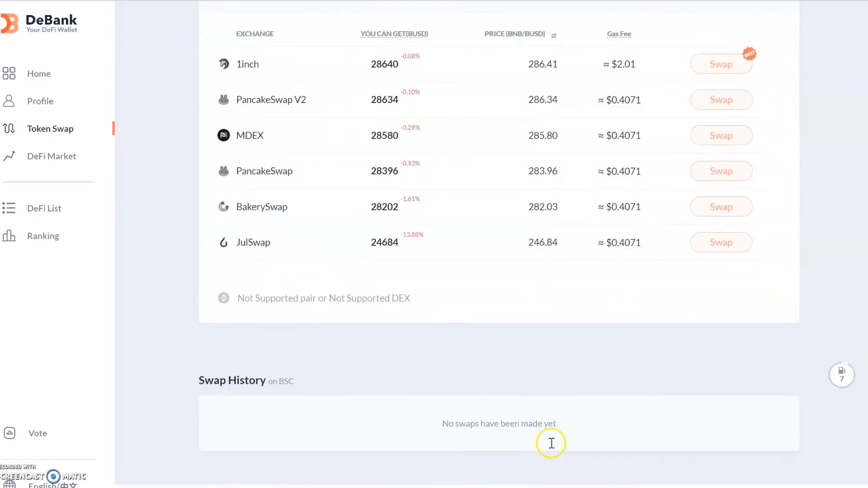
scroll(down, 3)
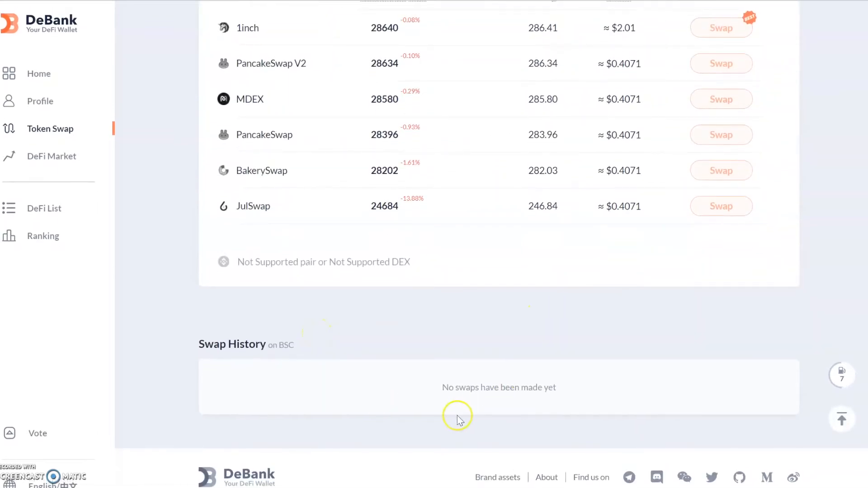
mouse_move(297, 386)
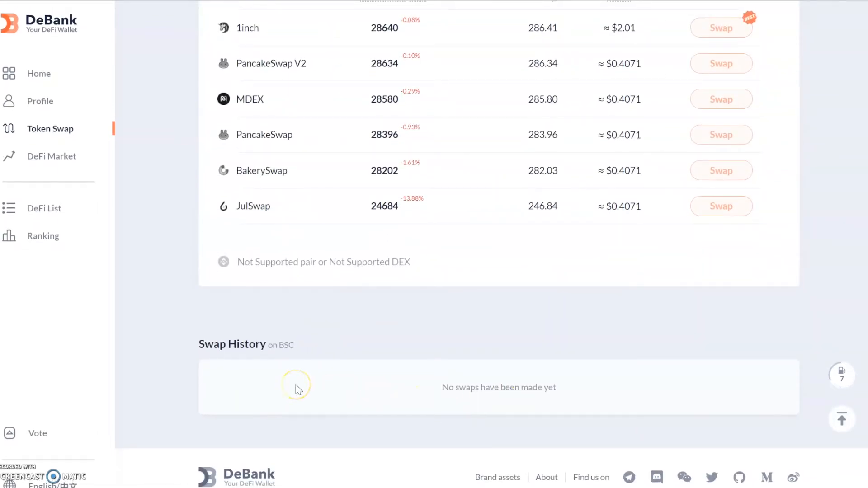
mouse_move(146, 255)
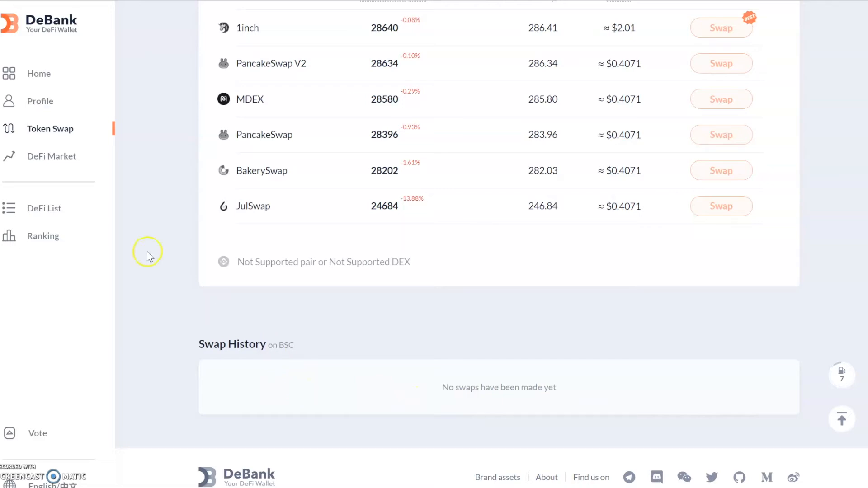
Step: Return to the DeBank home page, scroll to the footer and go to DeBank's Medium blog
click(38, 73)
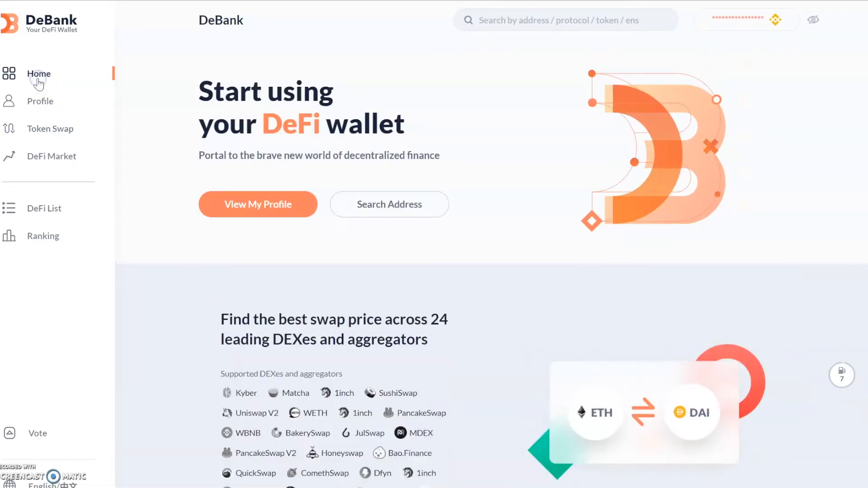
scroll(down, 3)
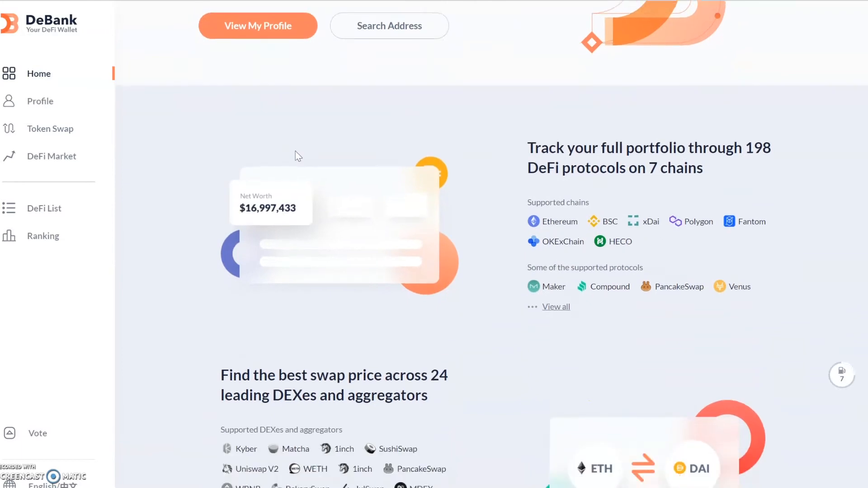
scroll(down, 3)
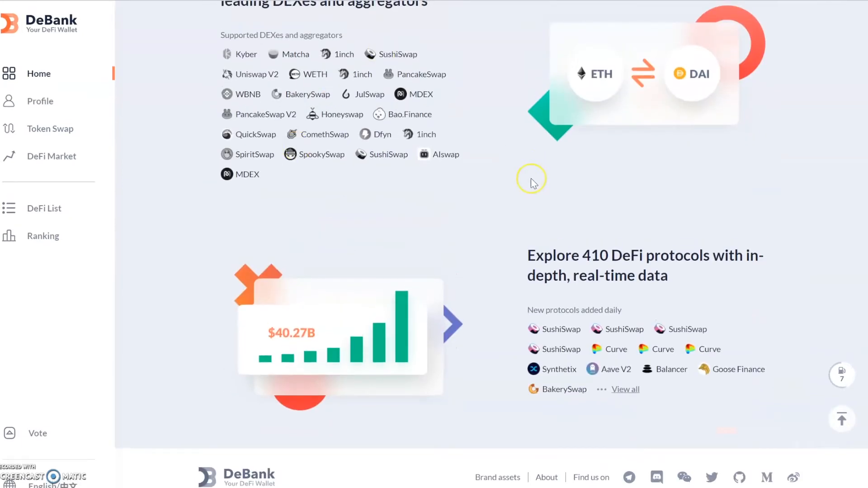
mouse_move(531, 183)
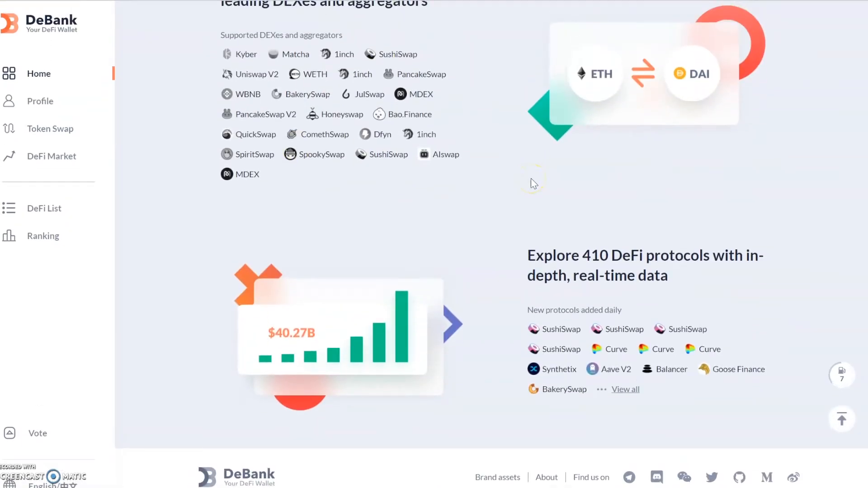
mouse_move(498, 284)
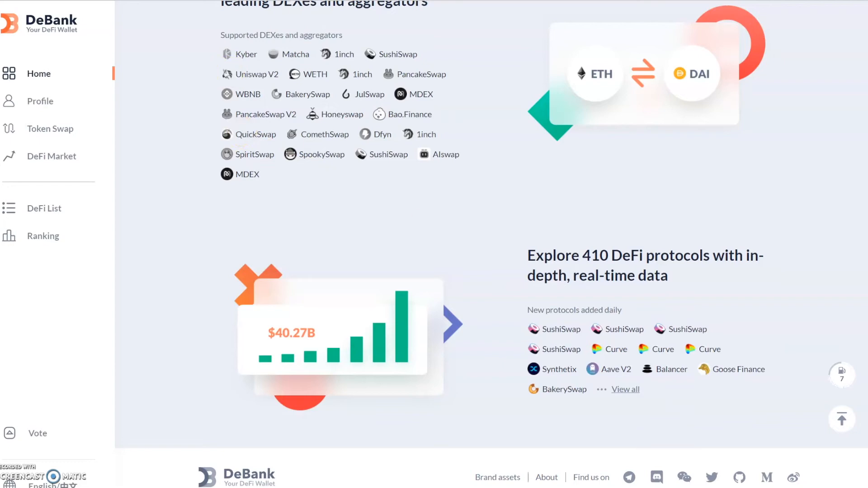
click(766, 478)
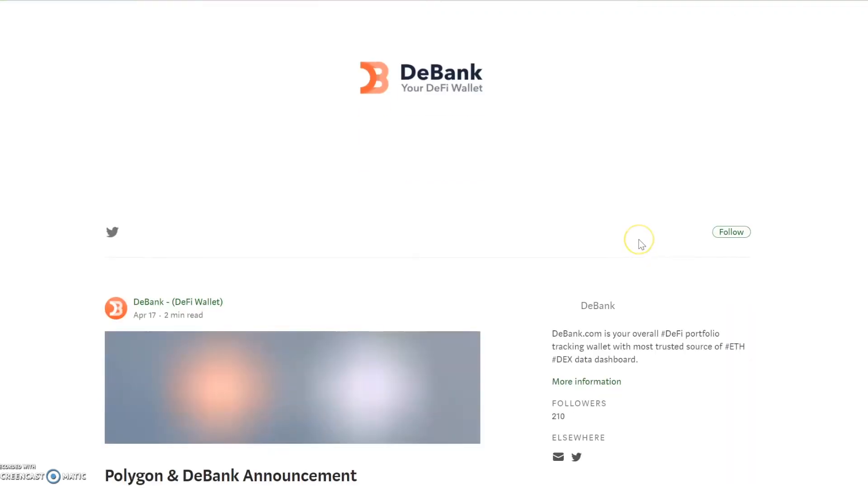
Step: Scroll through the Medium blog past the MDEX, xDai and DeBank Router announcements
scroll(down, 3)
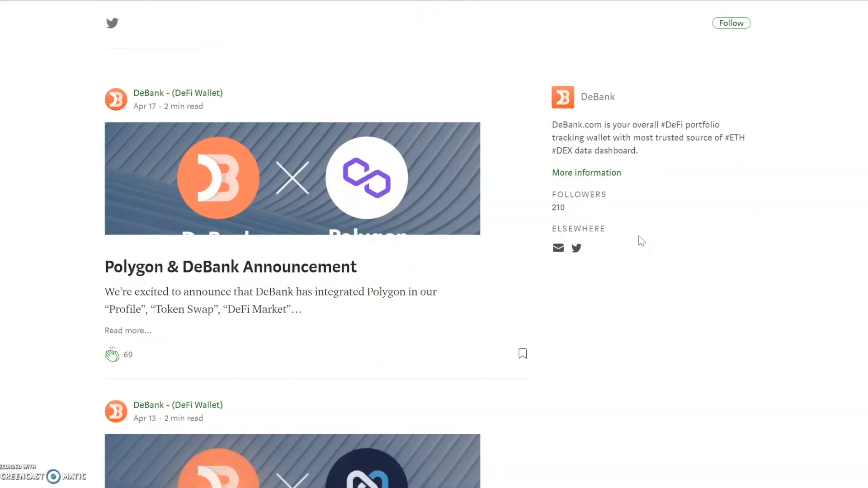
scroll(down, 3)
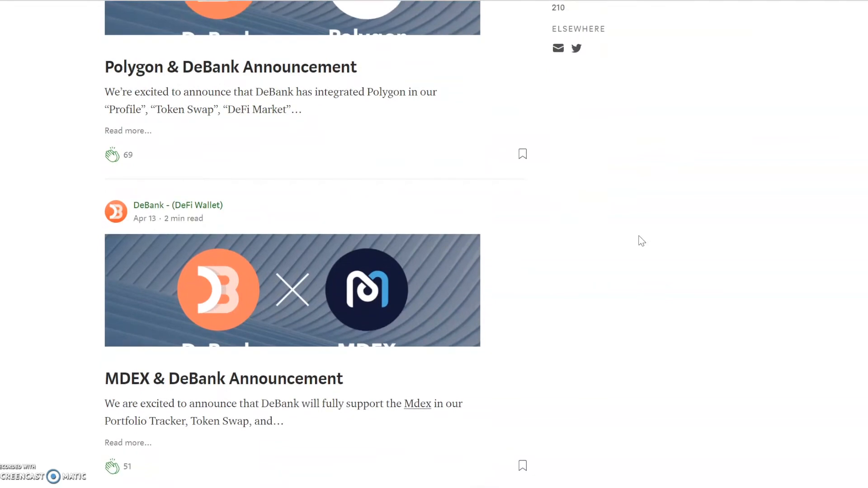
scroll(down, 3)
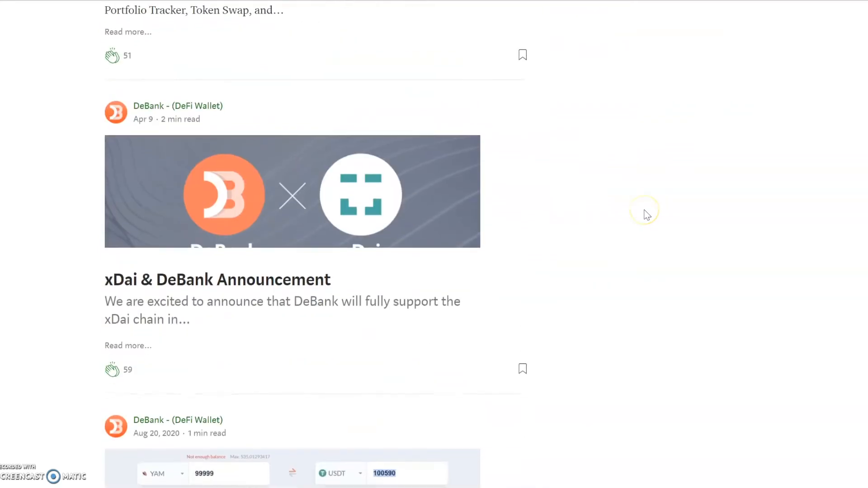
scroll(down, 3)
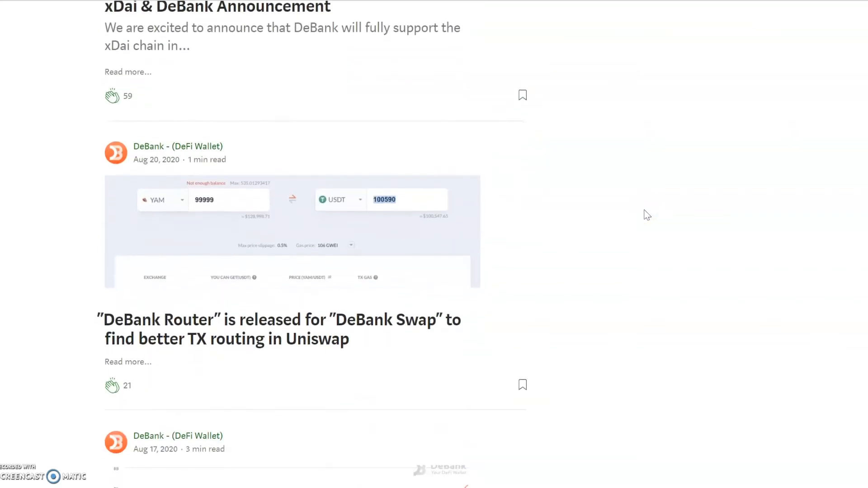
scroll(down, 3)
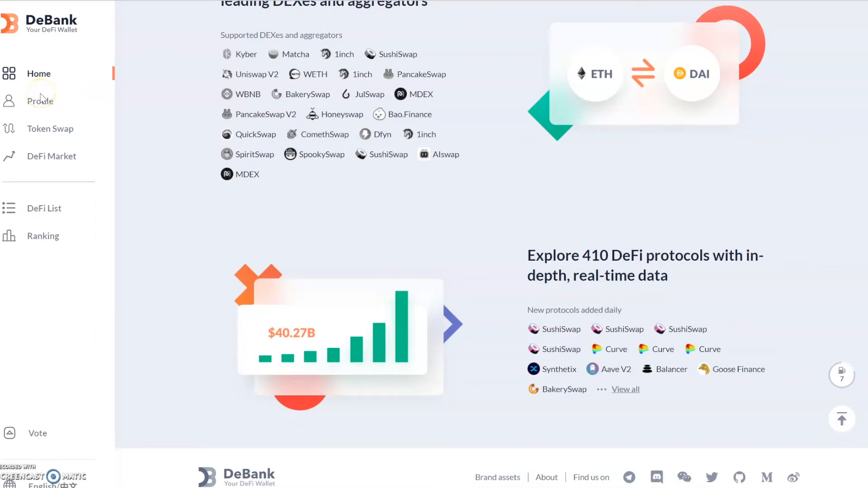
mouse_move(66, 256)
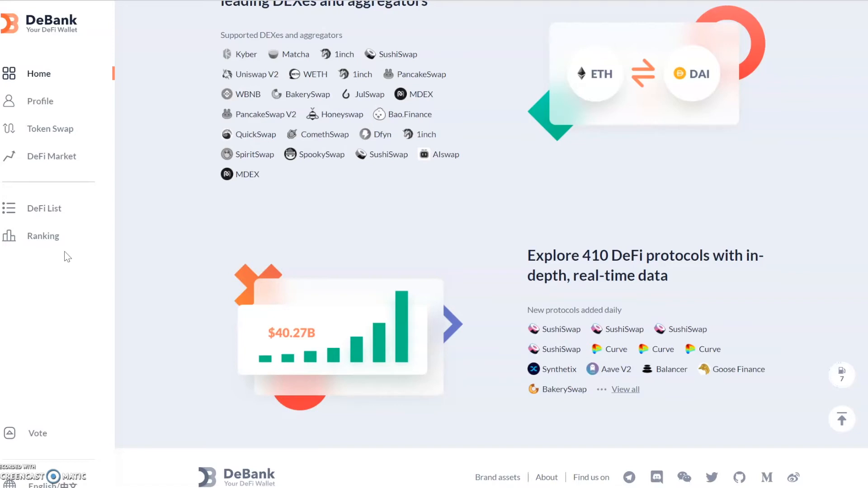
Step: Browse the DeFi List down past Convex, SushiSwap, Yearn V2 and Bancor, then back to the top
click(44, 209)
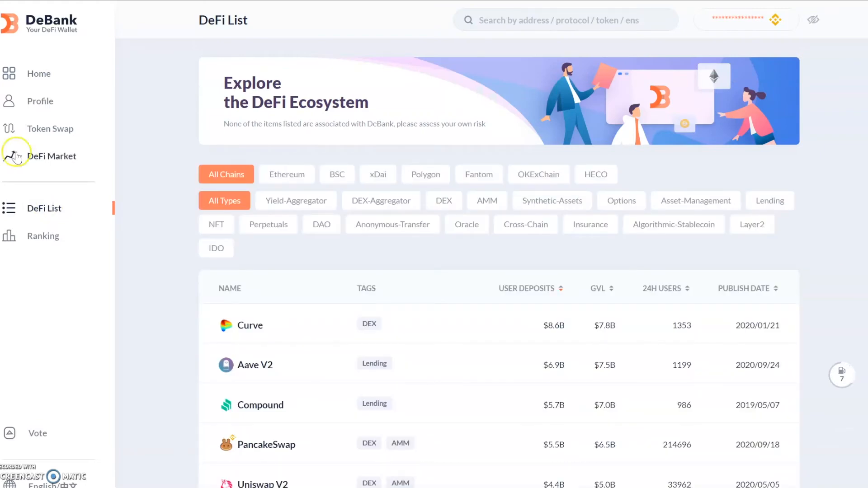
mouse_move(619, 310)
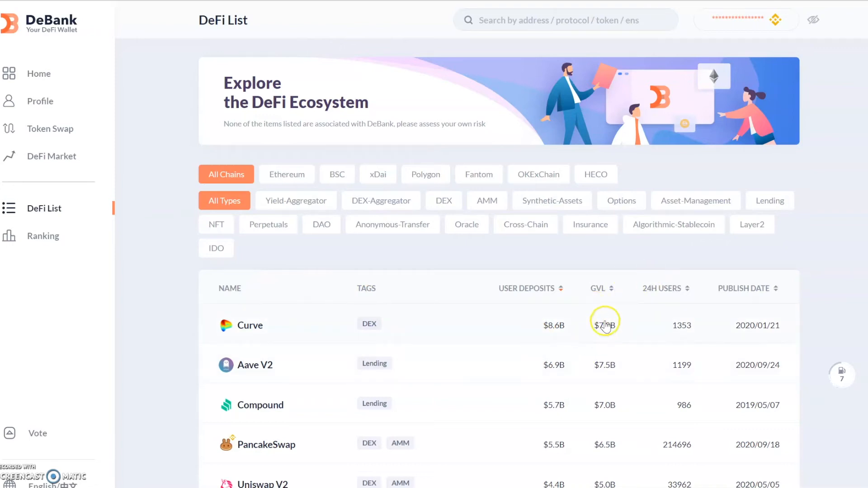
scroll(down, 3)
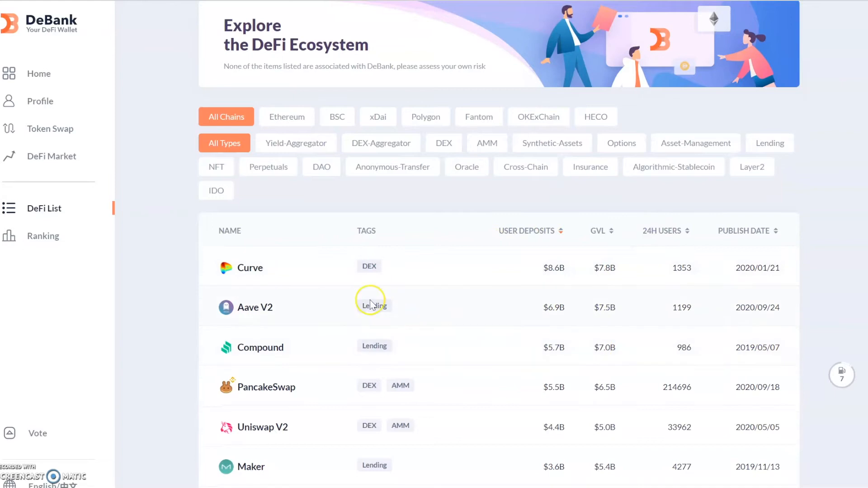
mouse_move(374, 305)
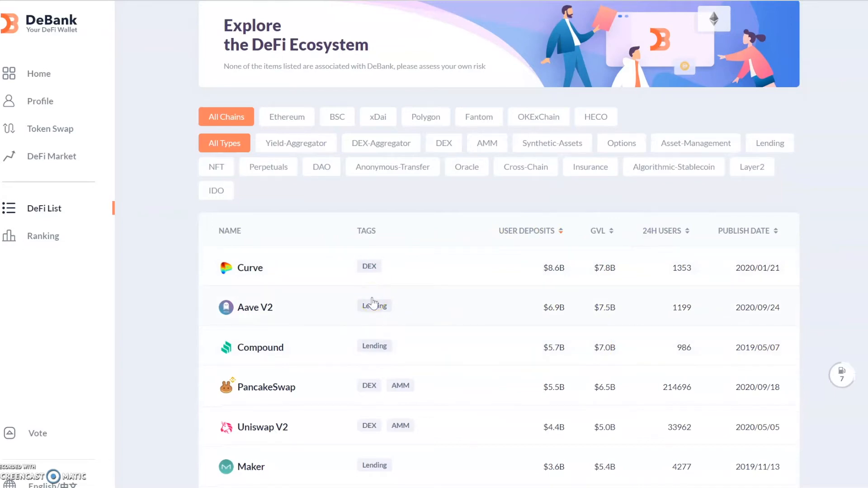
mouse_move(656, 231)
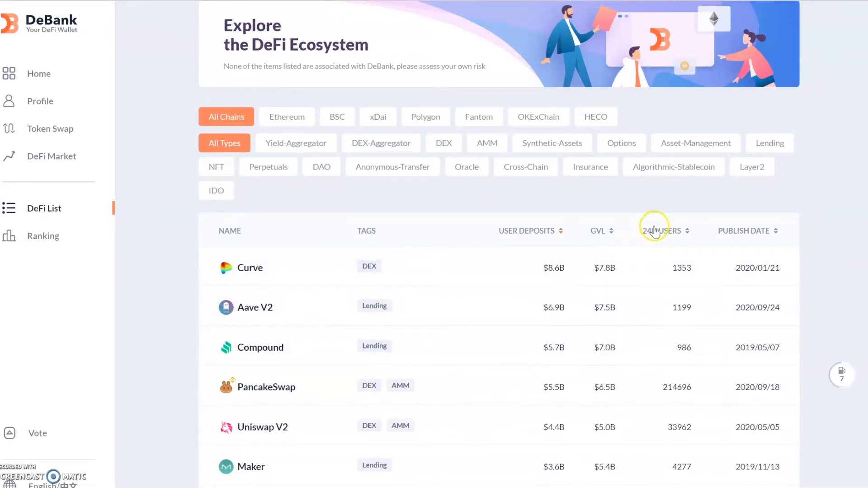
mouse_move(555, 273)
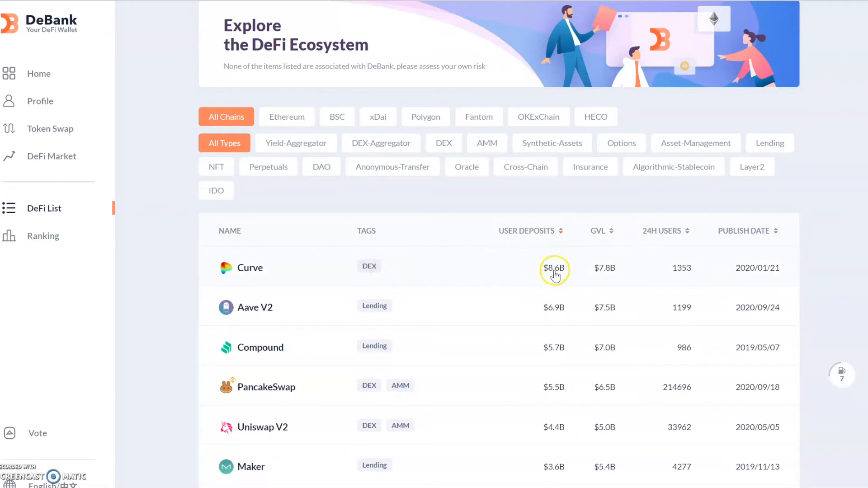
mouse_move(690, 249)
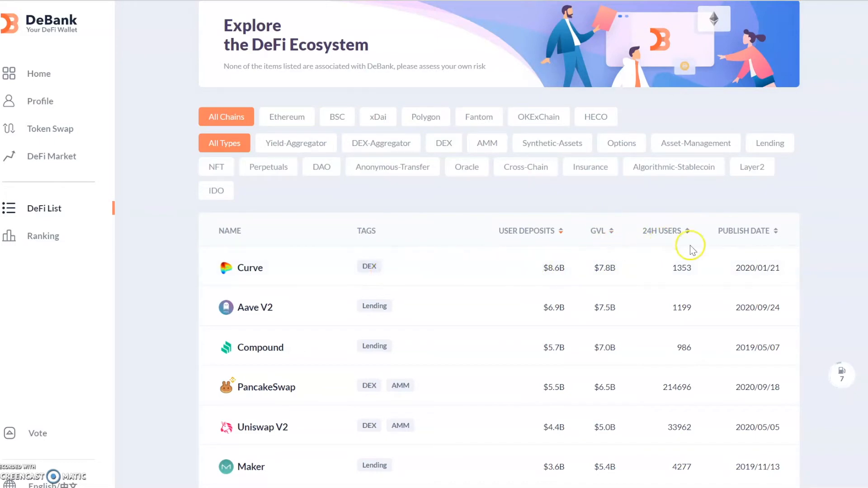
mouse_move(599, 275)
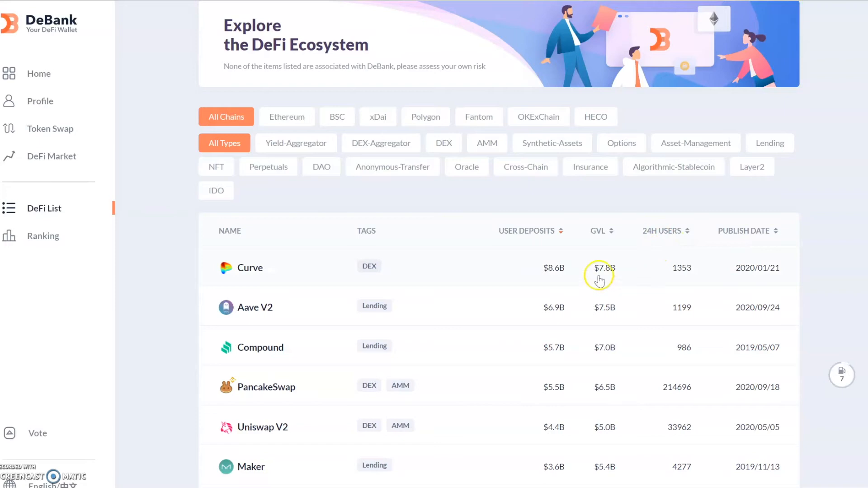
mouse_move(674, 350)
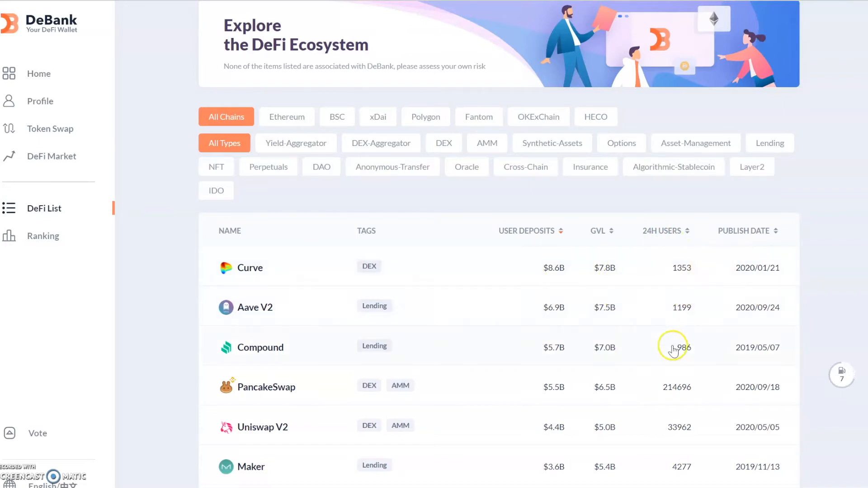
mouse_move(354, 400)
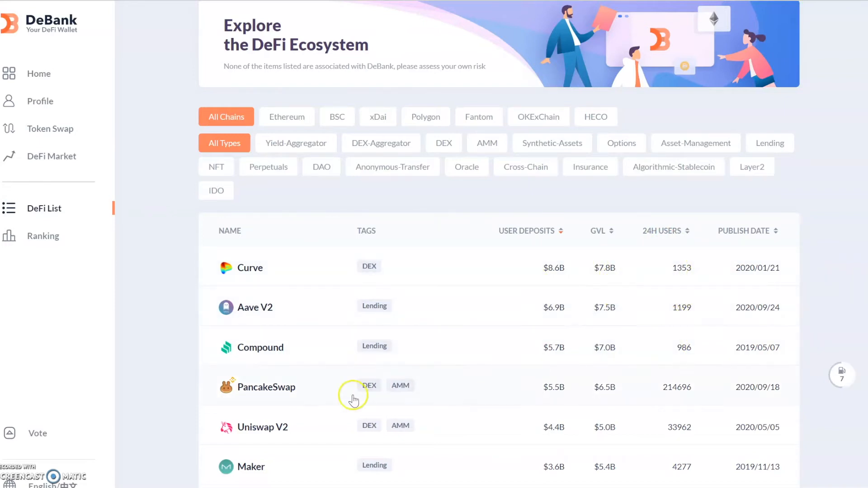
mouse_move(604, 242)
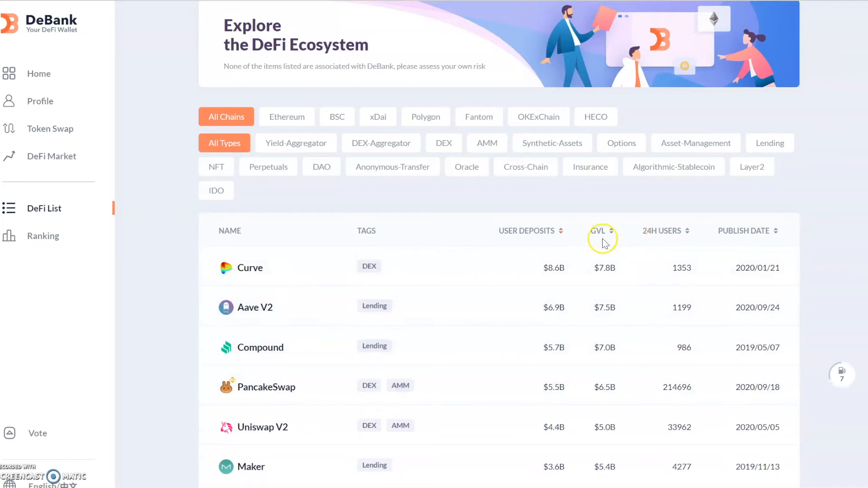
mouse_move(264, 315)
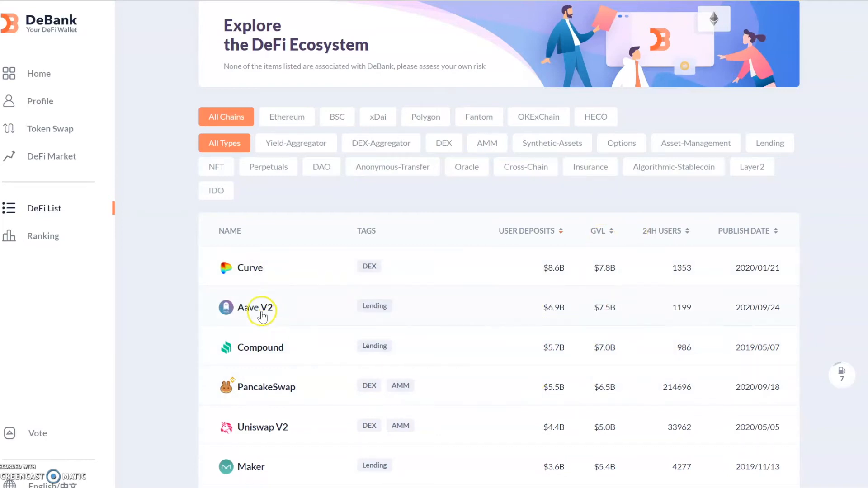
mouse_move(293, 347)
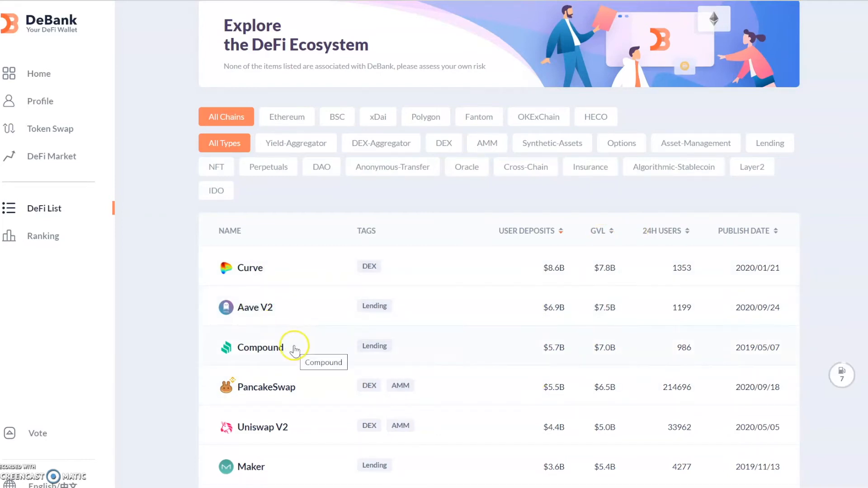
mouse_move(275, 382)
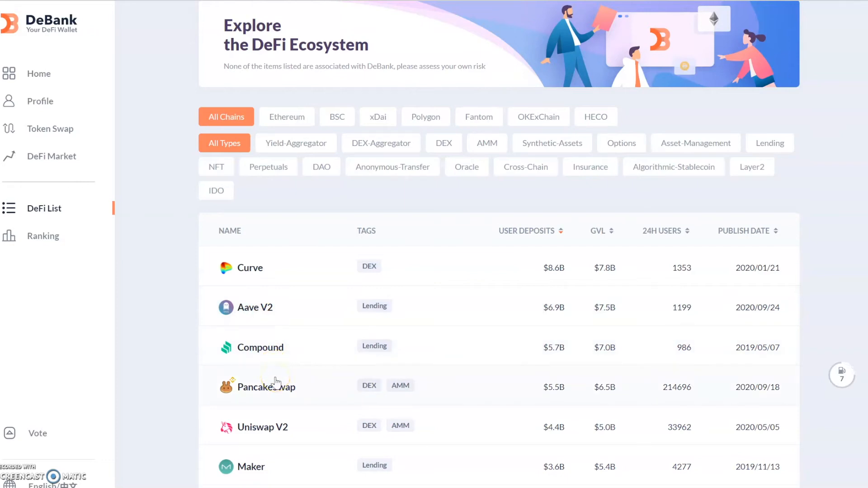
mouse_move(557, 412)
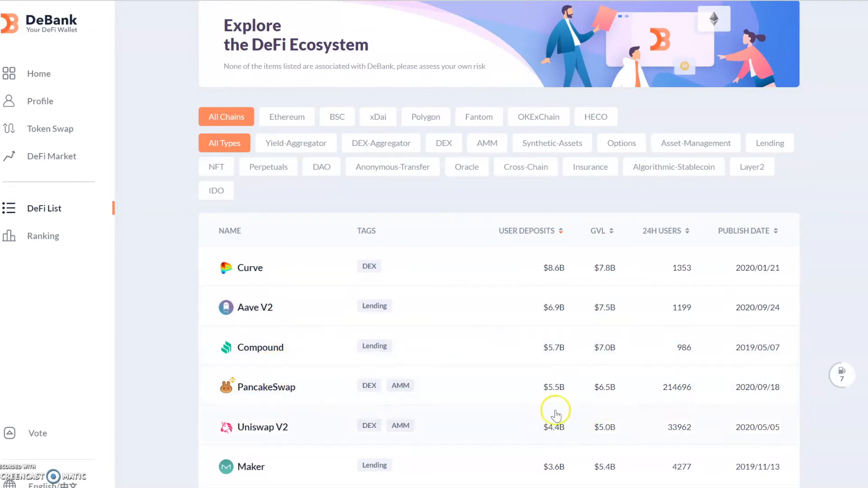
scroll(down, 3)
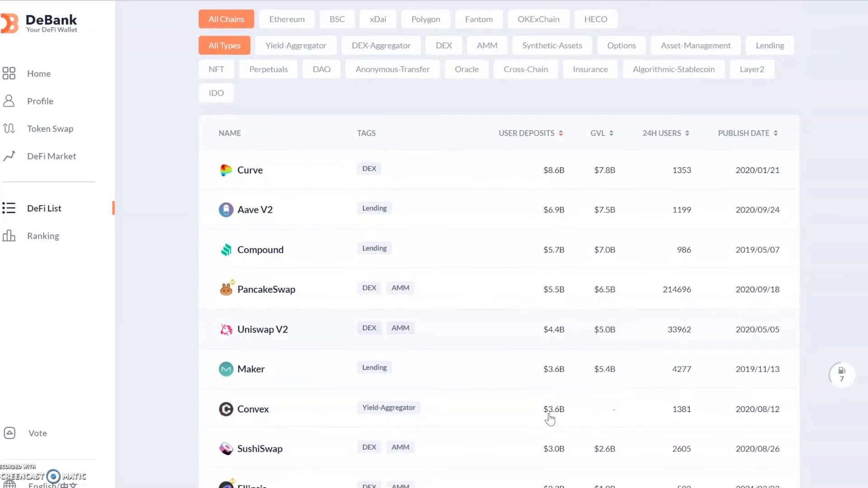
scroll(down, 3)
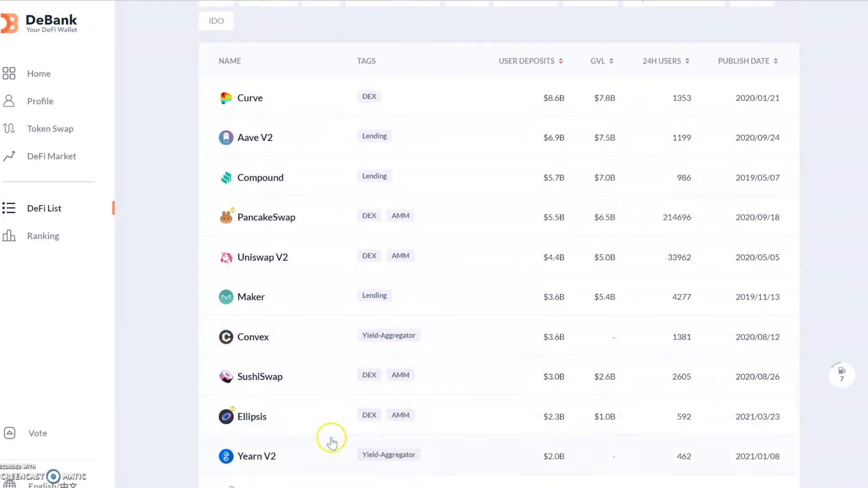
scroll(down, 3)
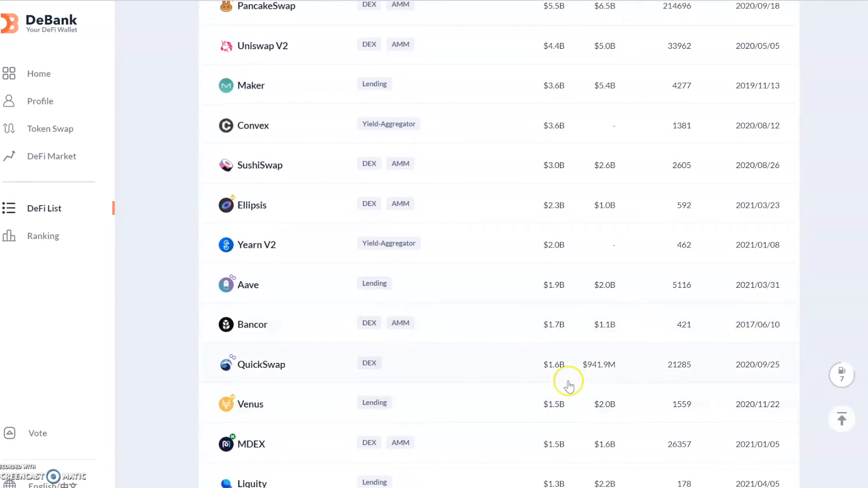
scroll(up, 3)
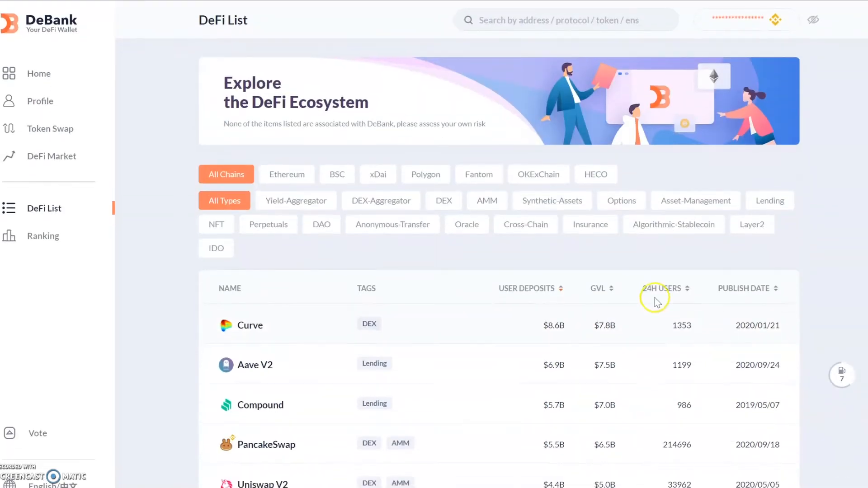
Step: Sort the DeFi List by 24H users so PancakeSwap, Uniswap V2 and MDEX lead
click(660, 288)
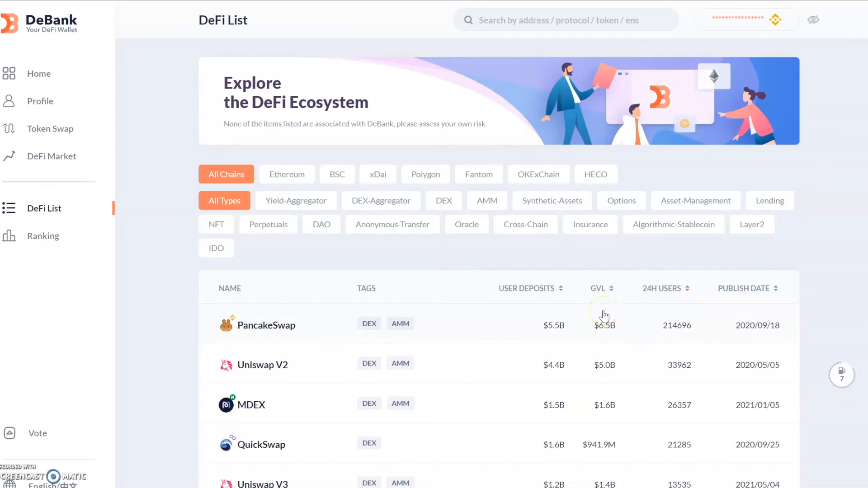
mouse_move(668, 331)
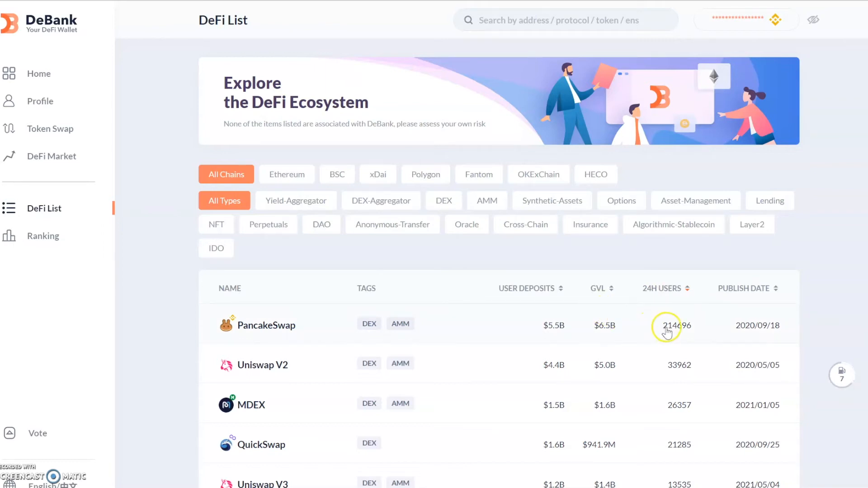
mouse_move(678, 332)
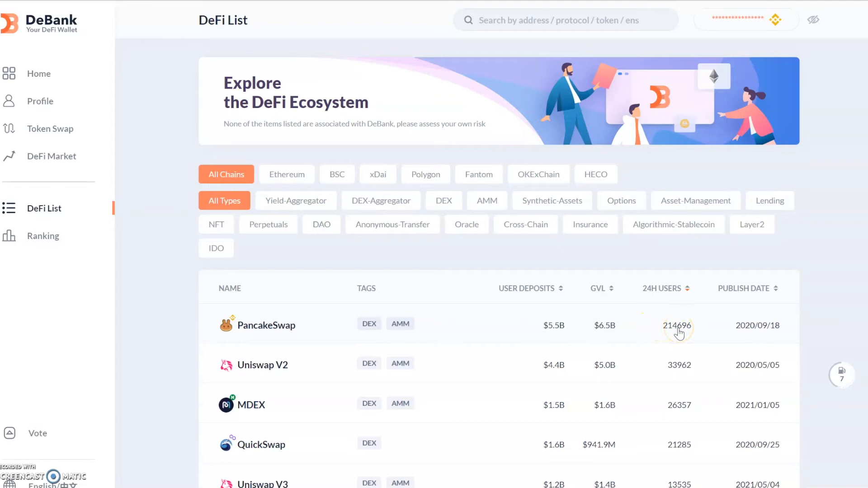
mouse_move(680, 337)
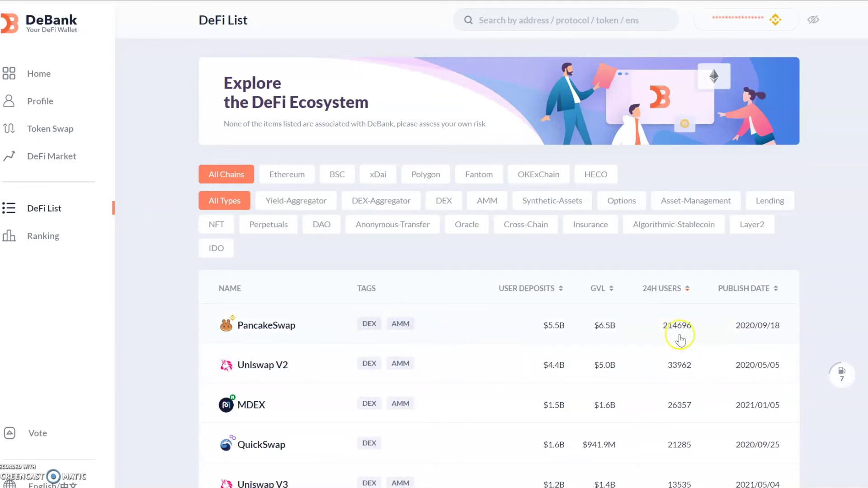
mouse_move(680, 337)
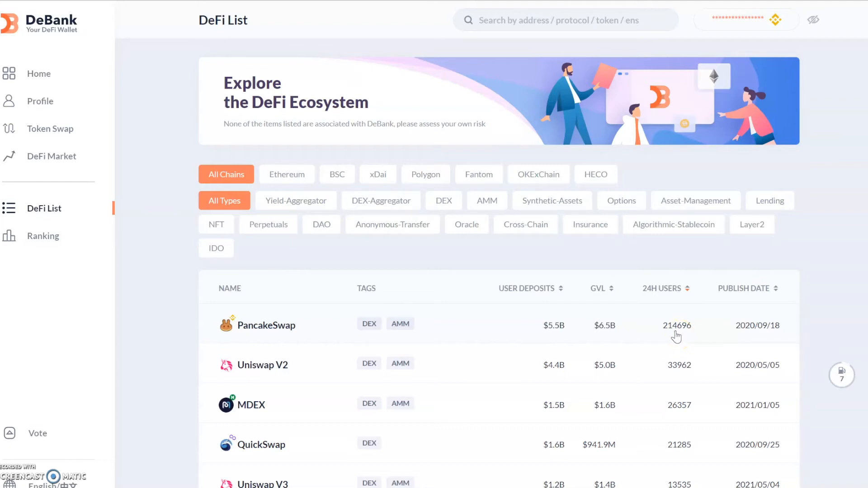
mouse_move(667, 376)
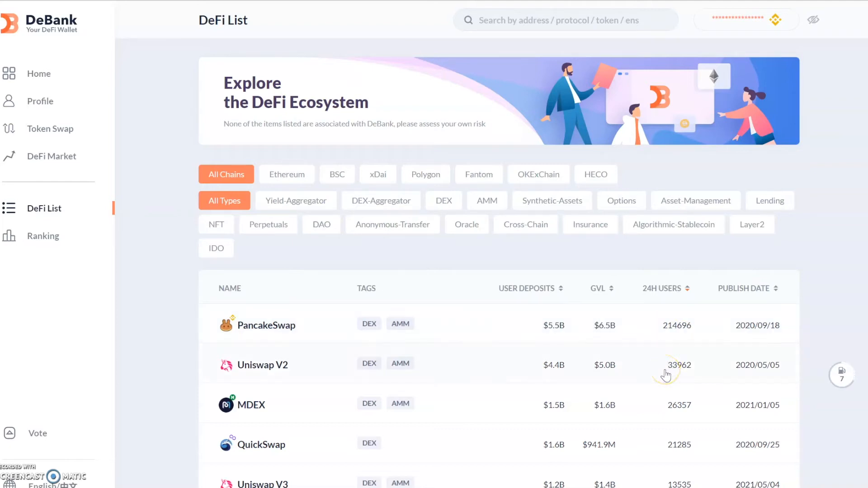
mouse_move(667, 375)
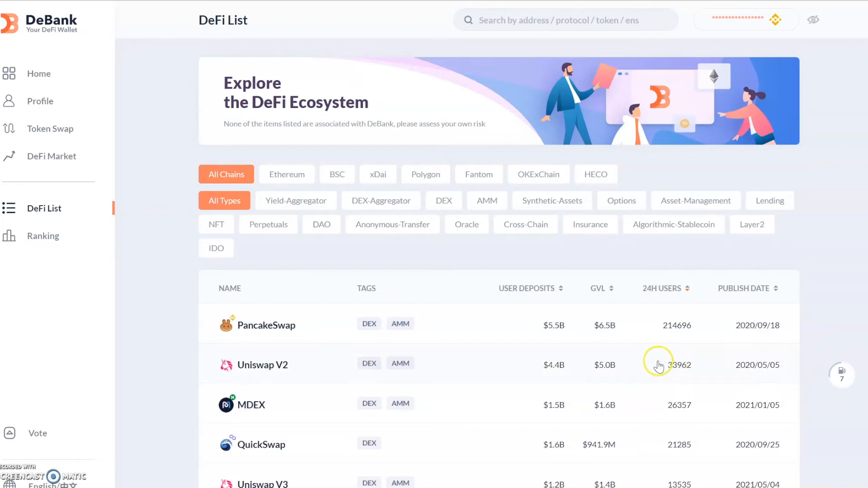
mouse_move(621, 414)
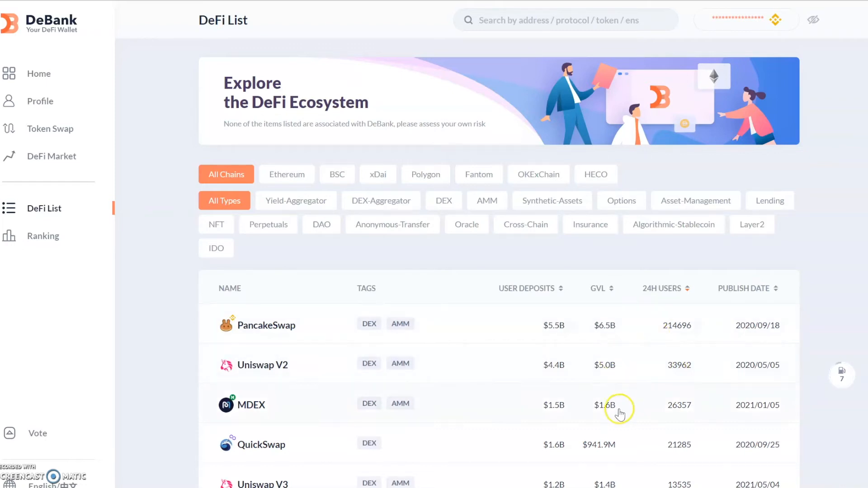
mouse_move(508, 328)
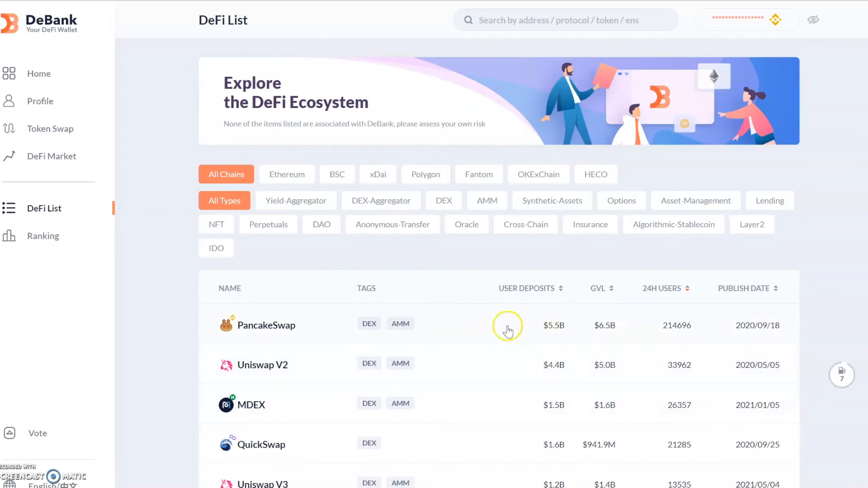
mouse_move(488, 327)
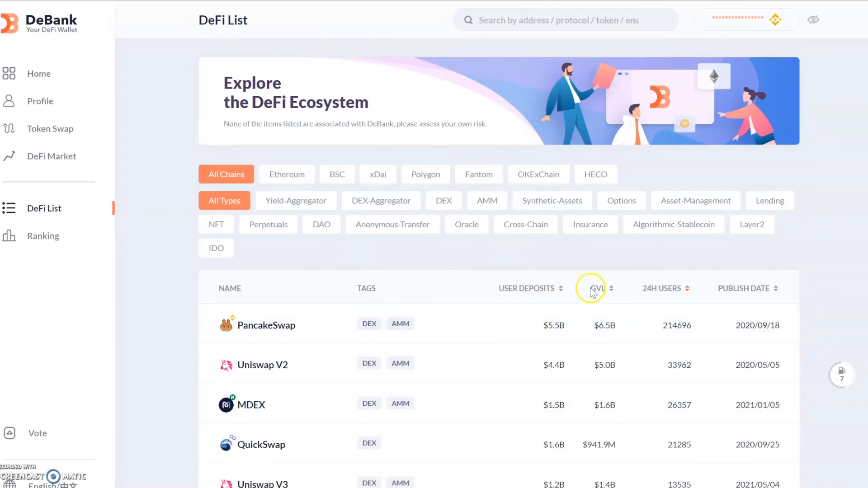
mouse_move(93, 177)
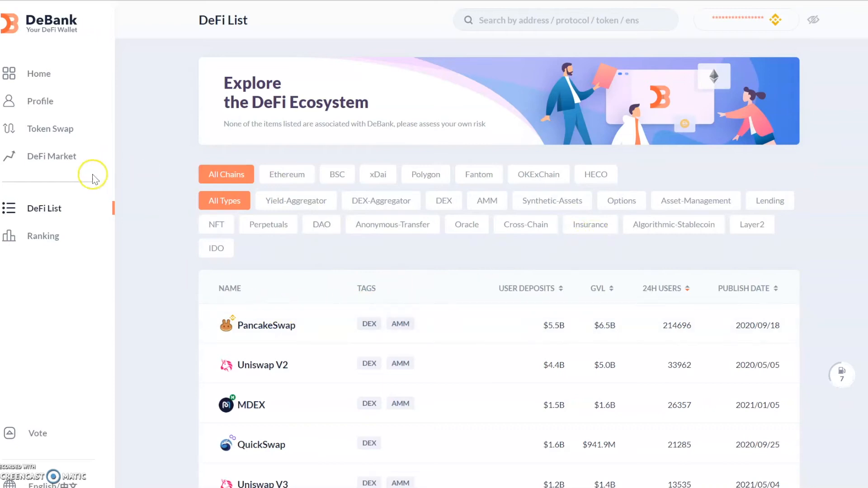
Step: Show the gross value locked Ranking page and scroll through its chart and table
click(42, 236)
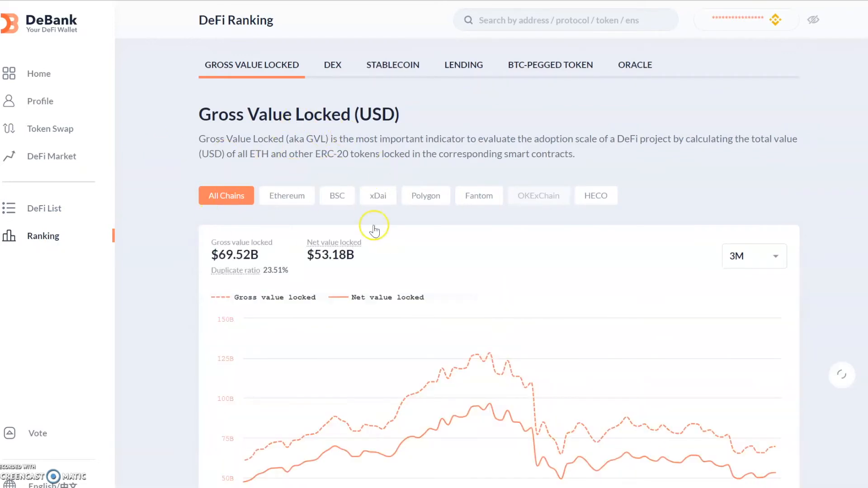
scroll(down, 3)
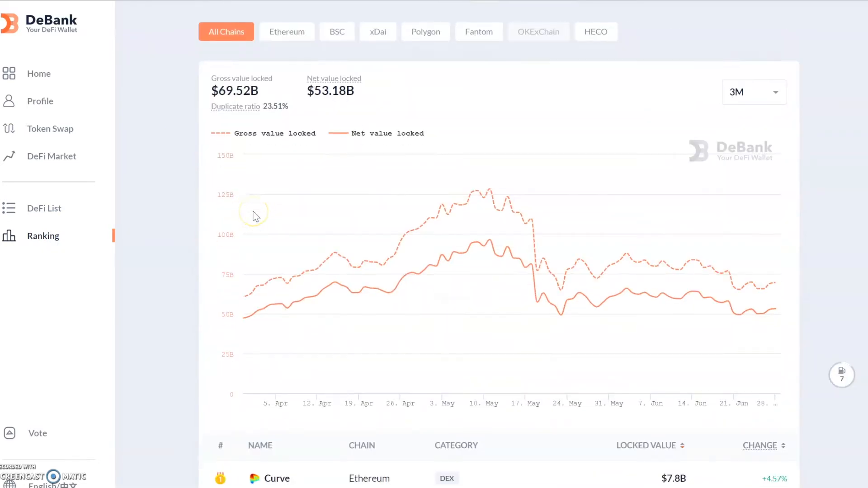
scroll(down, 3)
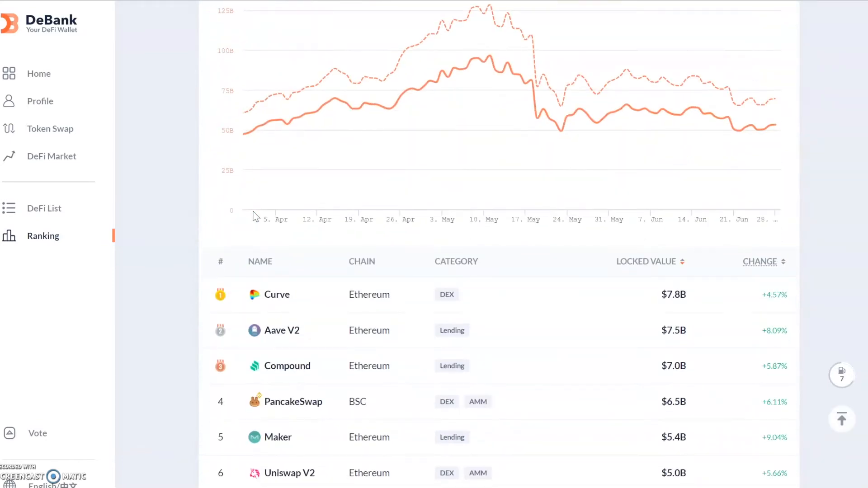
scroll(up, 3)
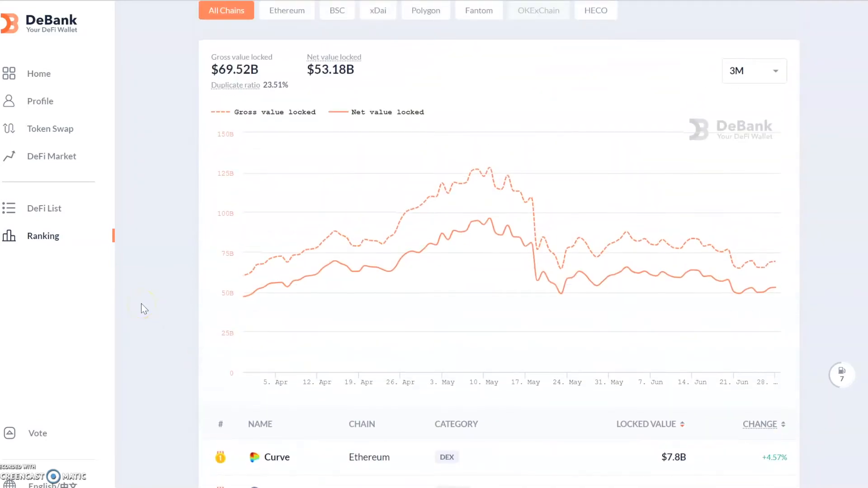
scroll(up, 3)
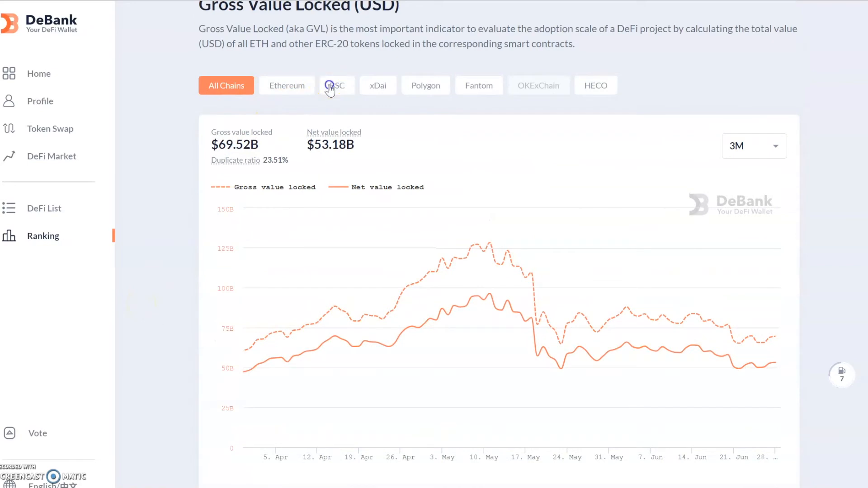
Step: Filter the ranking to BSC, showing PancakeSwap, Venus and MDEX leading at $13.44B
click(336, 85)
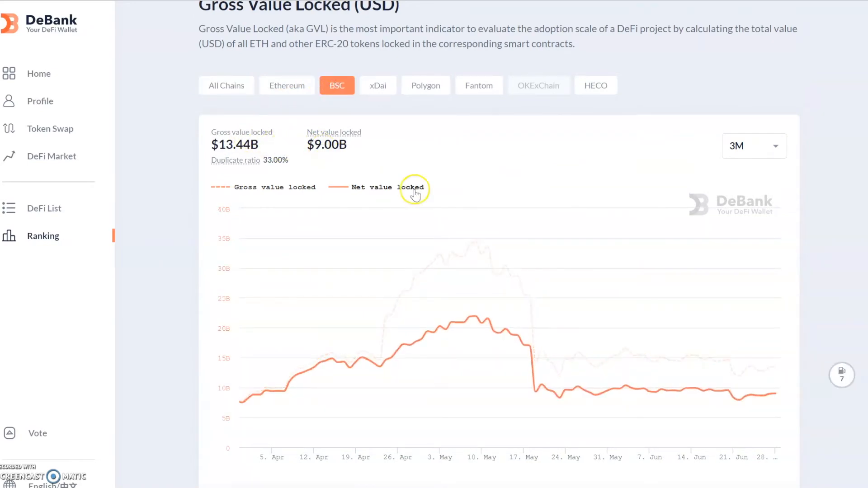
scroll(down, 3)
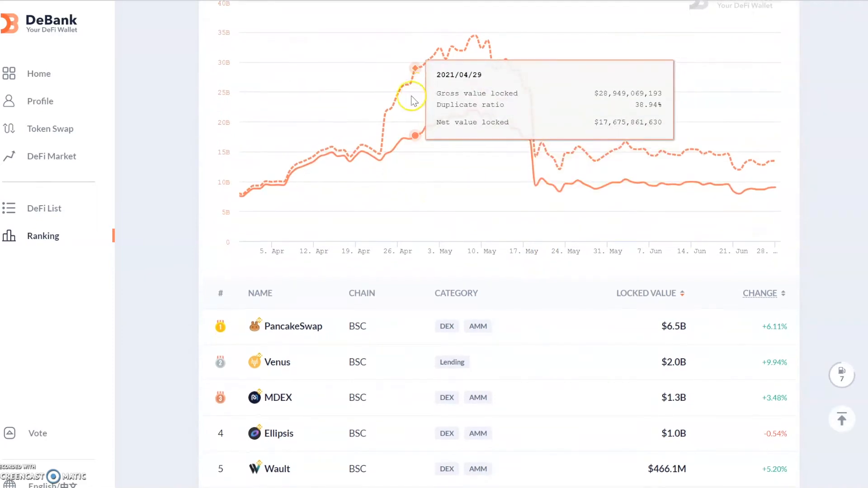
mouse_move(737, 138)
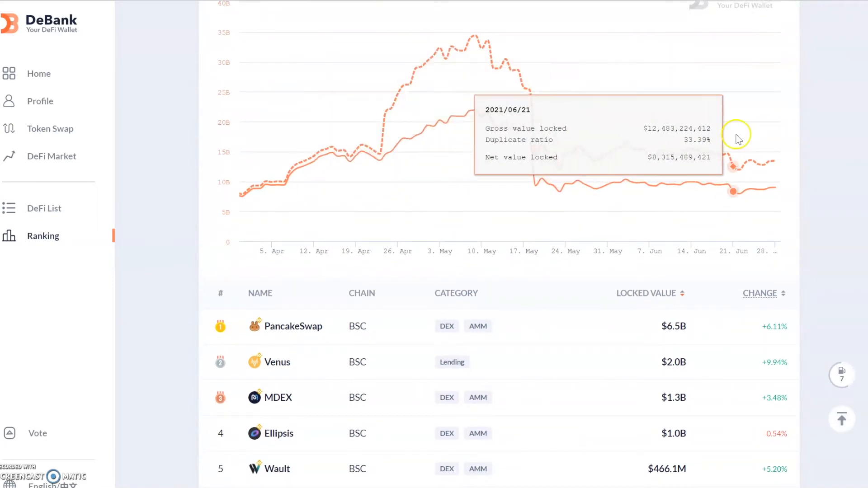
mouse_move(564, 360)
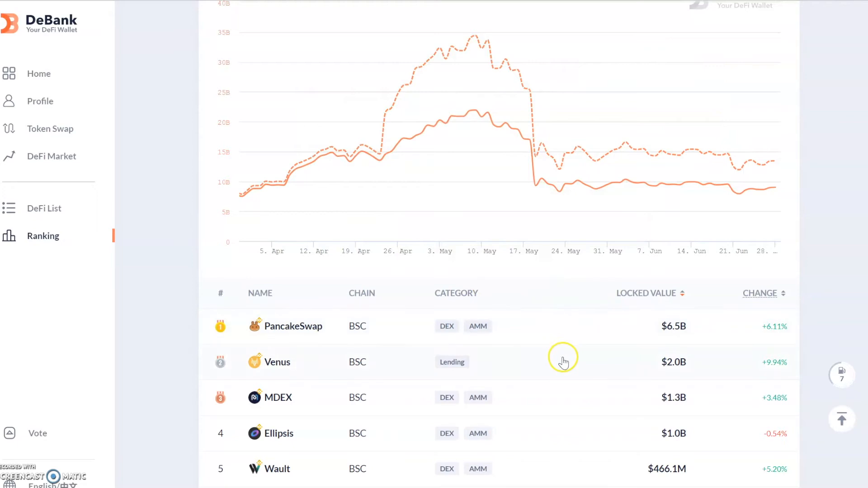
mouse_move(495, 470)
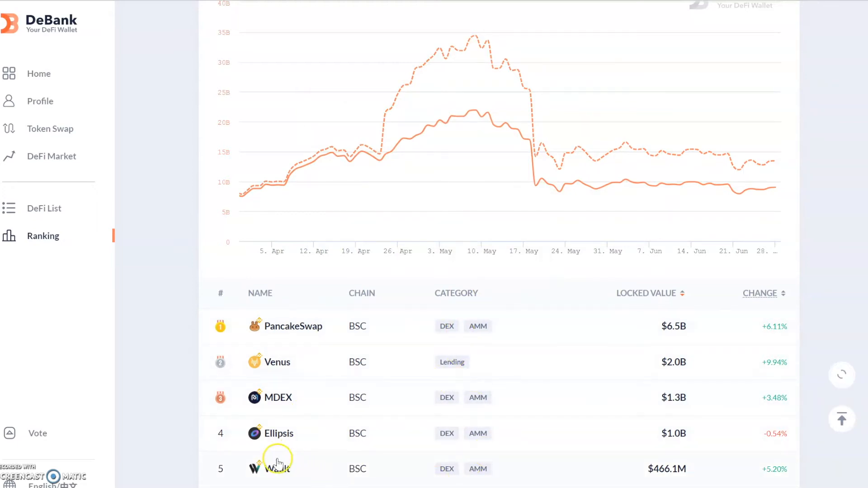
mouse_move(318, 445)
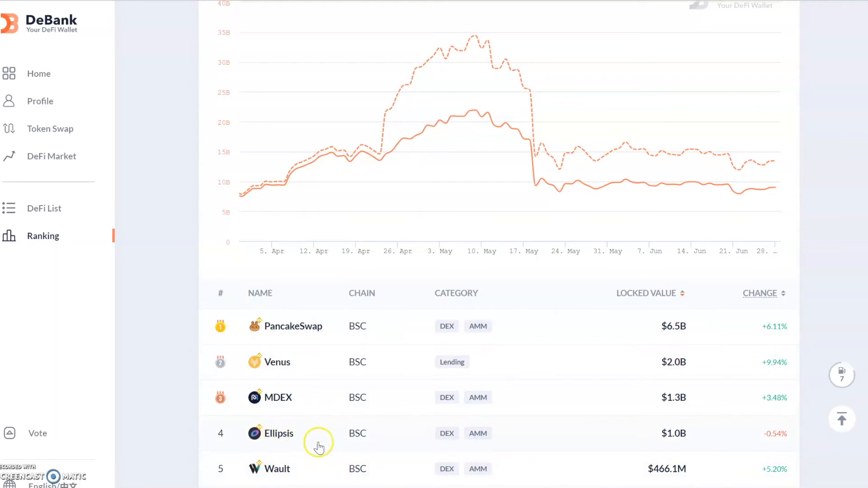
mouse_move(280, 440)
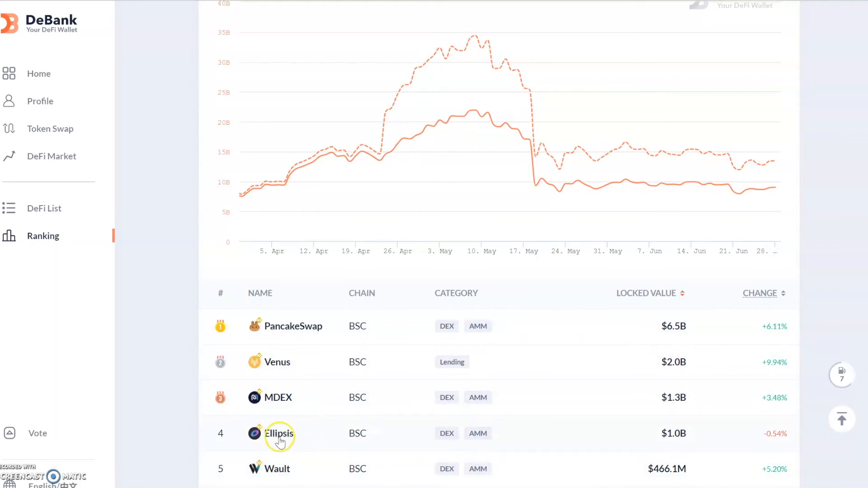
mouse_move(280, 433)
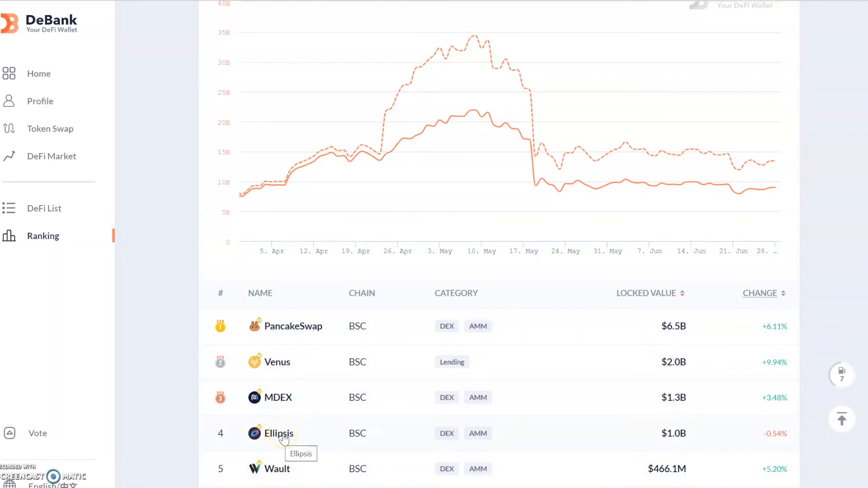
Step: View Ellipsis briefly, then filter the gross value locked ranking to Polygon, led by Aave at $4.92B
click(43, 208)
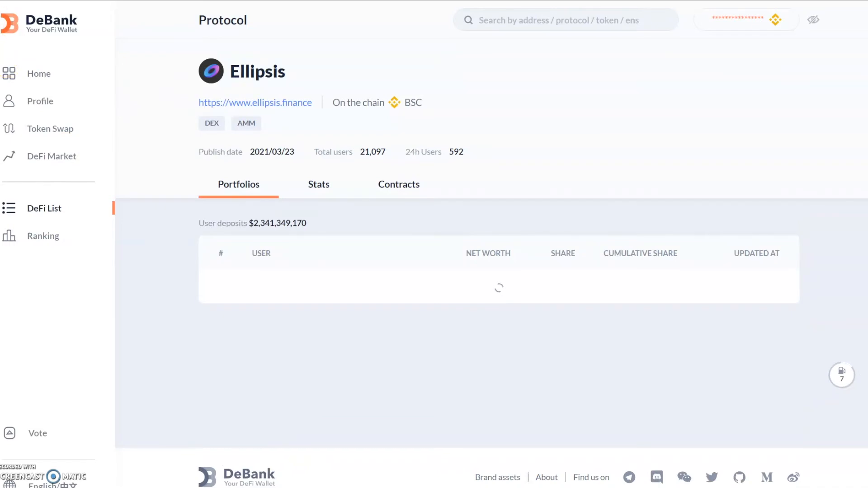
click(42, 235)
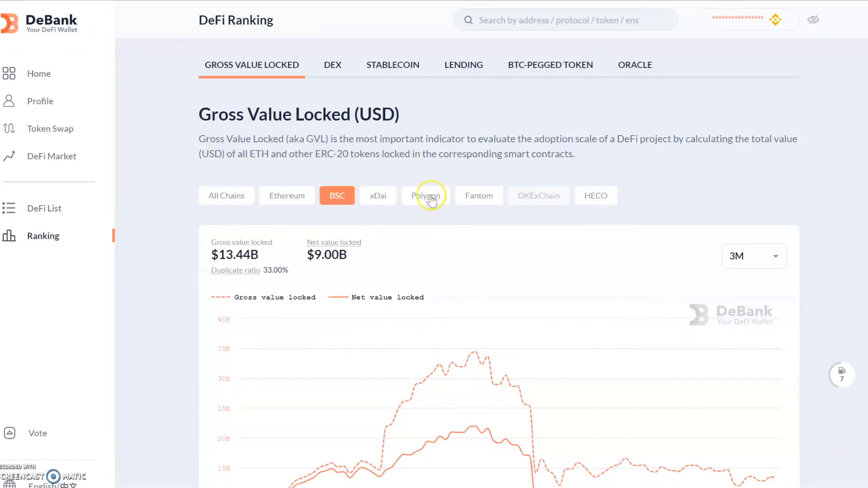
click(425, 196)
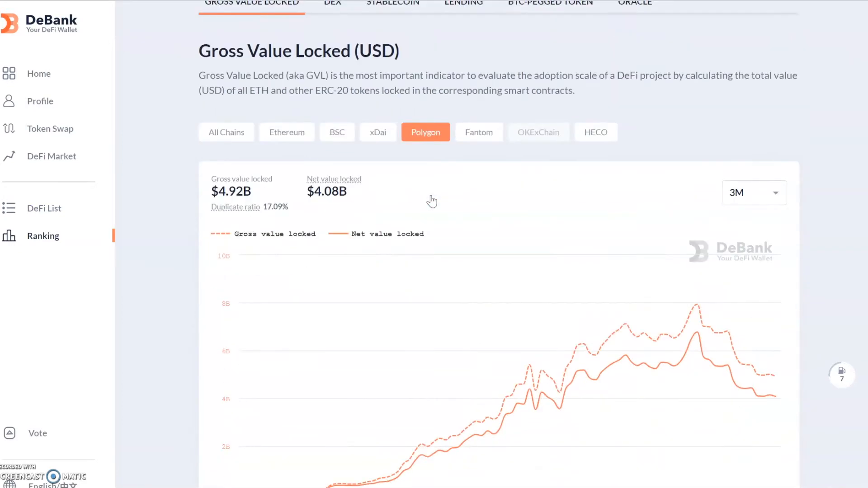
scroll(down, 3)
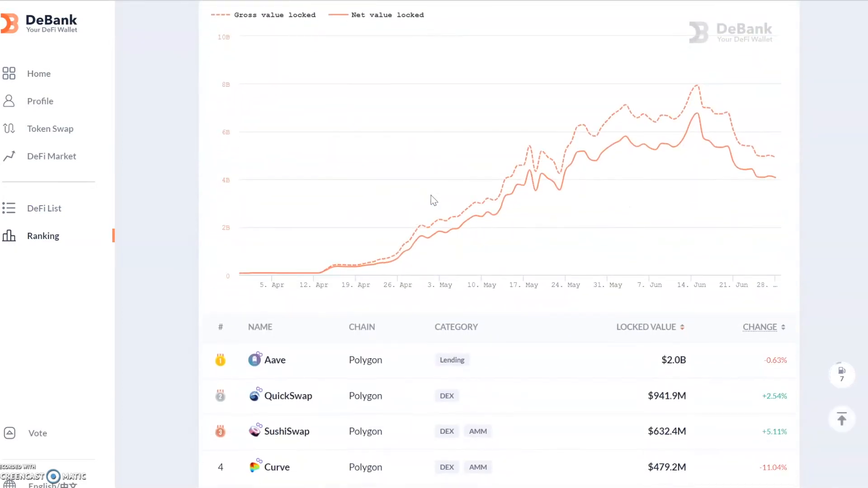
scroll(up, 3)
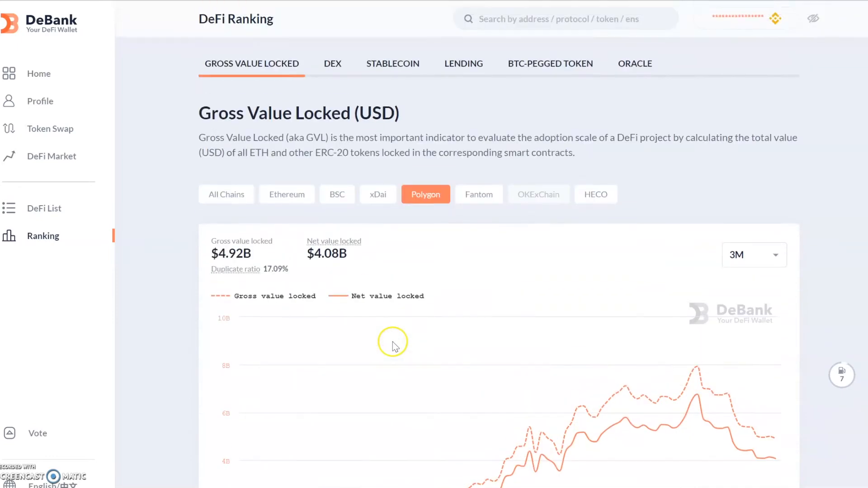
Step: Filter the gross value locked ranking to Fantom, totaling $137.96M with SpookySwap on top
click(478, 195)
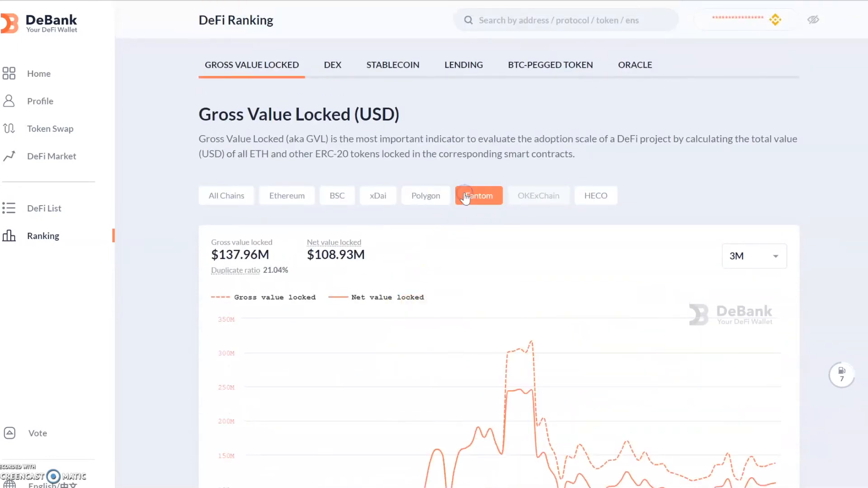
scroll(down, 3)
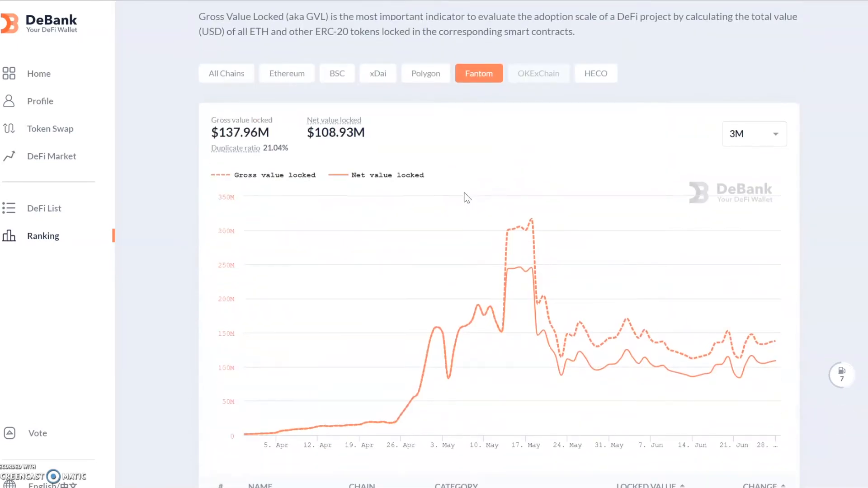
scroll(down, 3)
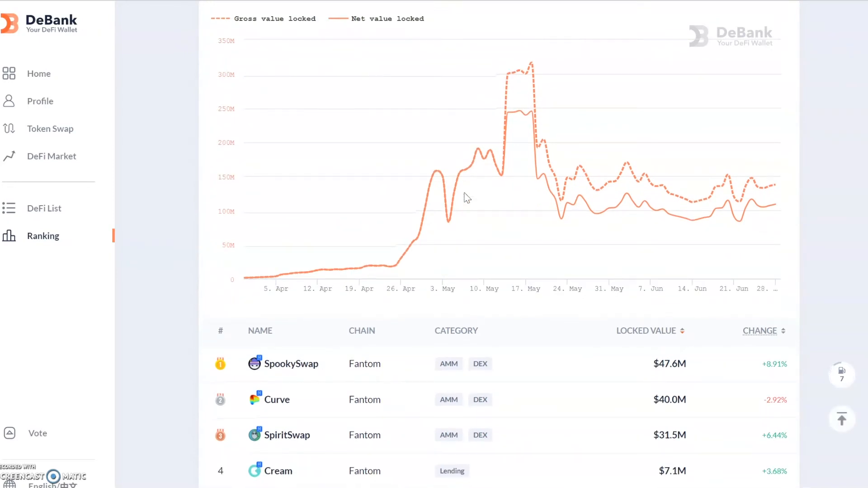
mouse_move(282, 184)
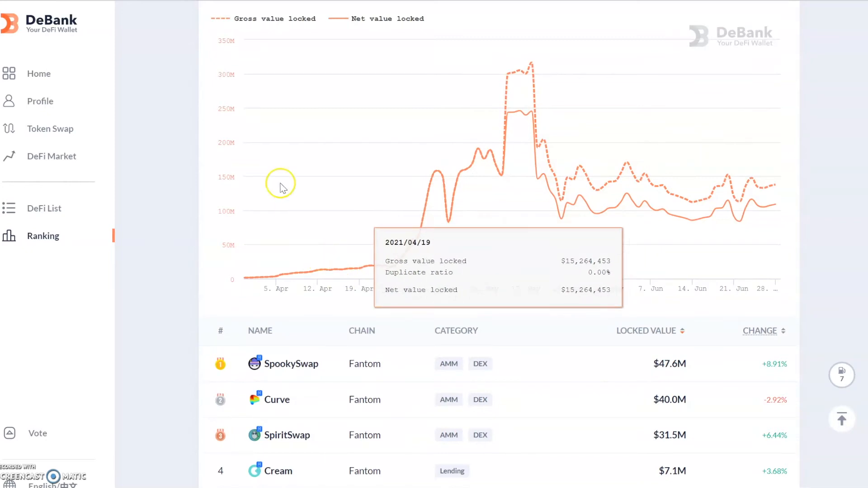
mouse_move(311, 363)
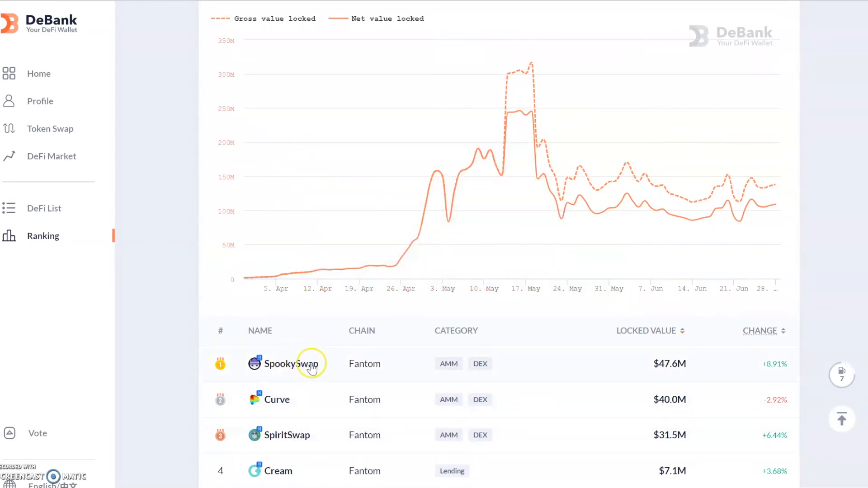
mouse_move(327, 370)
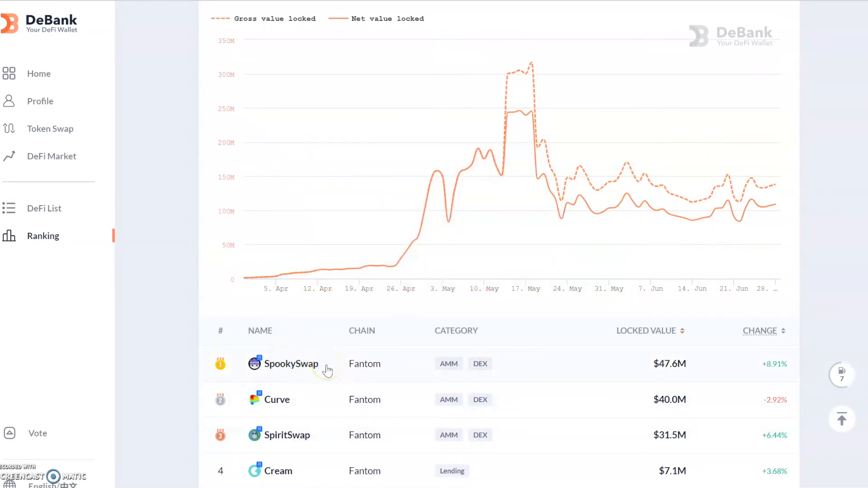
mouse_move(269, 277)
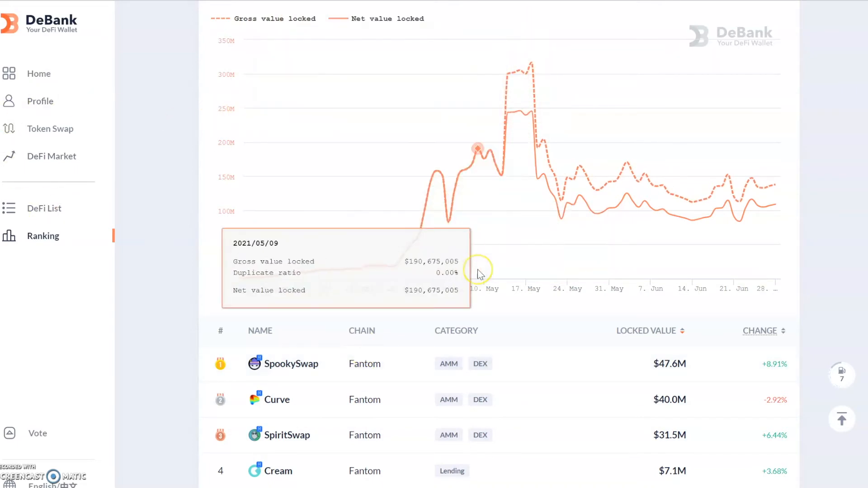
mouse_move(150, 446)
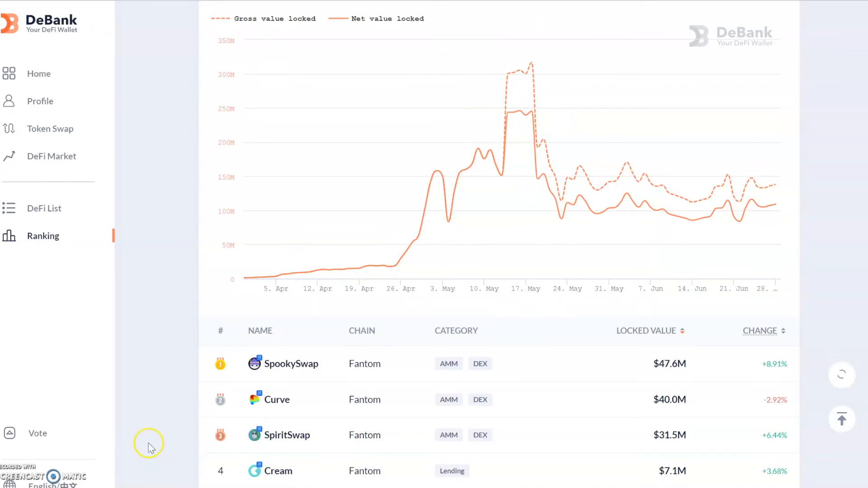
mouse_move(289, 475)
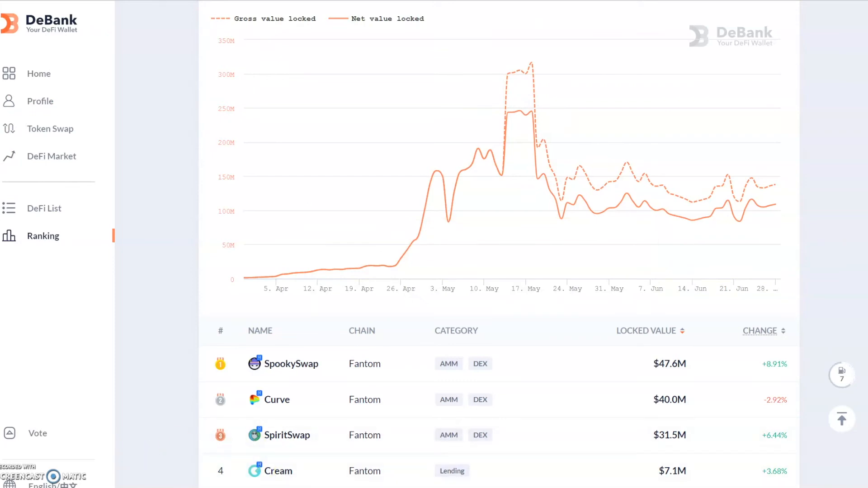
mouse_move(248, 353)
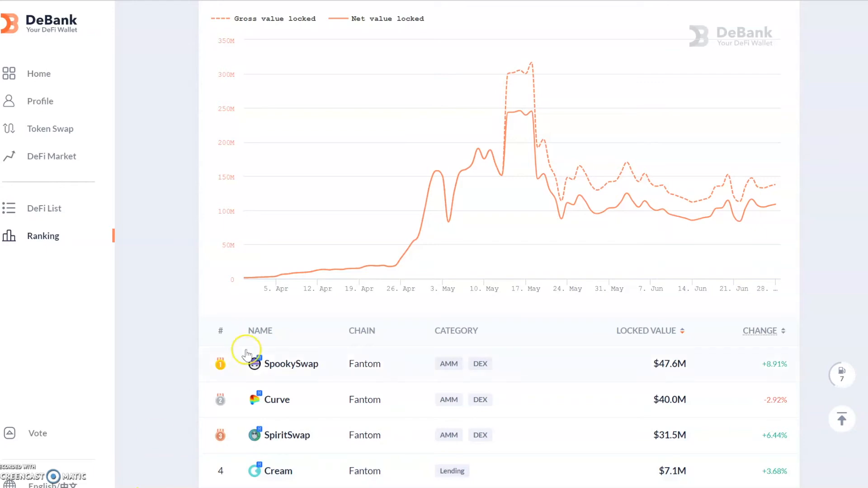
mouse_move(232, 66)
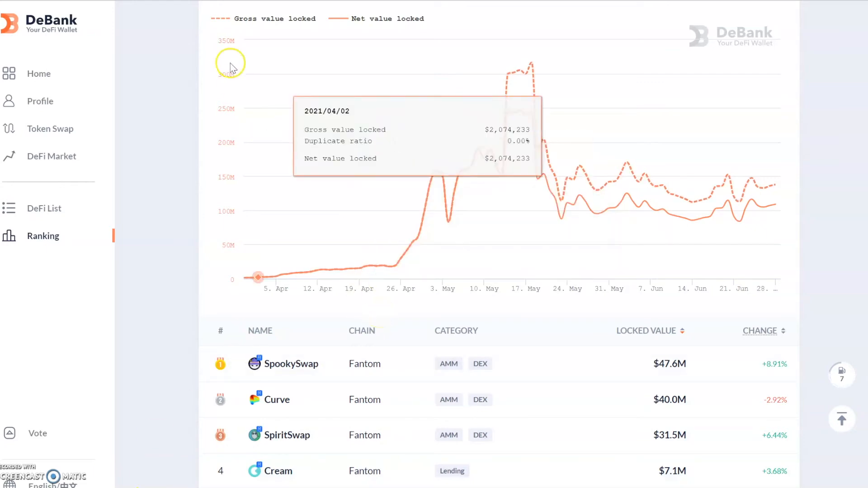
Step: Show the account Profile's $1,400 portfolio across Ethereum, BSC and Polygon, then return to the top
click(40, 100)
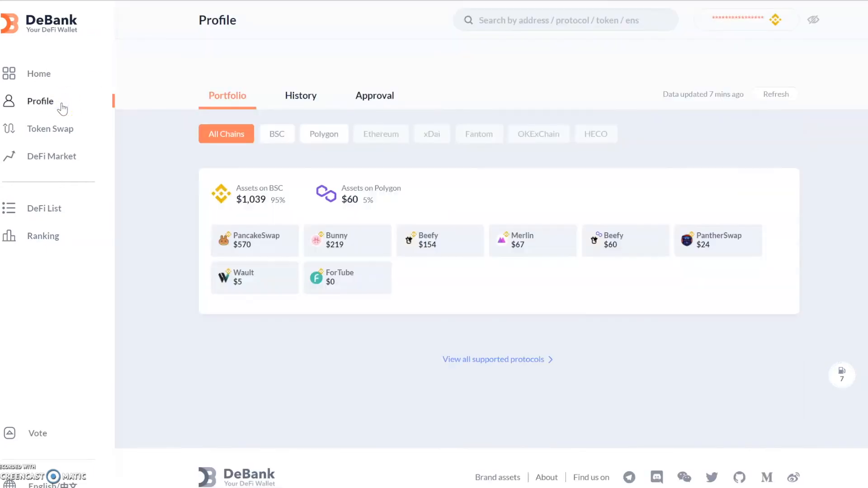
click(39, 101)
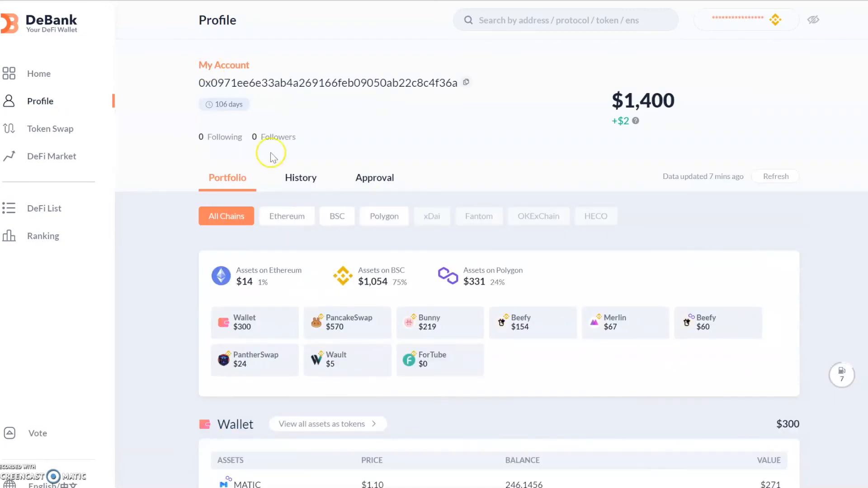
scroll(down, 3)
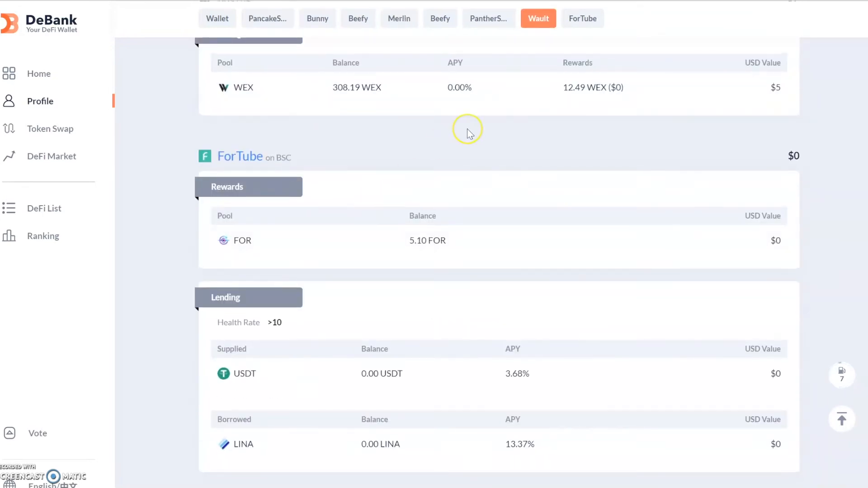
click(267, 18)
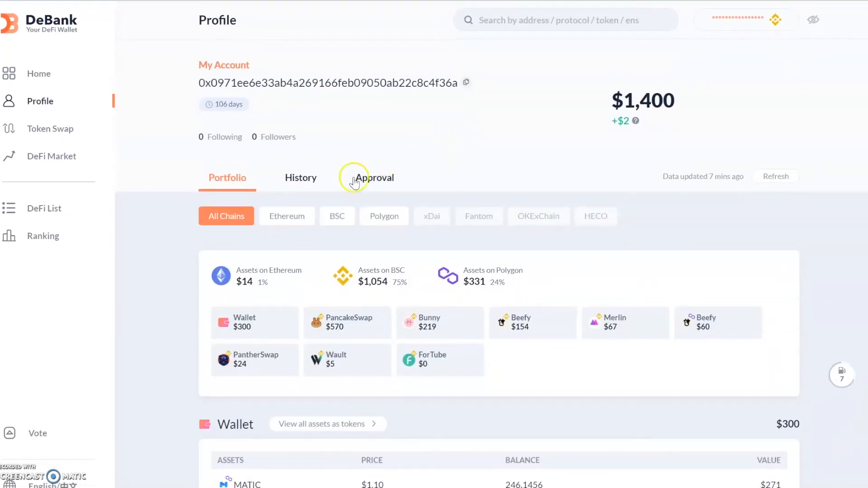
Step: Show the profile's Ethereum approvals: infinite USDC and MATIC with $1 total risk exposure
click(375, 178)
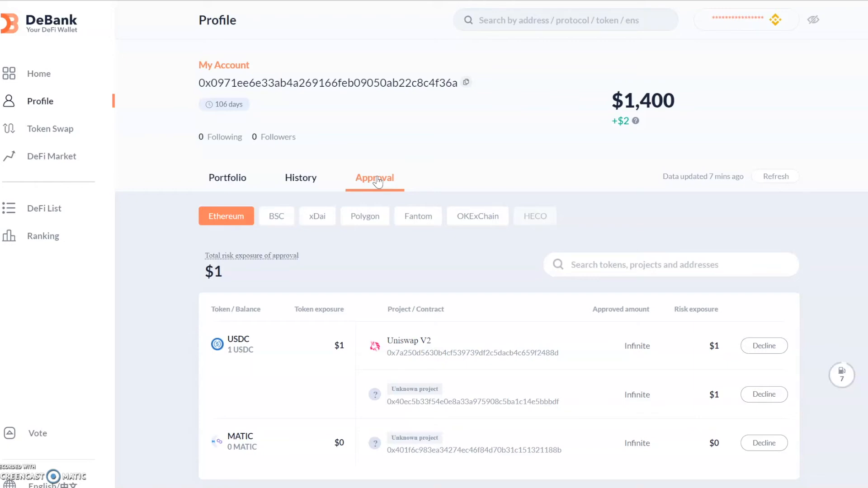
mouse_move(379, 115)
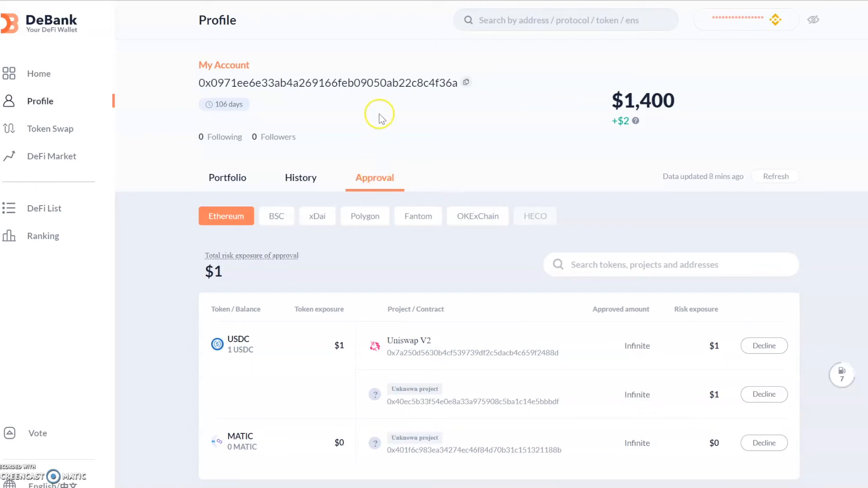
mouse_move(277, 216)
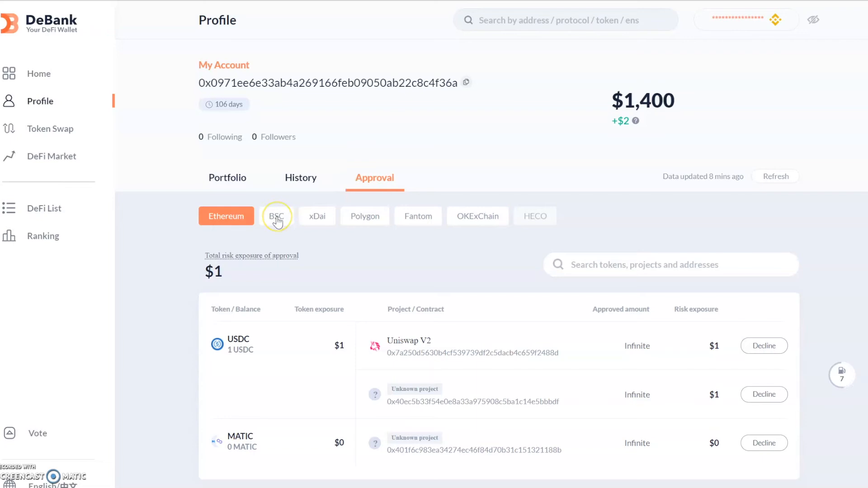
mouse_move(277, 221)
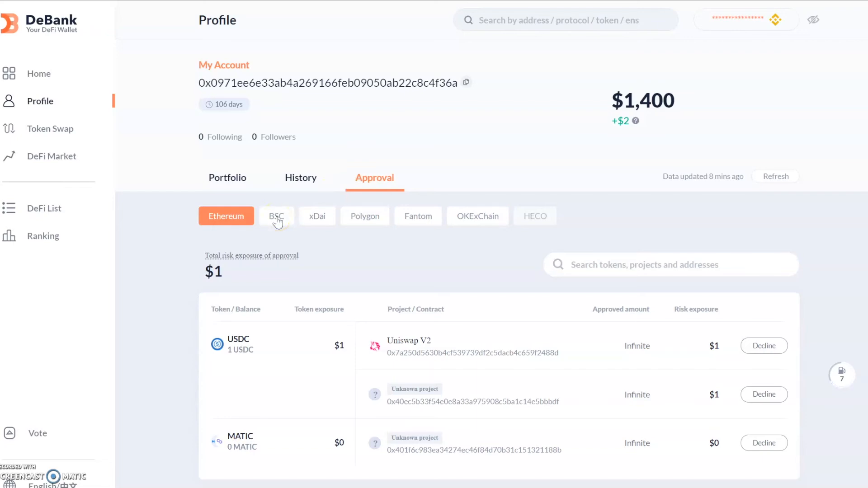
mouse_move(330, 357)
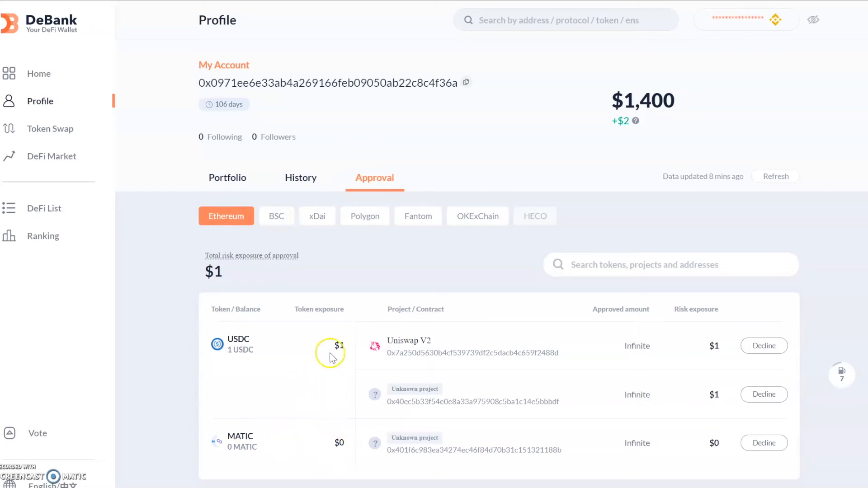
mouse_move(391, 217)
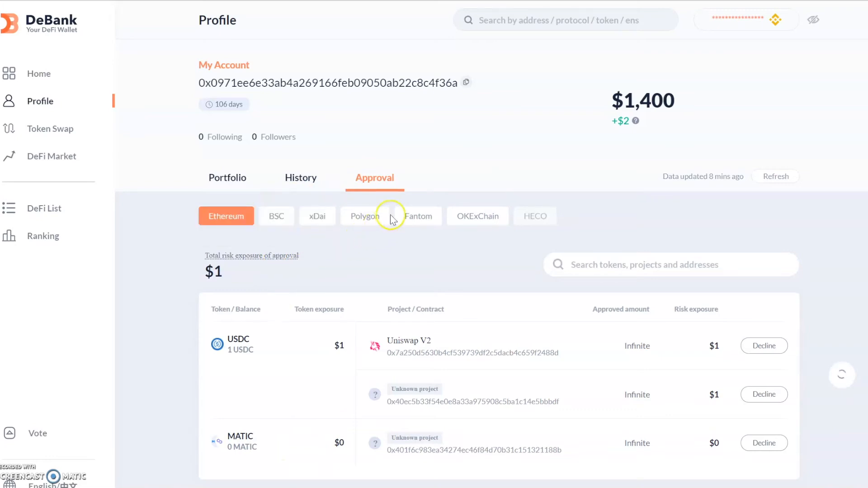
Step: Switch the Approval tab to Fantom, showing no approvals and $0 total risk exposure
click(418, 216)
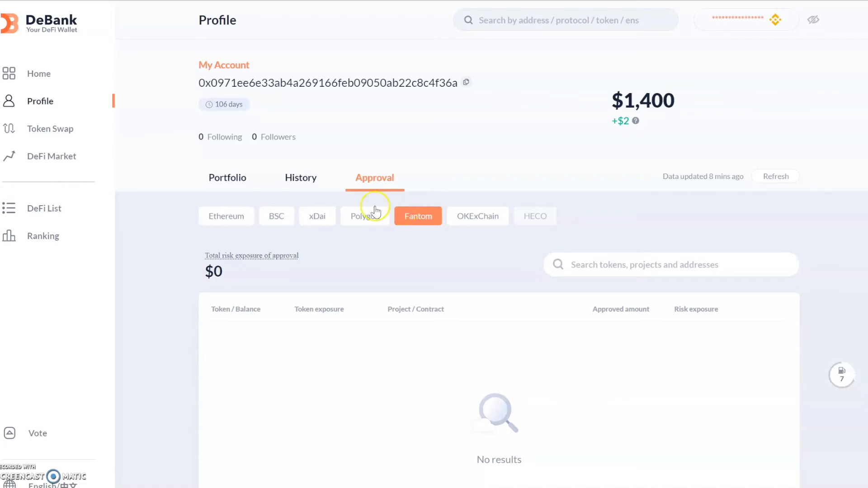
Step: Switch to Polygon and review the infinite USDC, PLX, DAI, WMATIC approvals down the list and back
click(364, 216)
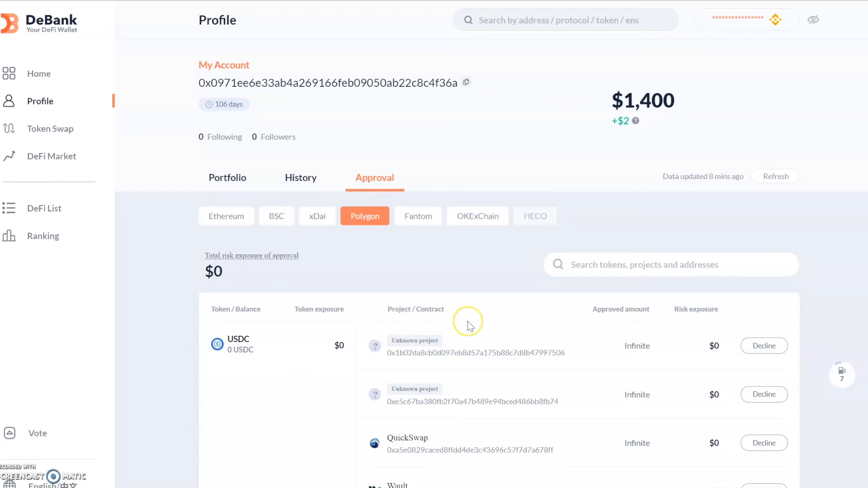
scroll(down, 3)
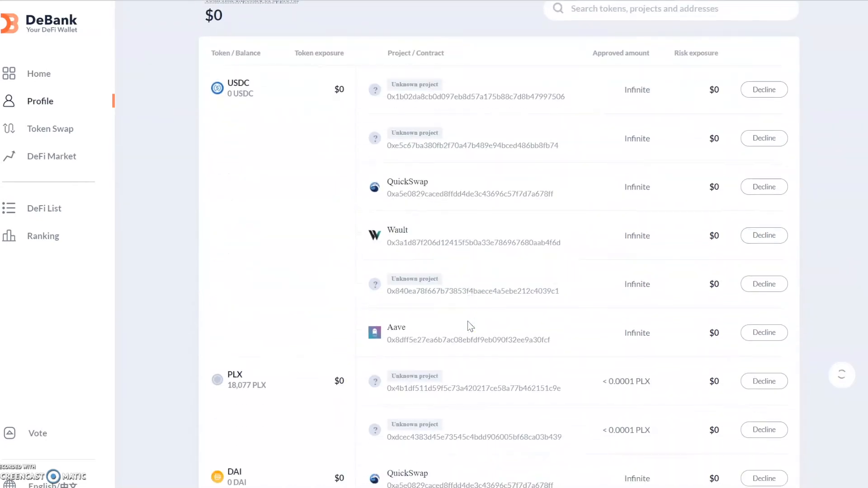
scroll(down, 3)
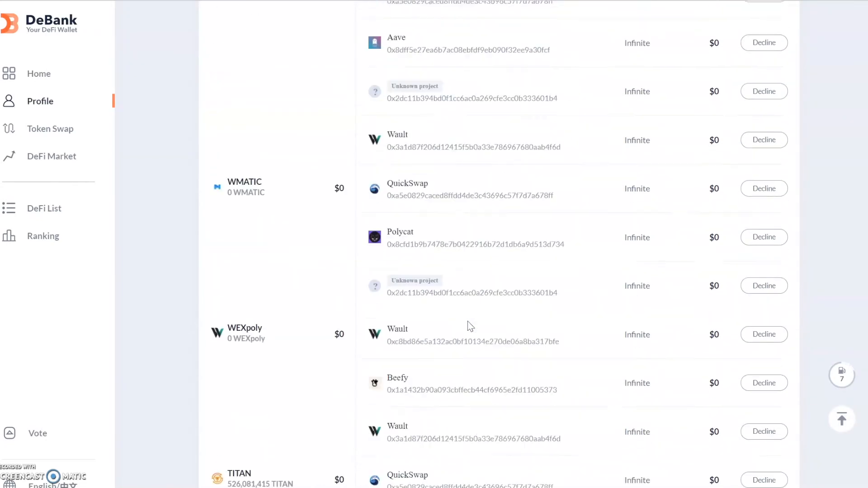
scroll(down, 3)
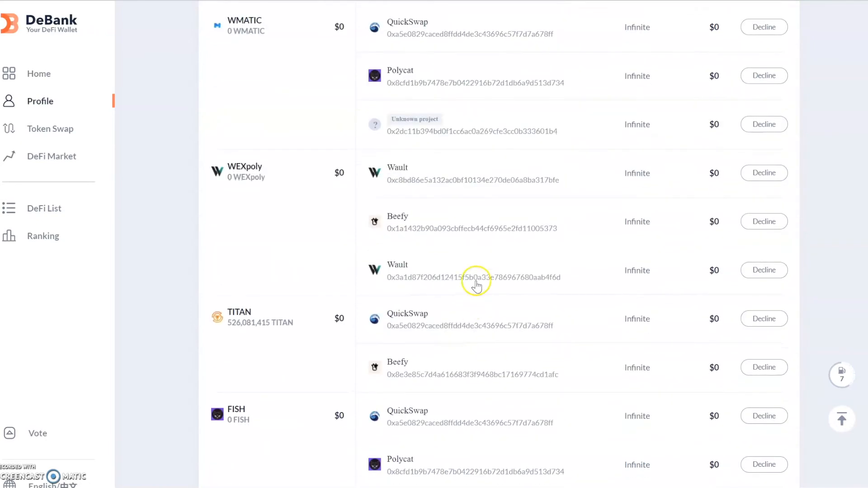
scroll(down, 3)
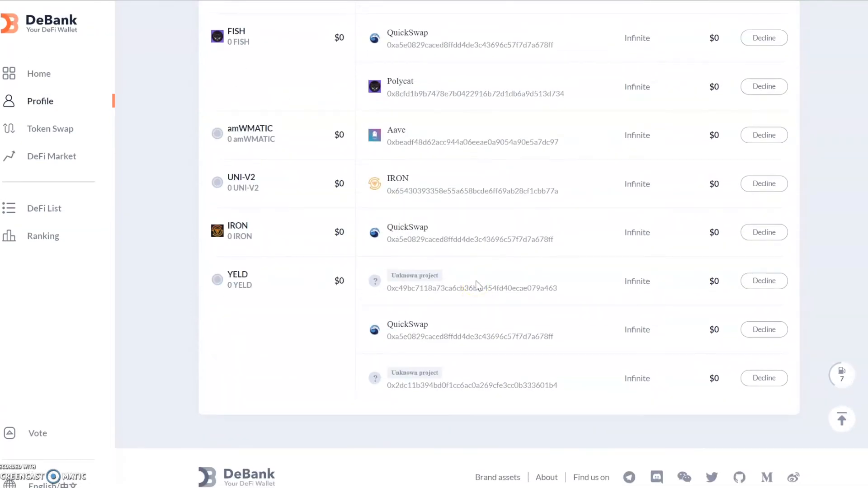
mouse_move(748, 264)
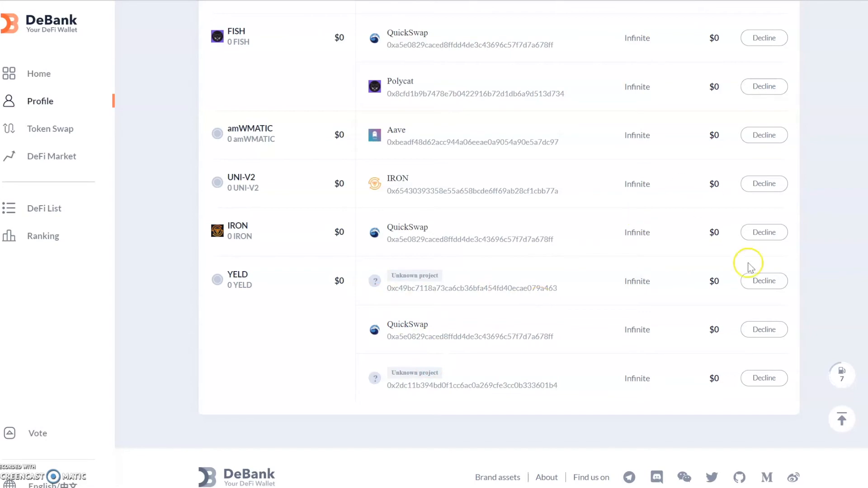
mouse_move(566, 321)
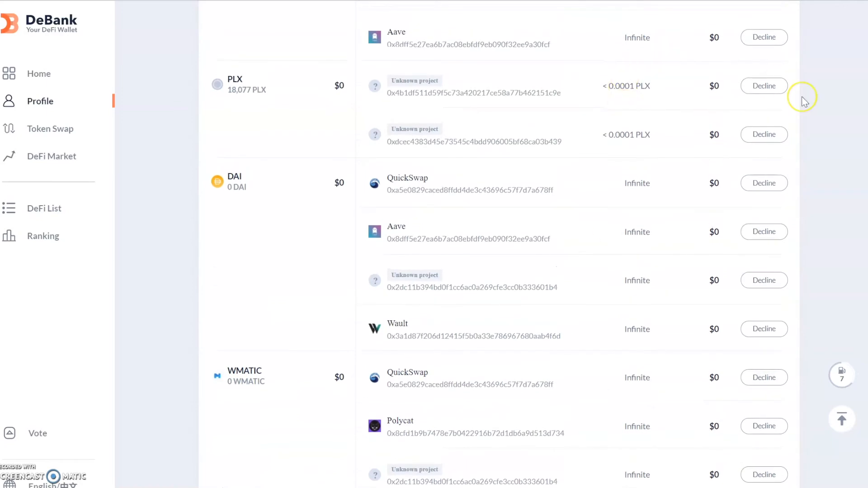
scroll(down, 3)
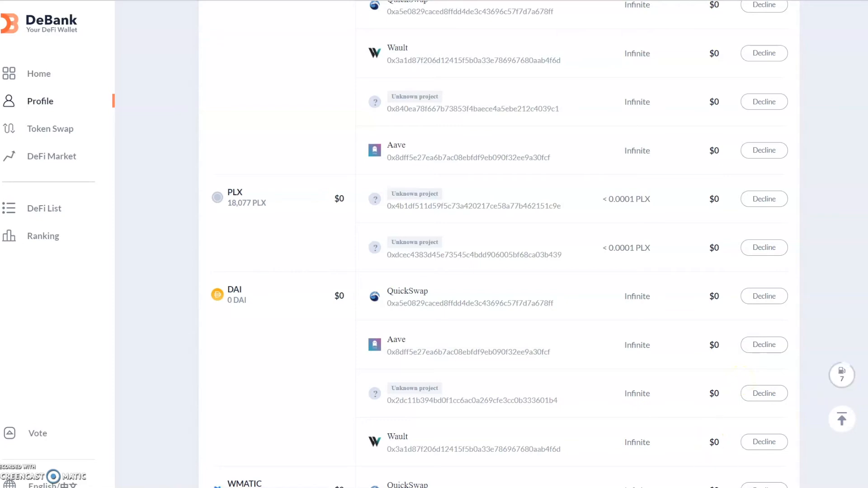
mouse_move(716, 189)
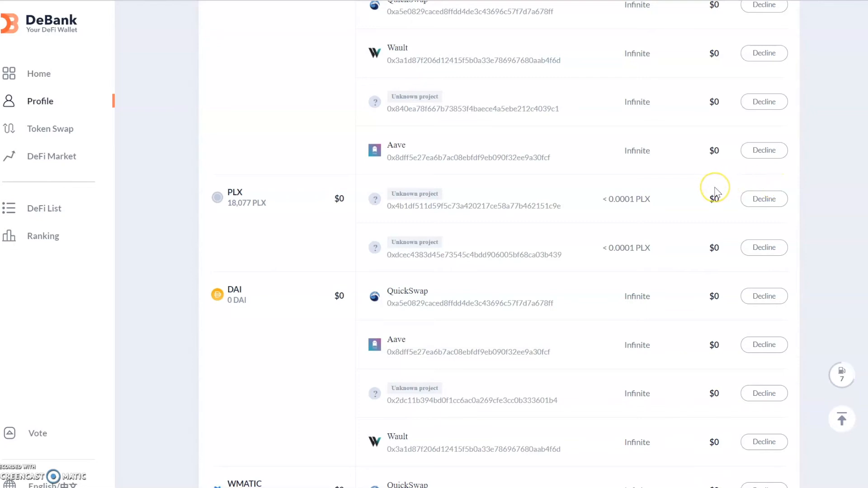
scroll(up, 3)
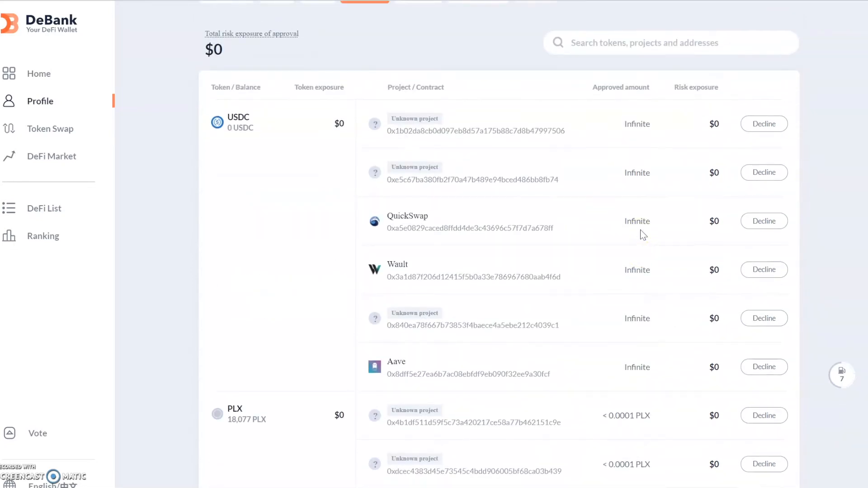
mouse_move(667, 129)
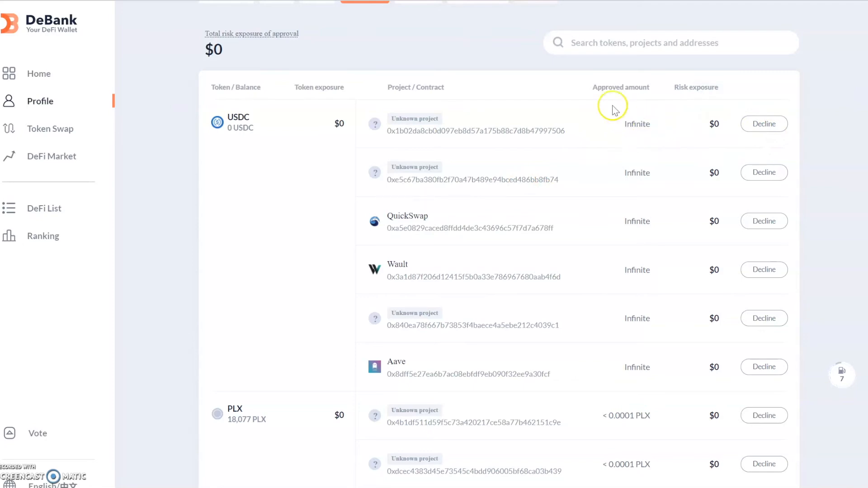
mouse_move(636, 117)
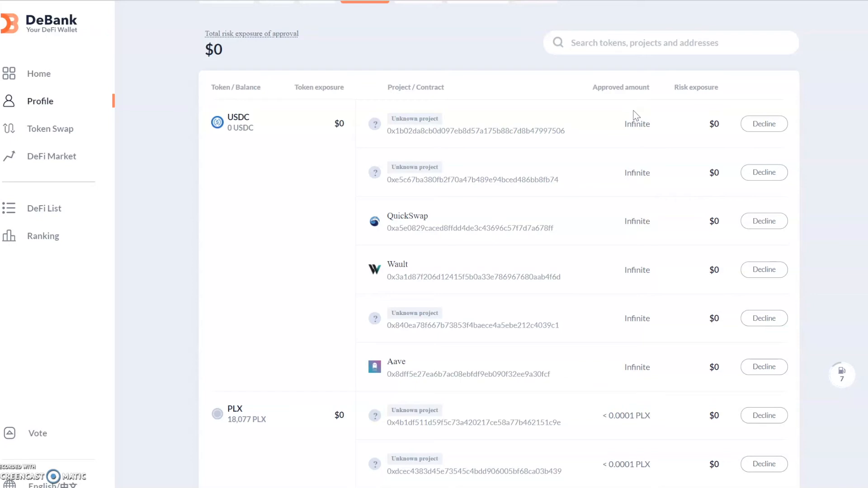
mouse_move(607, 108)
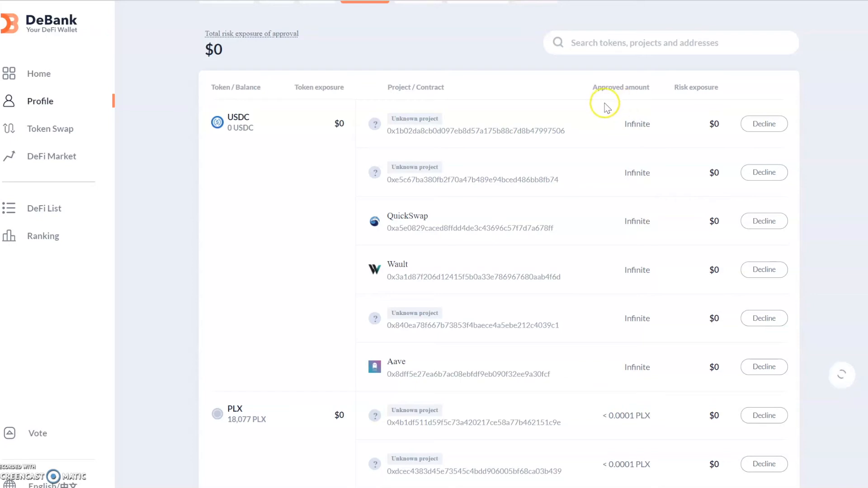
mouse_move(573, 132)
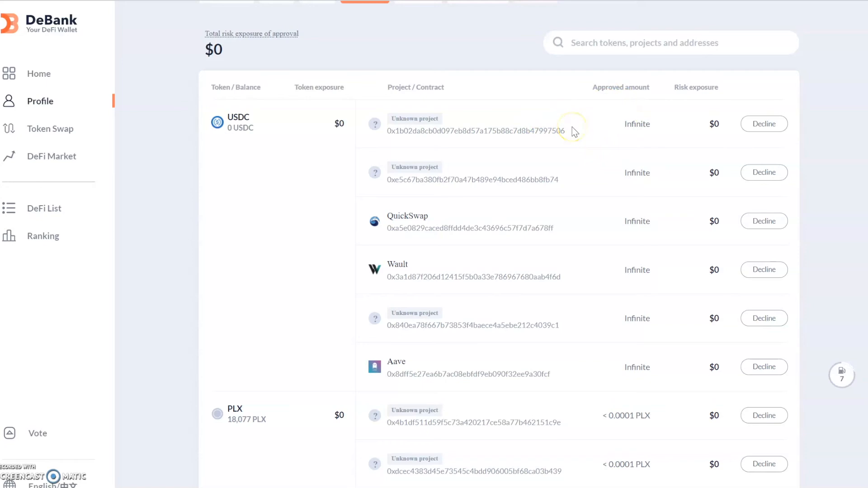
mouse_move(643, 137)
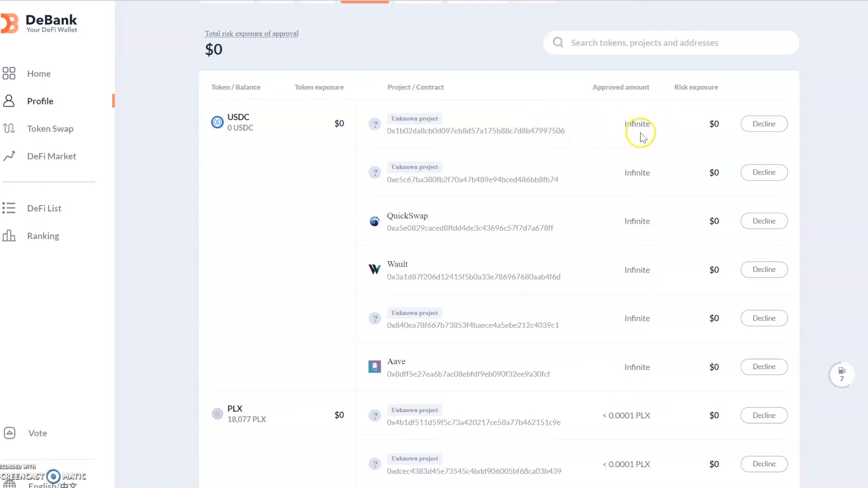
mouse_move(637, 122)
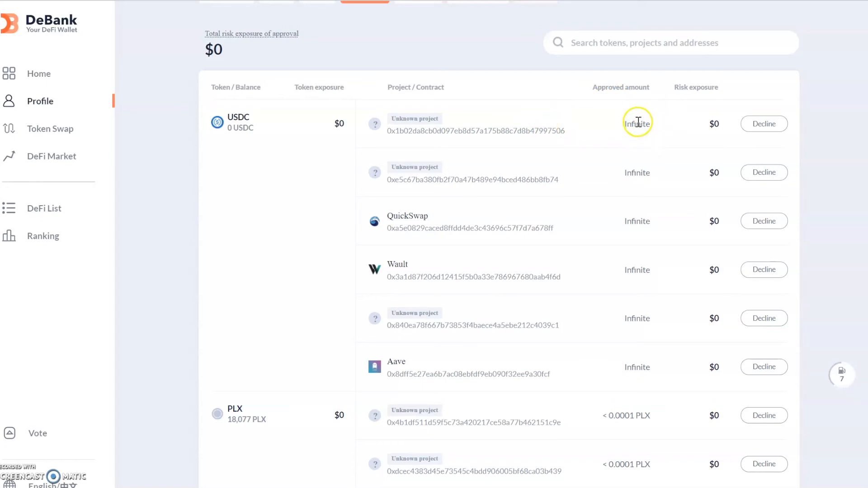
mouse_move(637, 134)
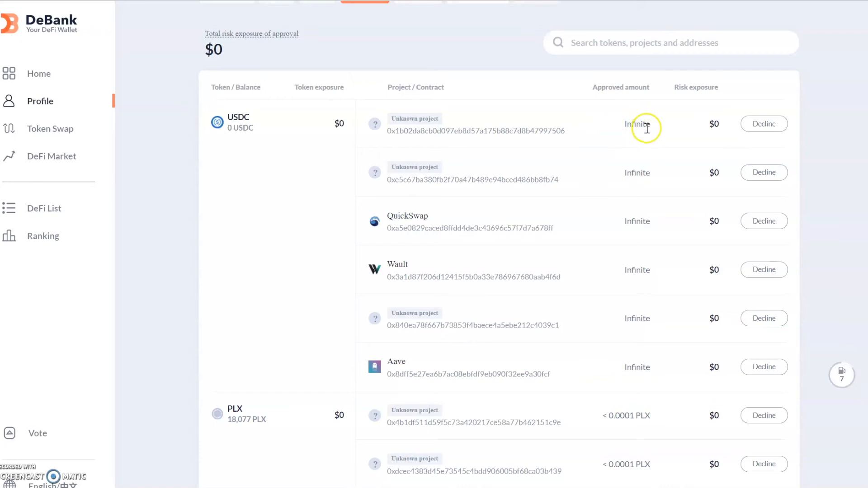
mouse_move(667, 133)
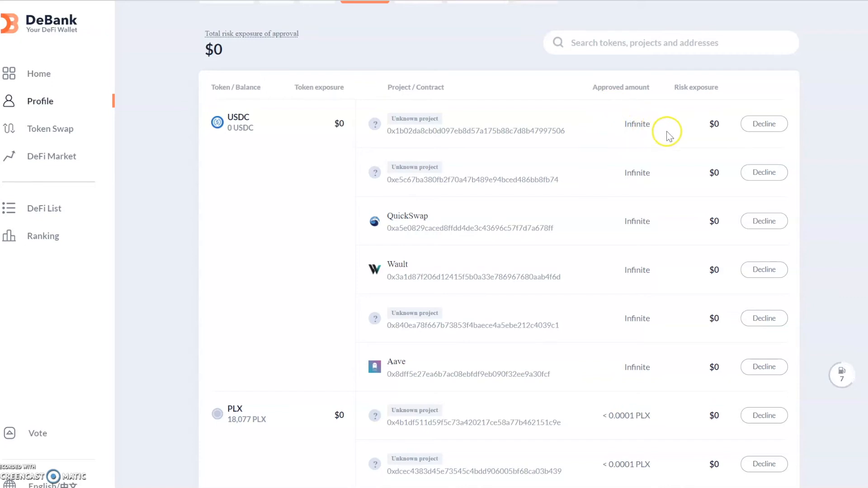
mouse_move(643, 142)
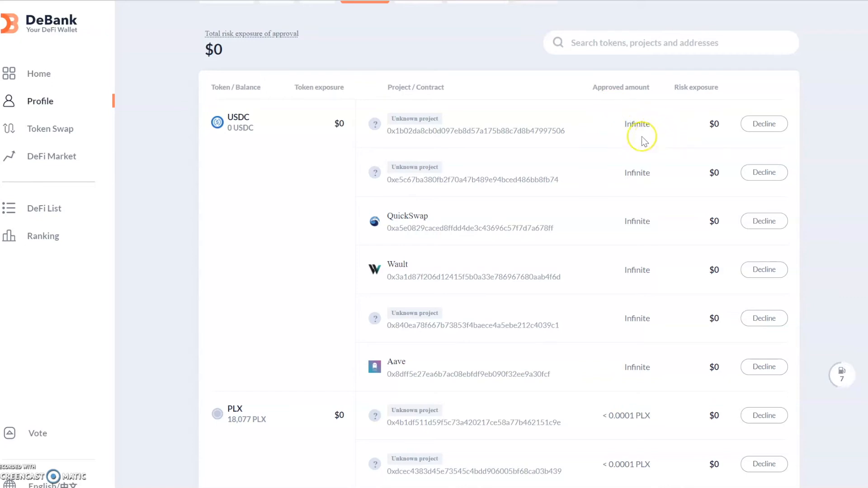
mouse_move(608, 132)
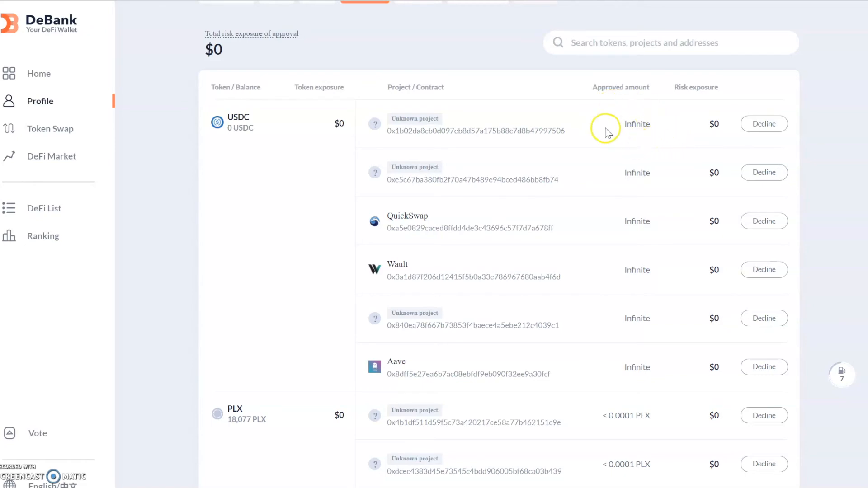
mouse_move(581, 89)
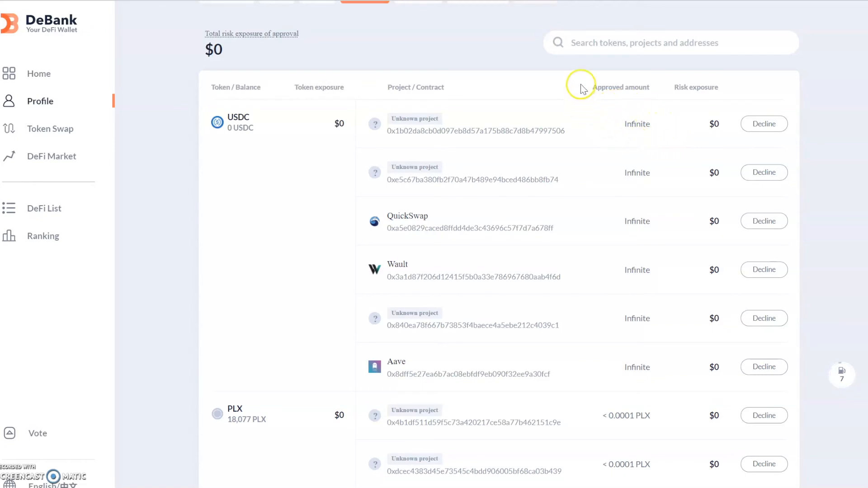
mouse_move(652, 136)
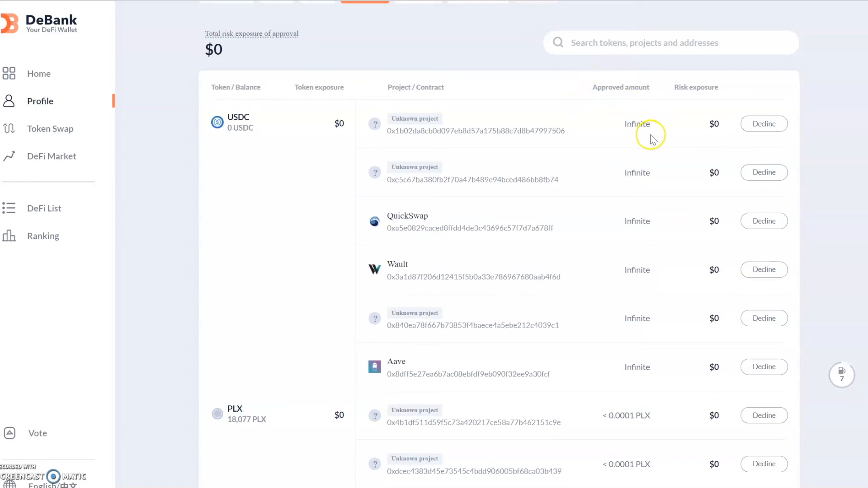
mouse_move(634, 134)
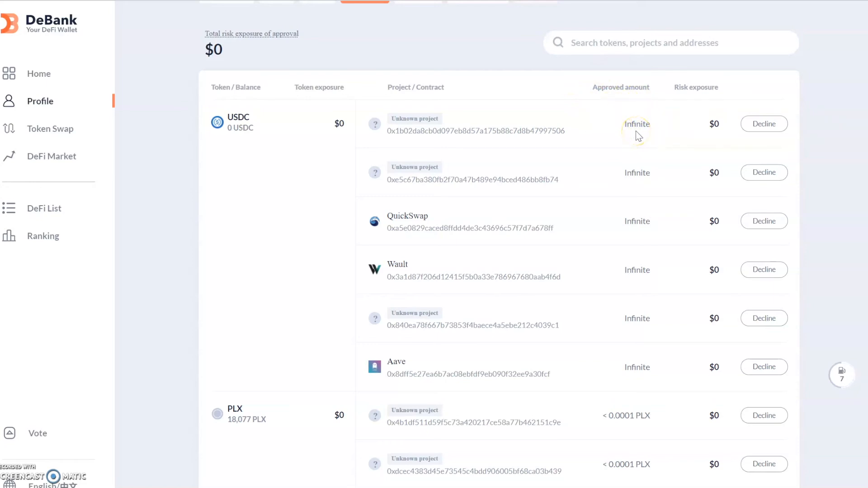
mouse_move(619, 117)
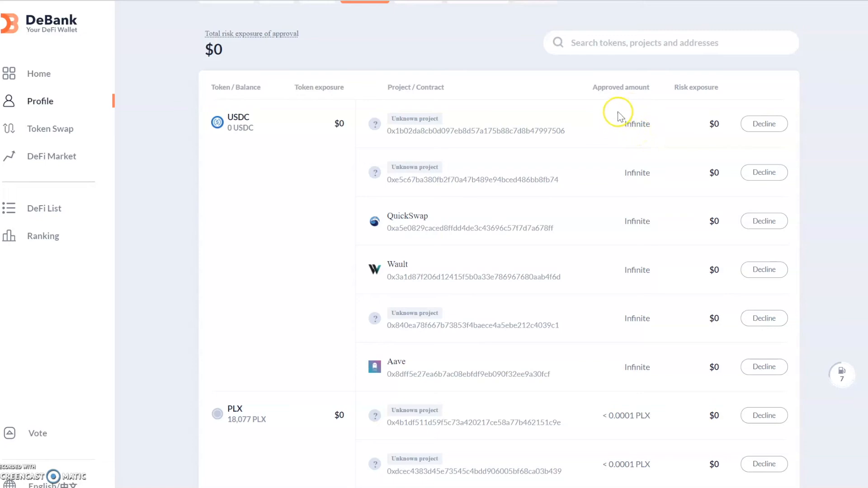
mouse_move(608, 133)
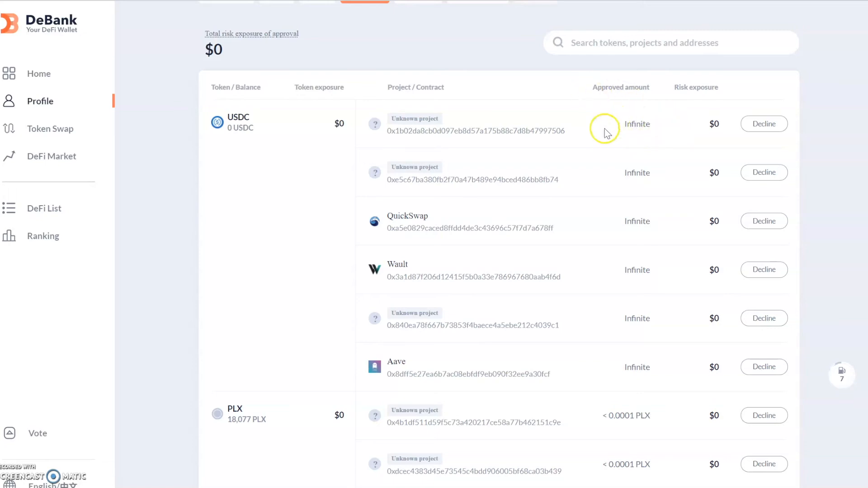
mouse_move(638, 126)
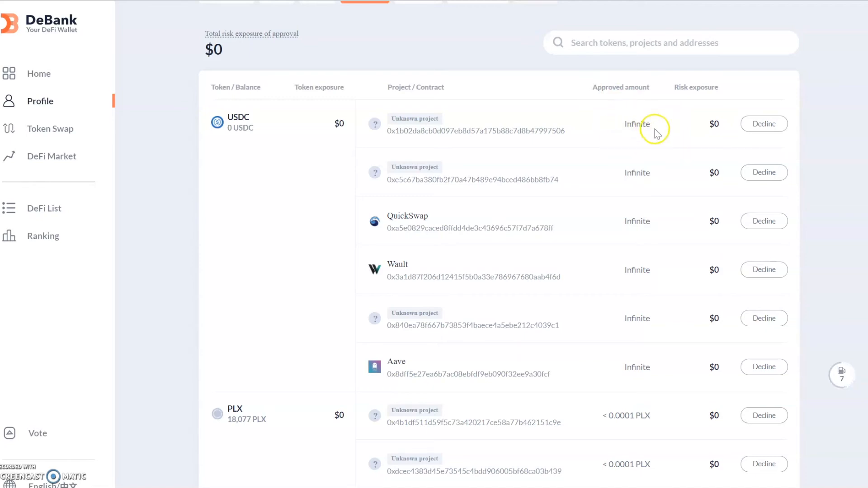
mouse_move(647, 122)
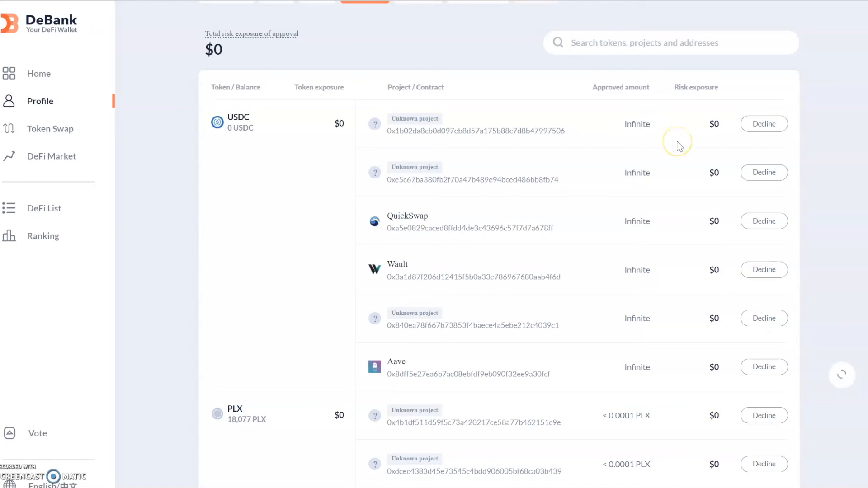
mouse_move(640, 132)
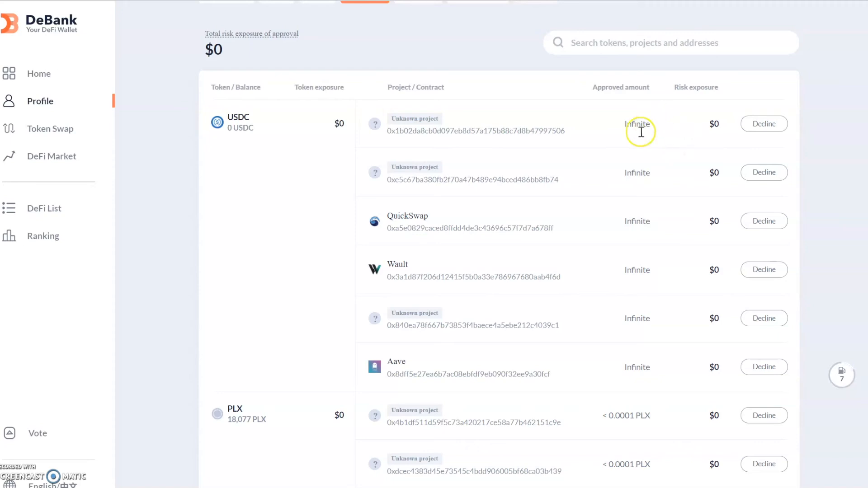
mouse_move(467, 190)
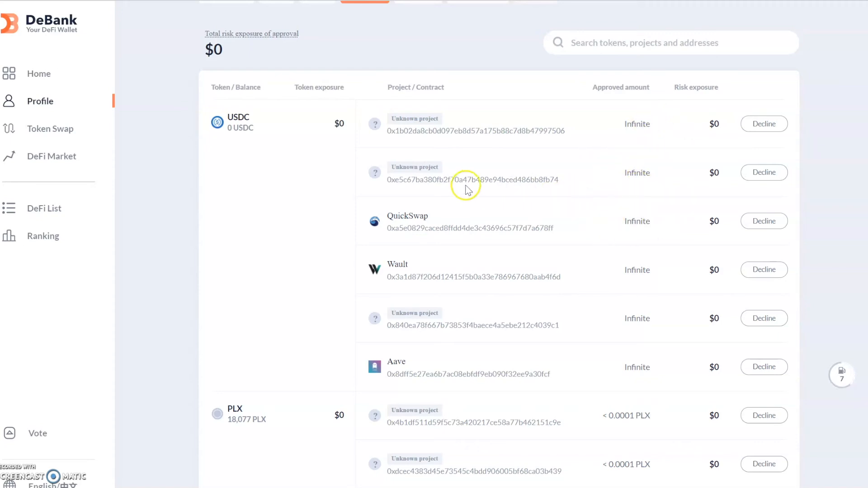
mouse_move(400, 180)
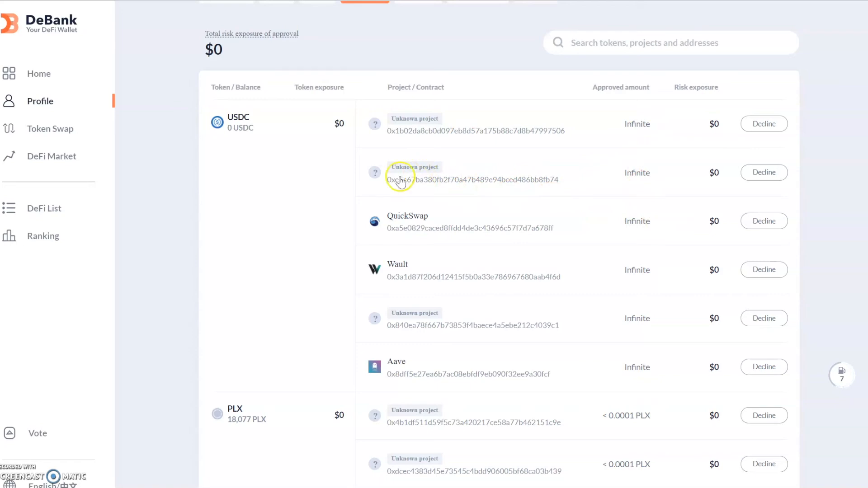
mouse_move(635, 173)
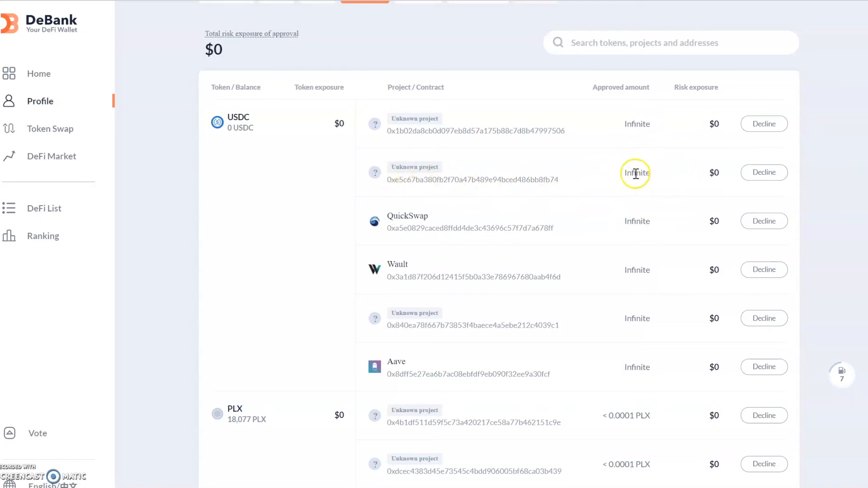
mouse_move(597, 338)
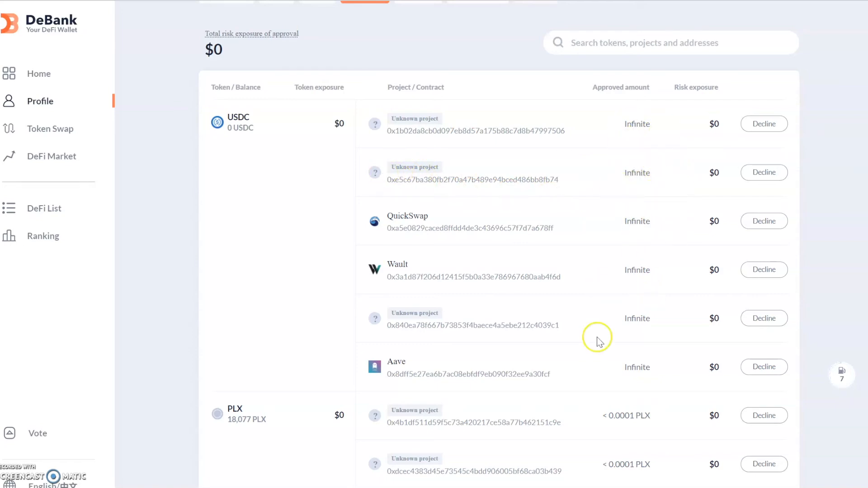
Step: Approve the MetaMask switch to Matic Mainnet so the Polygon approvals reload with TITAN first
scroll(down, 3)
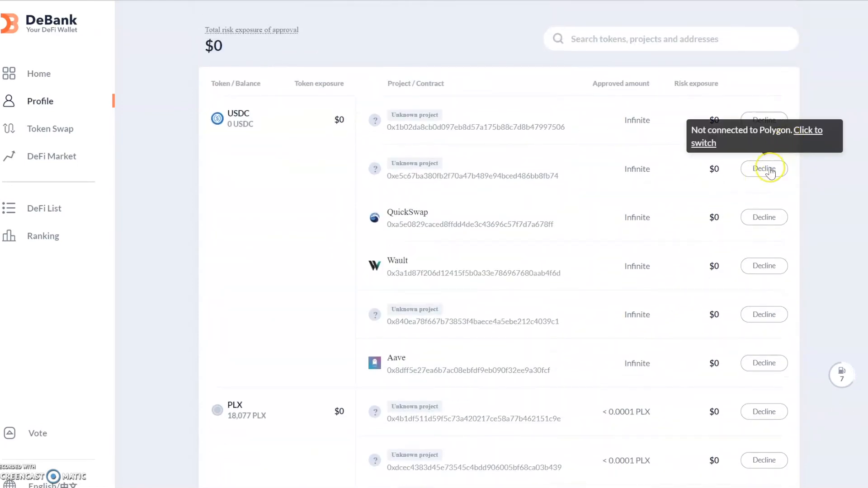
mouse_move(445, 70)
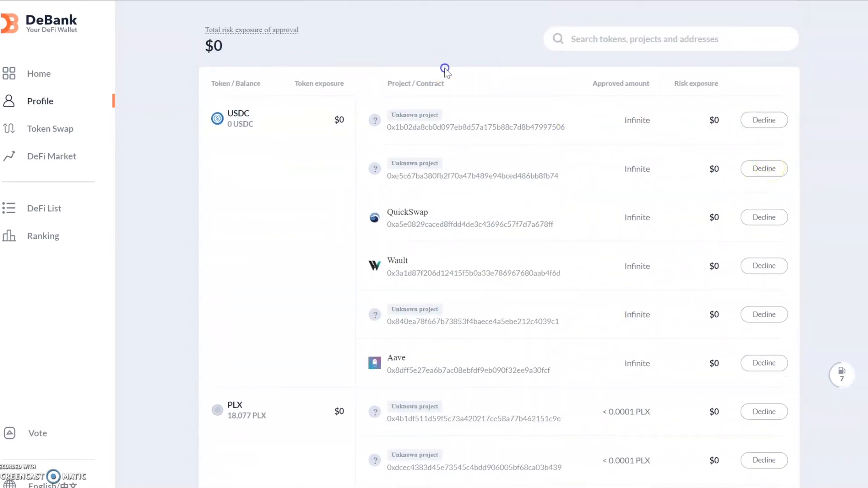
scroll(up, 3)
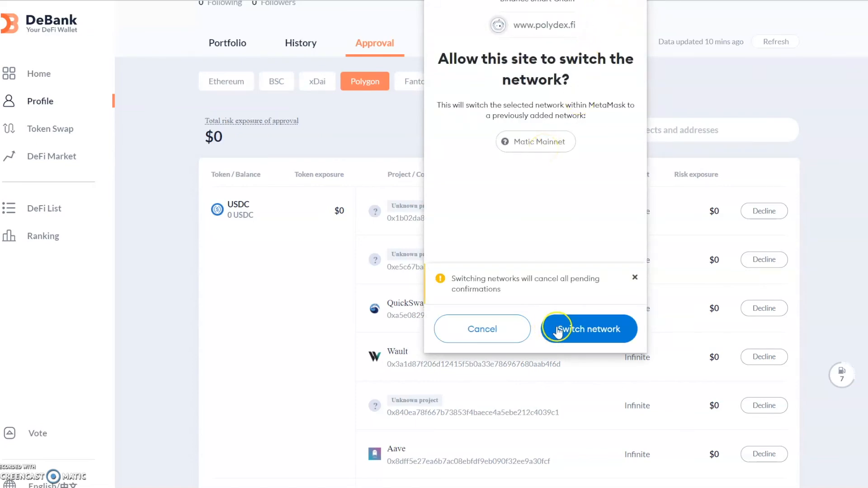
click(589, 328)
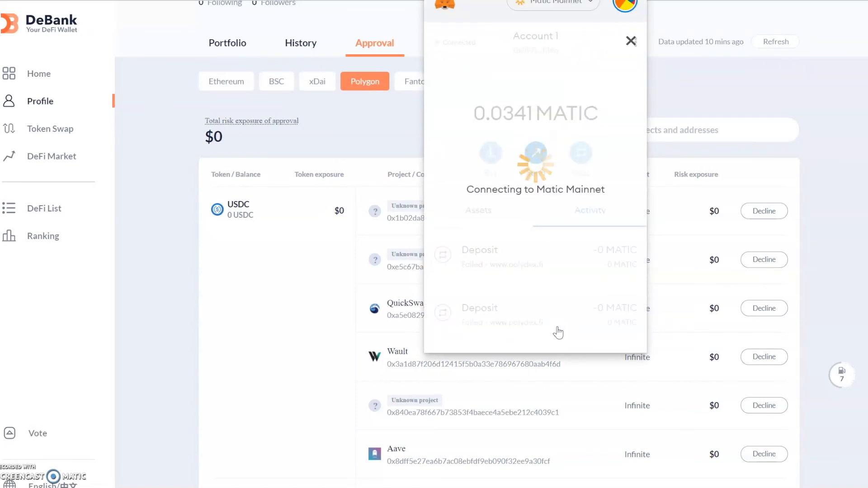
click(630, 41)
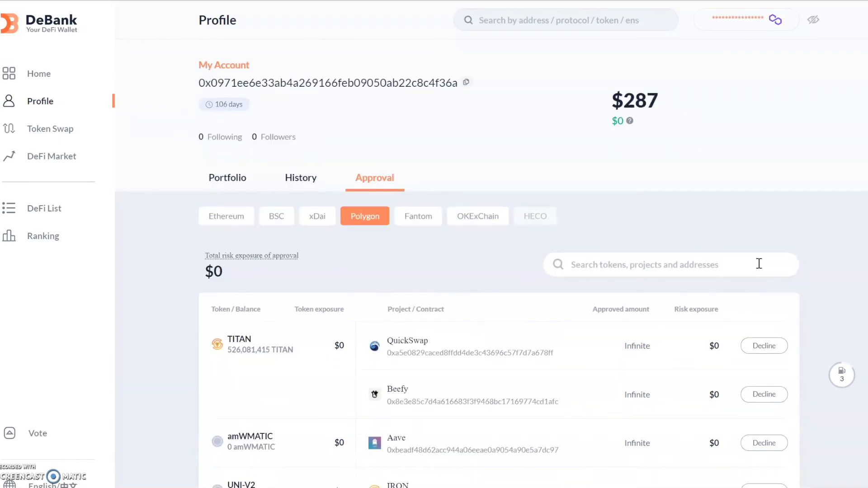
scroll(down, 3)
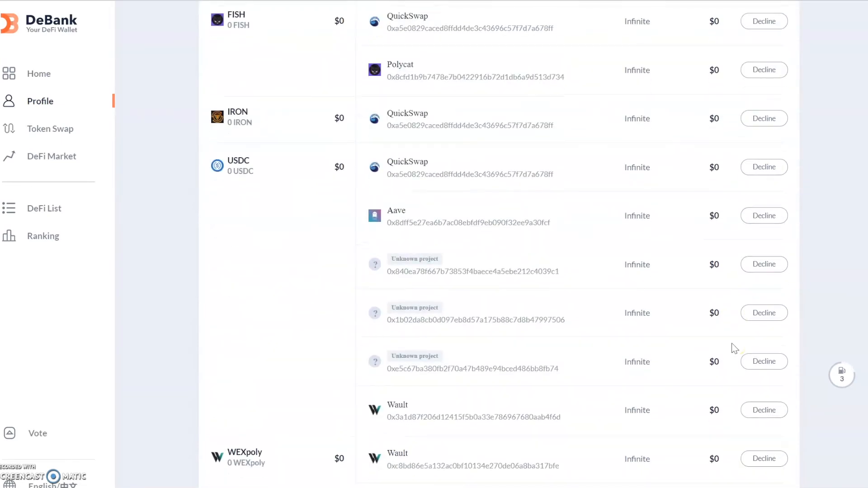
scroll(down, 3)
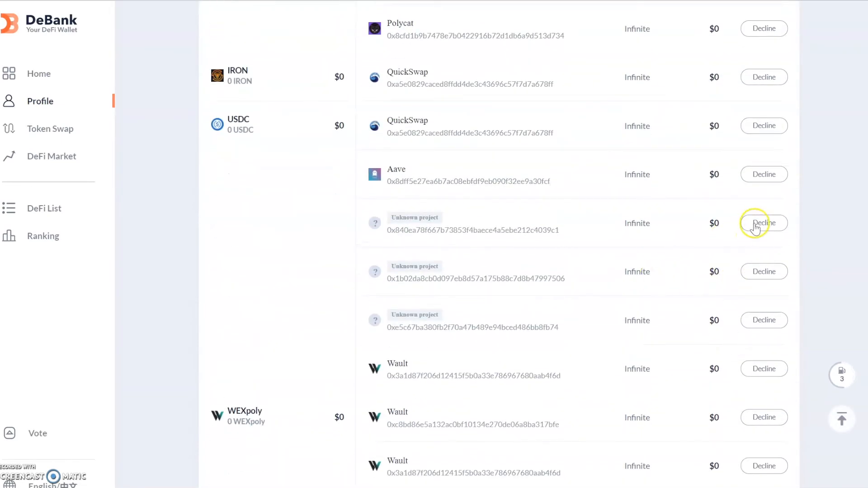
click(764, 223)
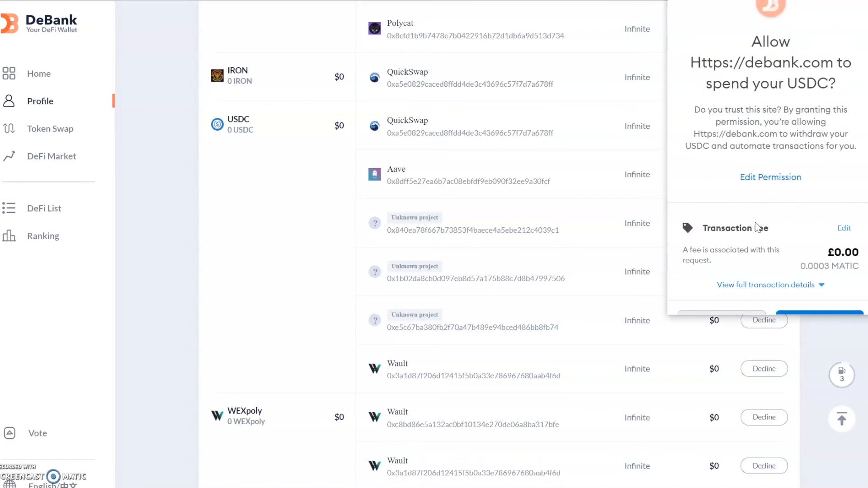
mouse_move(793, 200)
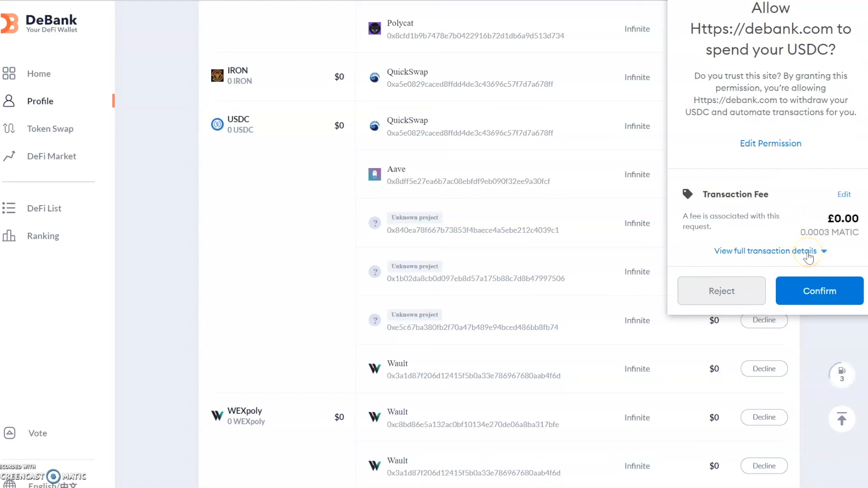
mouse_move(764, 258)
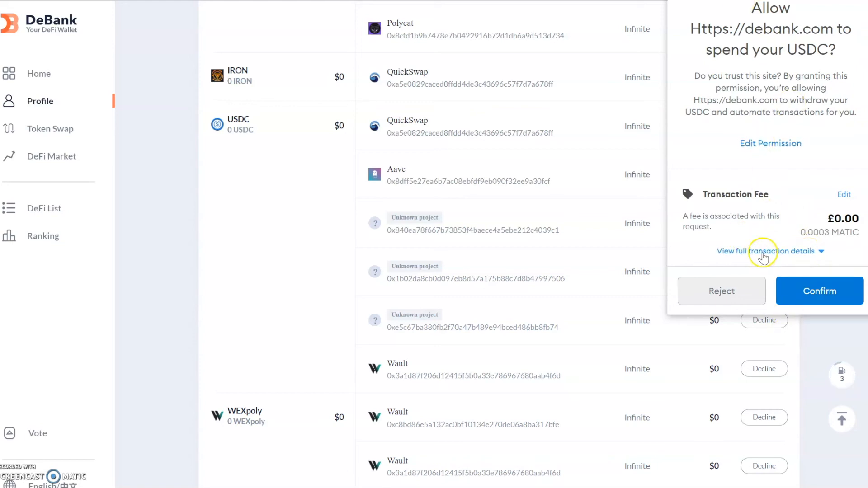
click(767, 251)
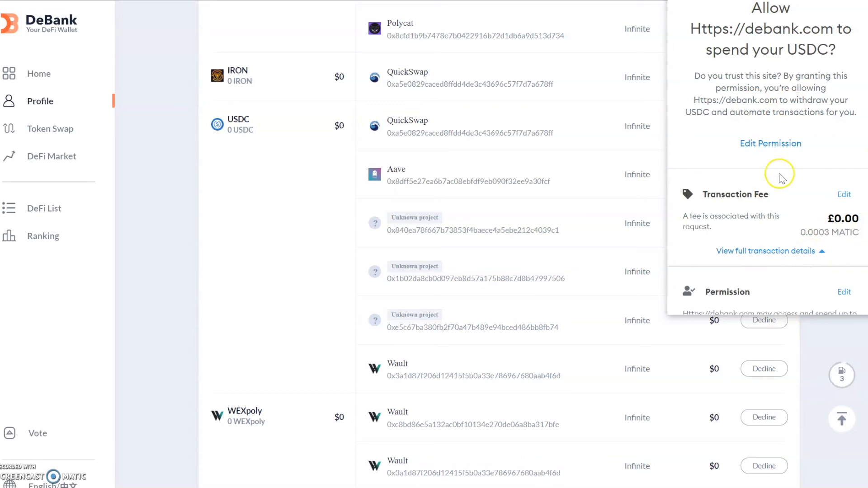
scroll(down, 3)
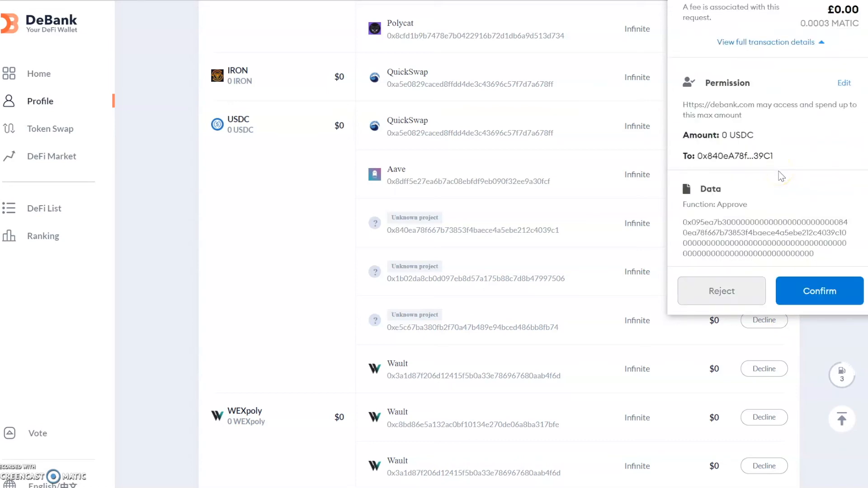
click(820, 291)
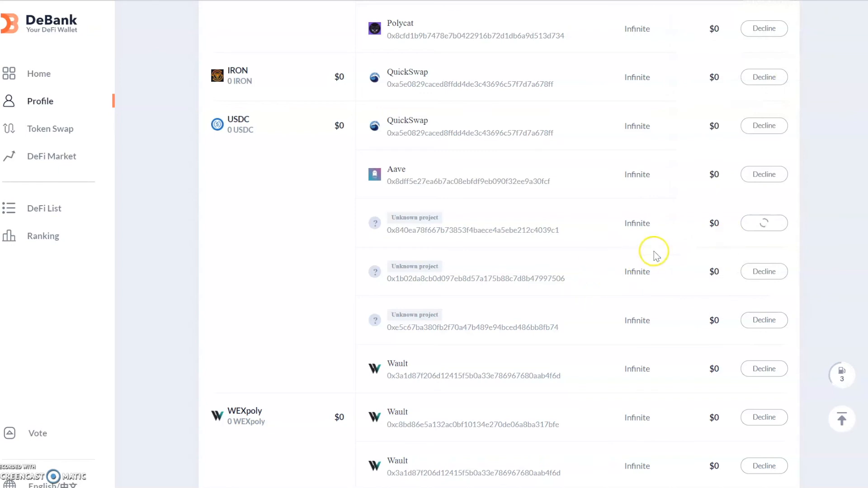
mouse_move(663, 243)
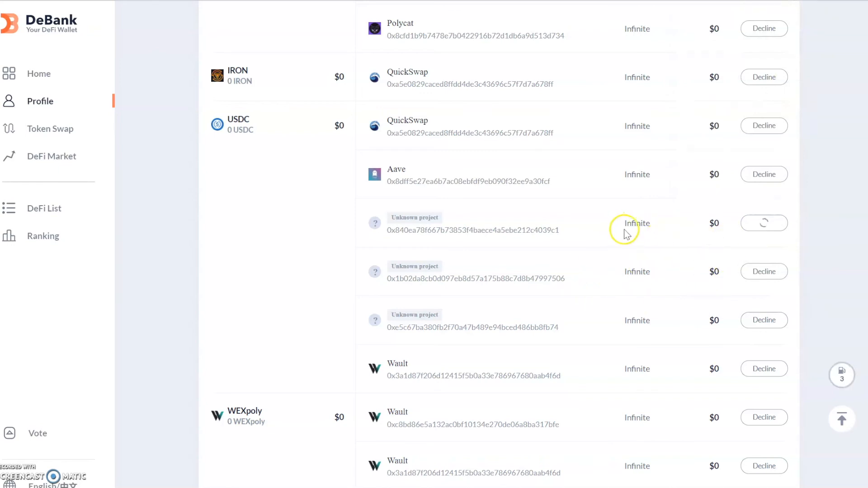
mouse_move(464, 246)
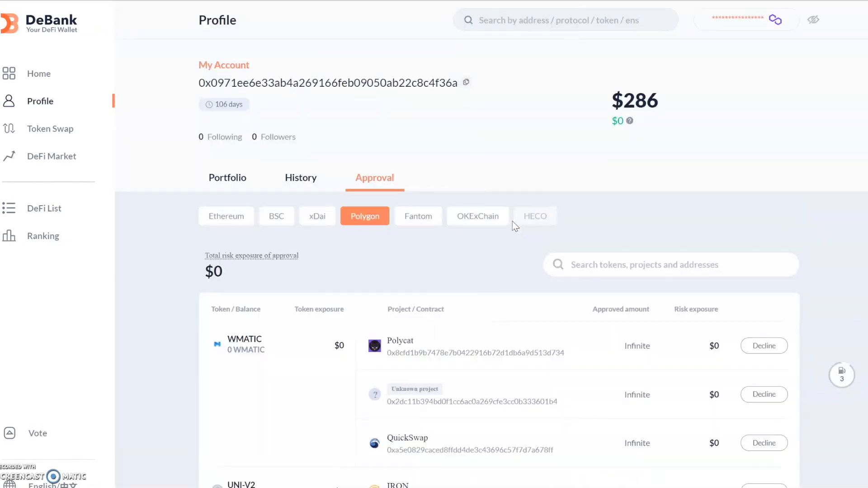
scroll(down, 3)
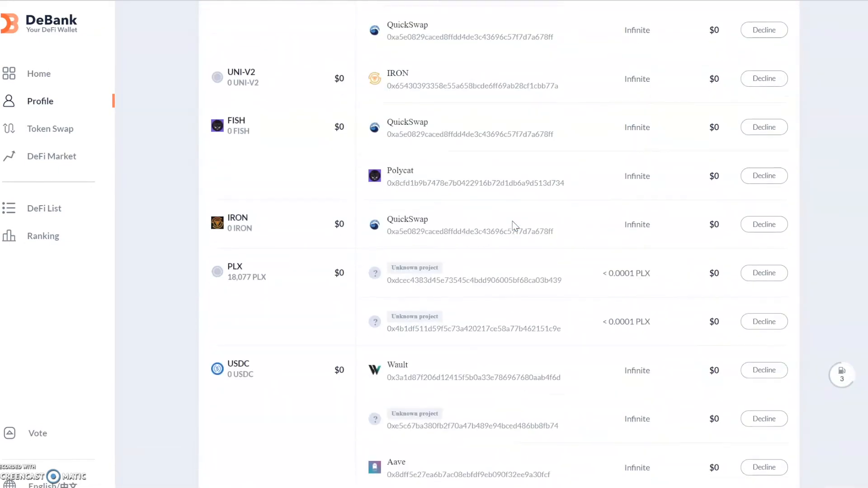
scroll(down, 3)
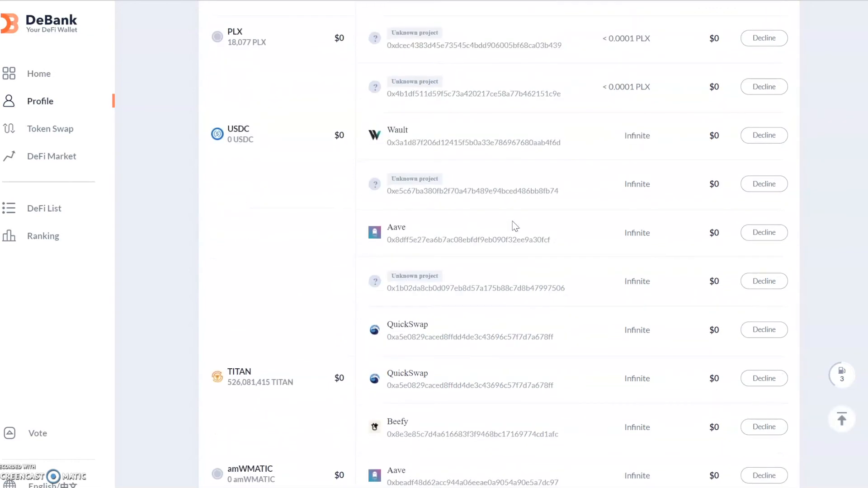
mouse_move(556, 255)
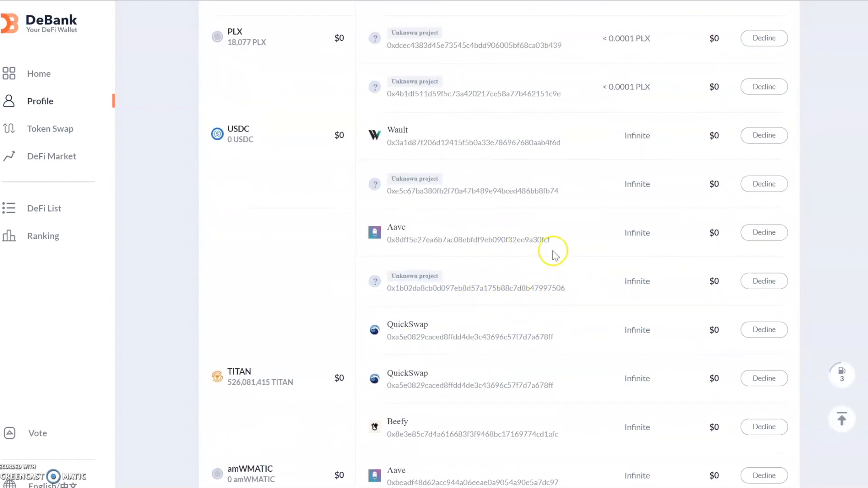
mouse_move(592, 284)
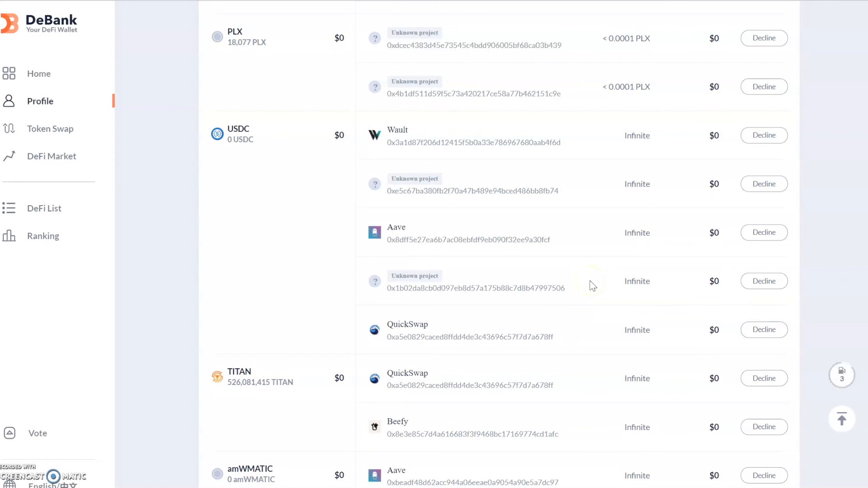
mouse_move(704, 216)
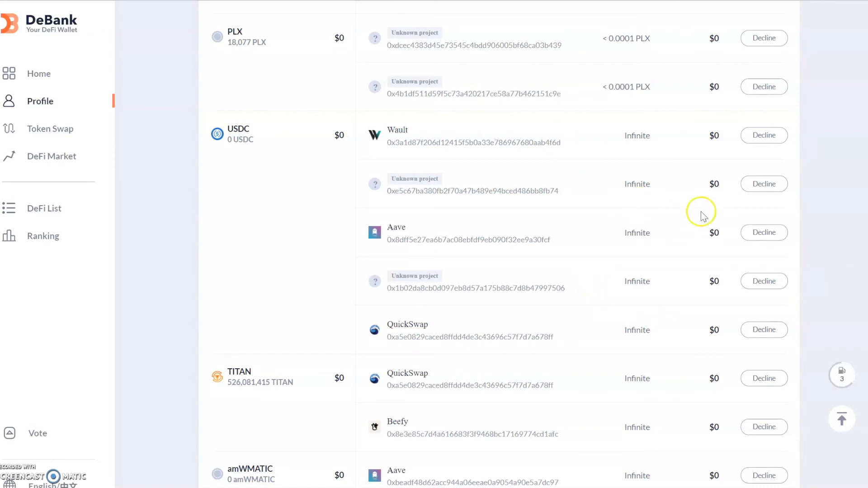
mouse_move(455, 175)
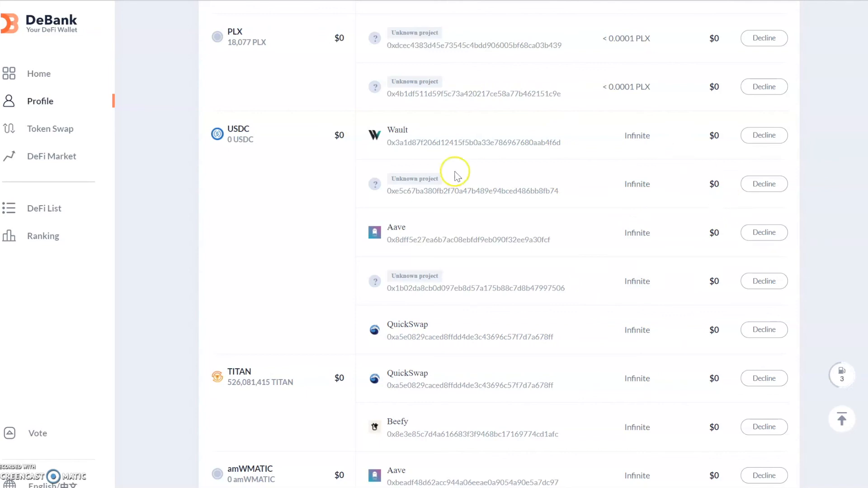
scroll(up, 3)
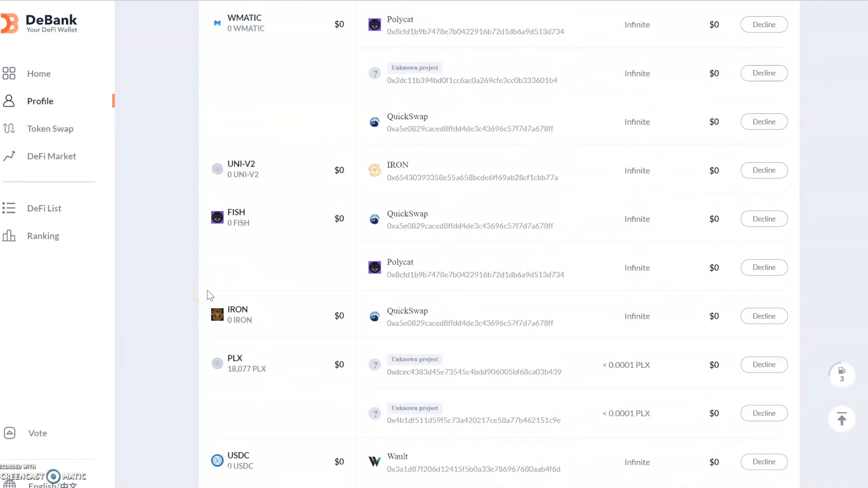
scroll(up, 3)
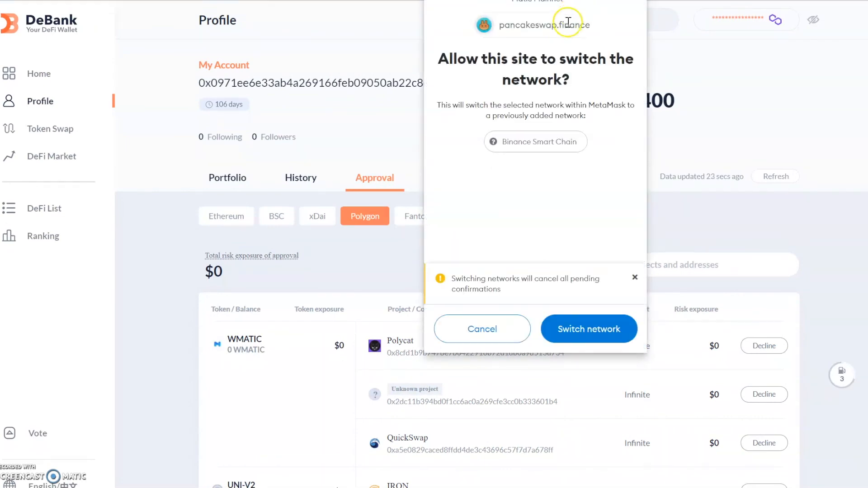
Step: Approve the MetaMask switch to Binance Smart Chain and close the wallet window
click(589, 329)
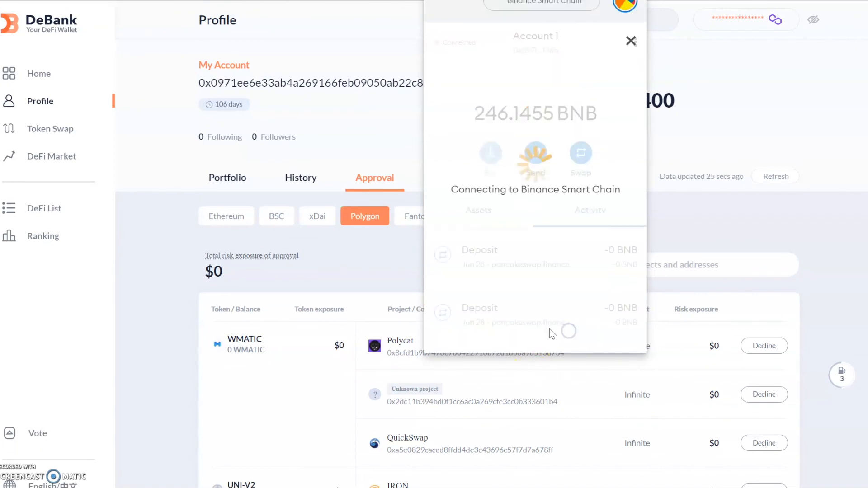
click(631, 40)
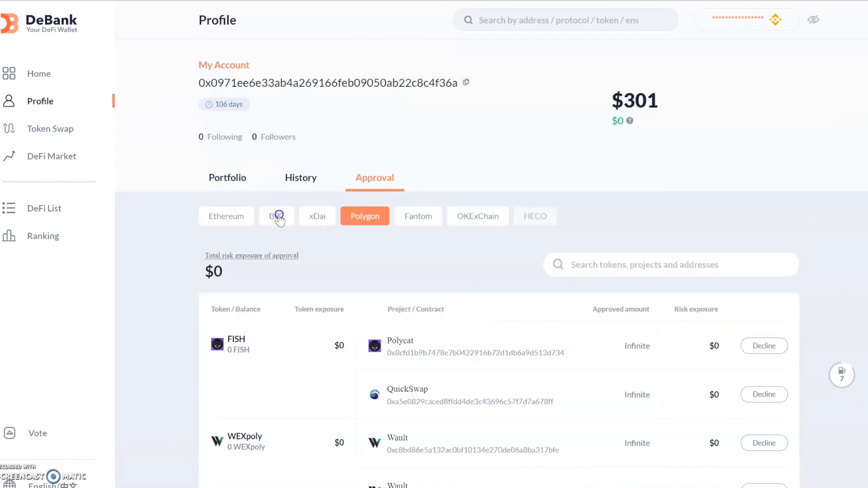
Step: Switch to BSC and review its infinite approvals led by RISE, $30 total risk exposure
click(276, 217)
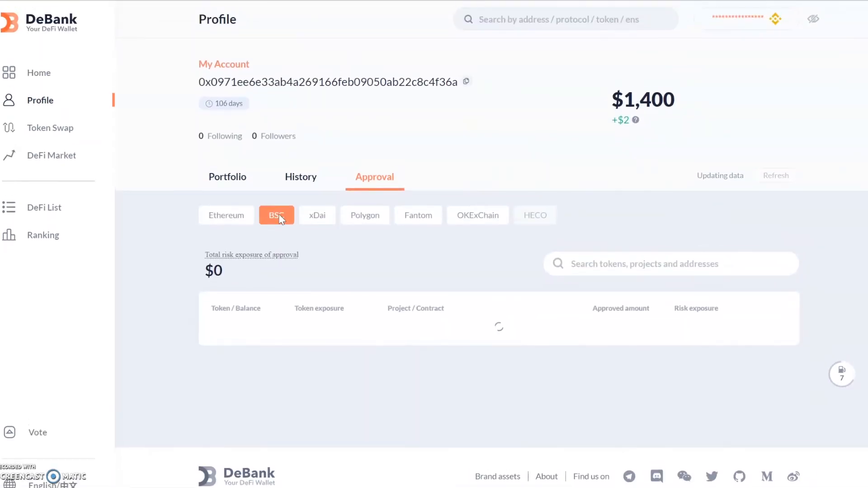
mouse_move(440, 178)
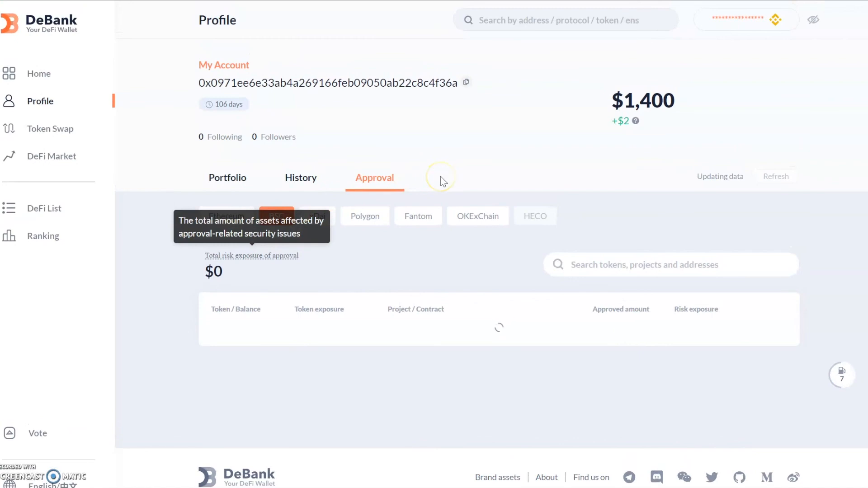
scroll(down, 3)
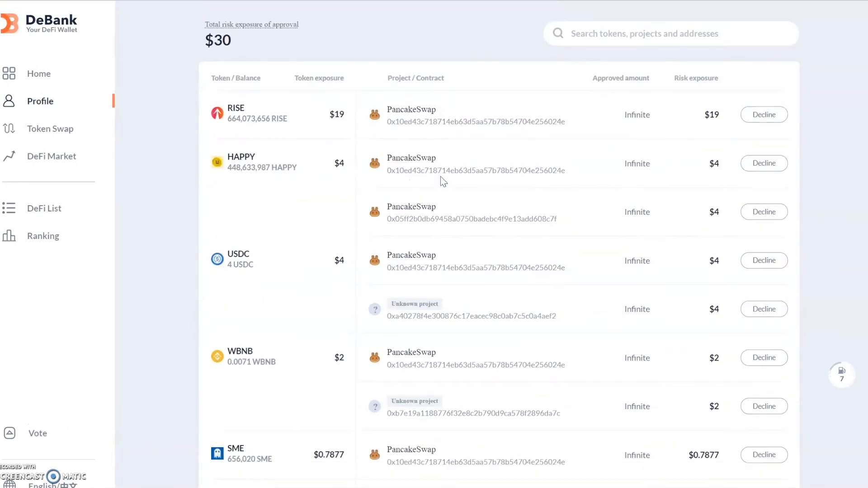
scroll(down, 3)
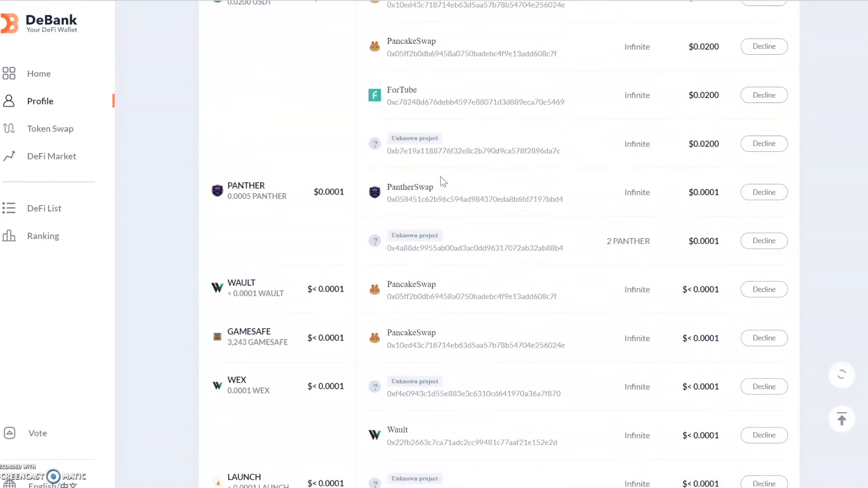
scroll(down, 3)
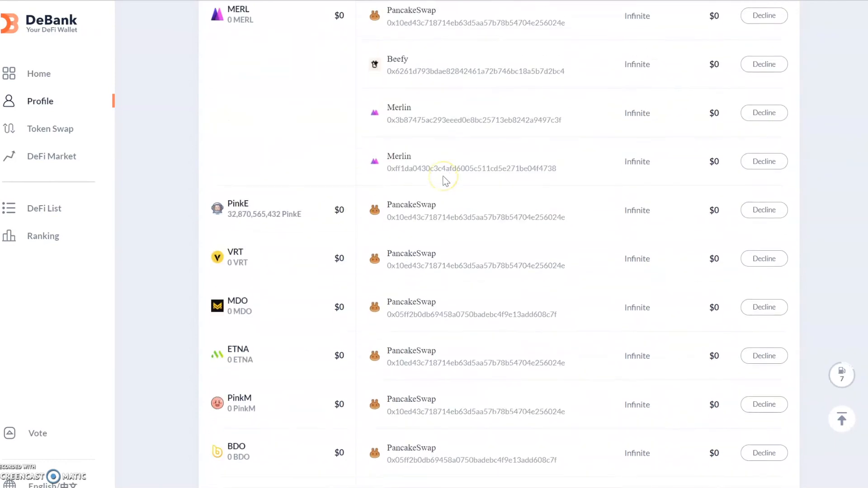
scroll(down, 3)
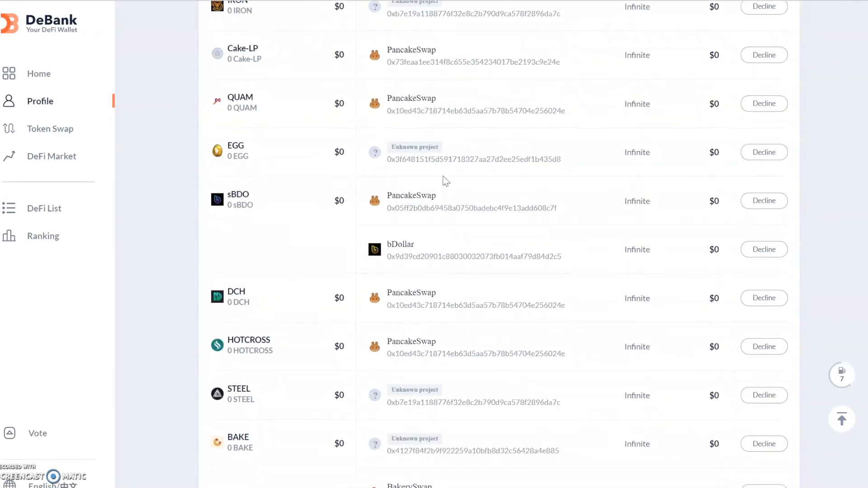
scroll(down, 3)
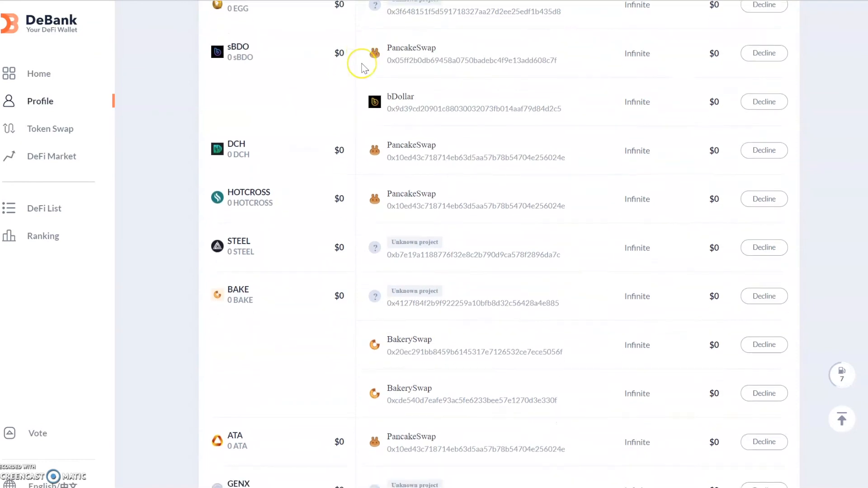
scroll(down, 3)
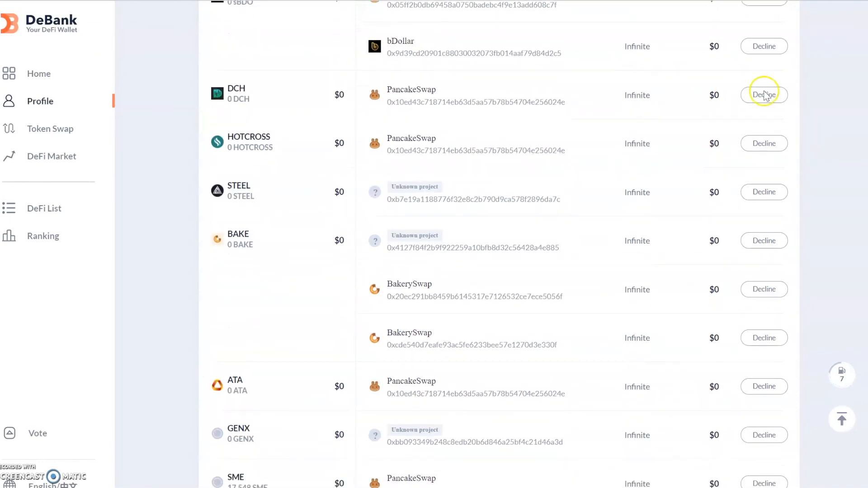
mouse_move(728, 101)
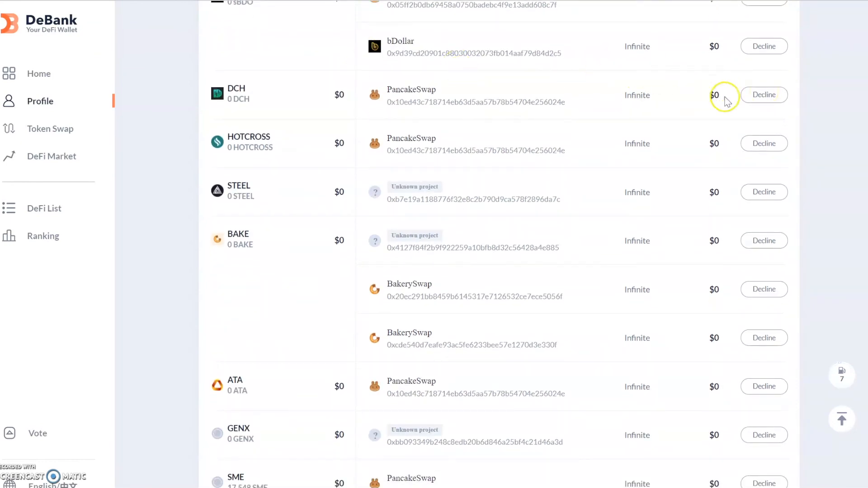
mouse_move(621, 246)
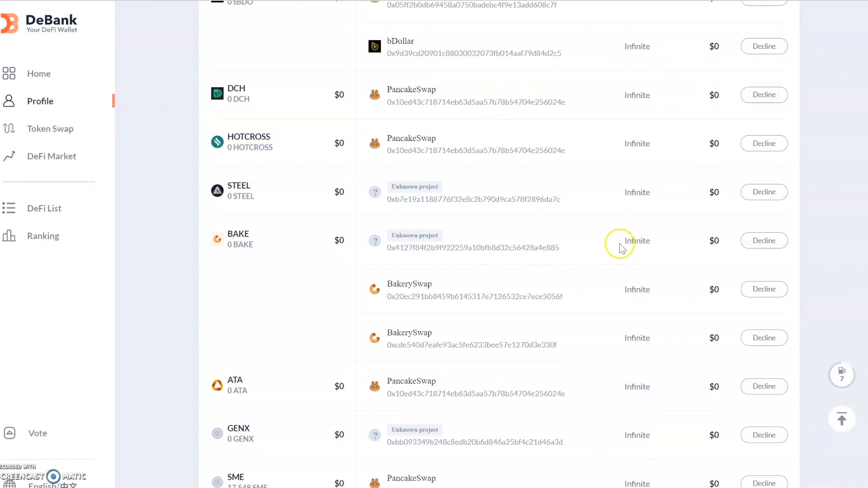
mouse_move(700, 199)
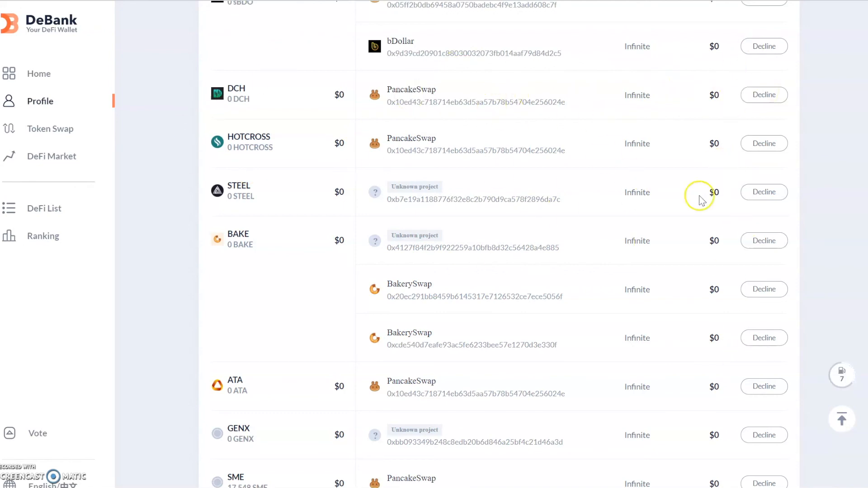
mouse_move(647, 184)
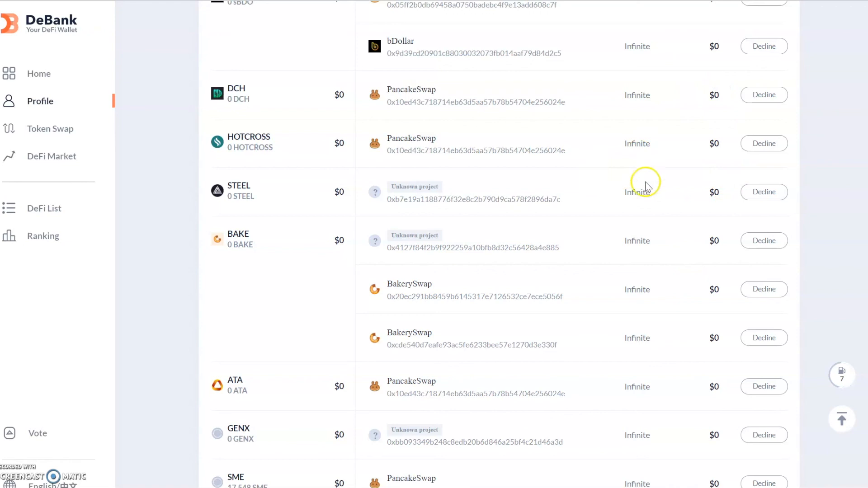
mouse_move(429, 199)
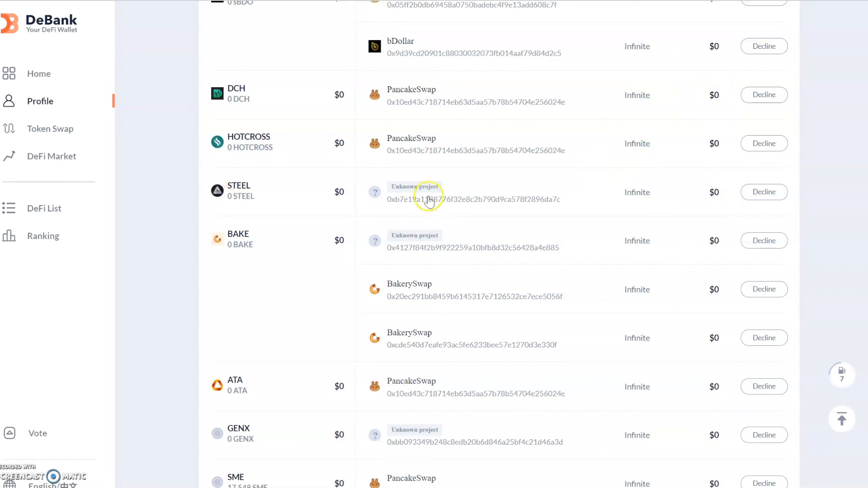
mouse_move(324, 208)
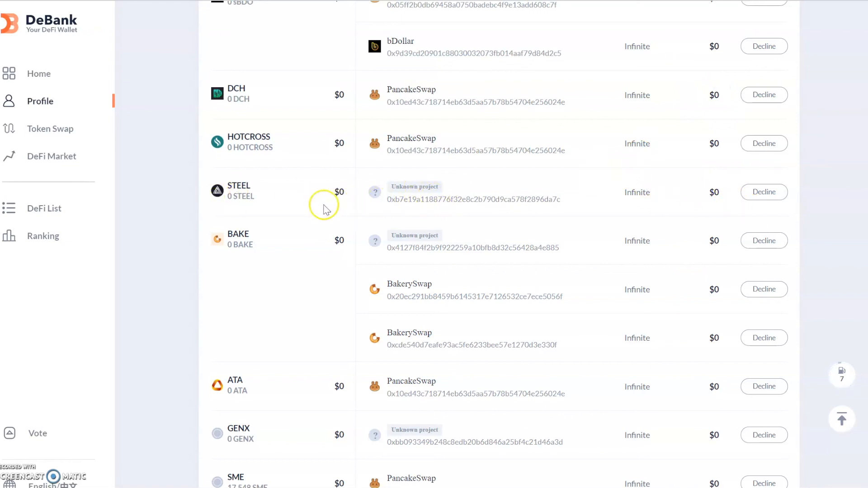
mouse_move(649, 215)
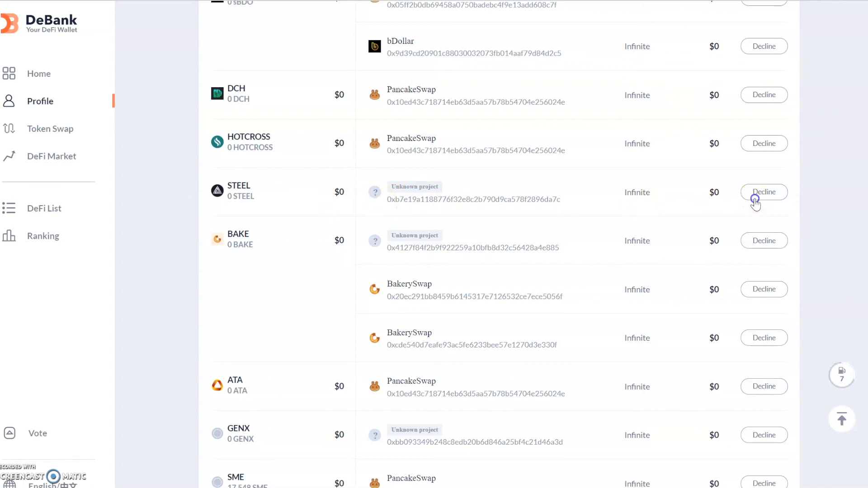
Step: Decline the infinite STEEL approval on BSC and confirm the revoke transaction fee in MetaMask
click(764, 192)
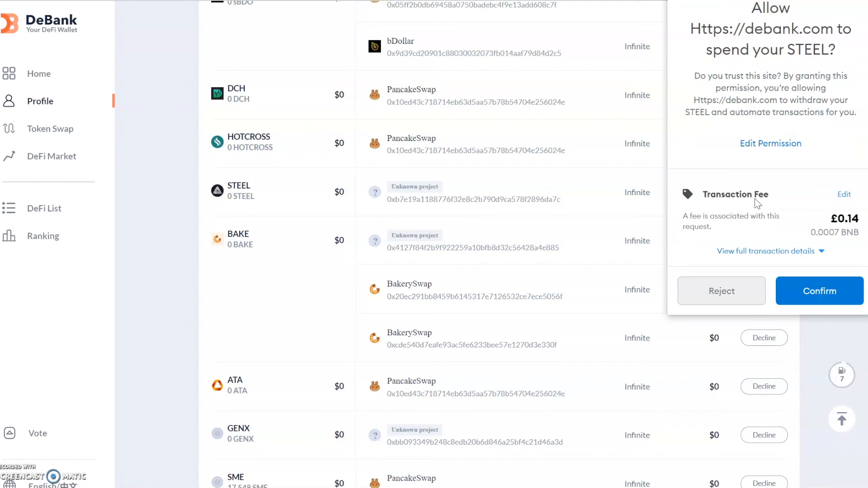
mouse_move(757, 199)
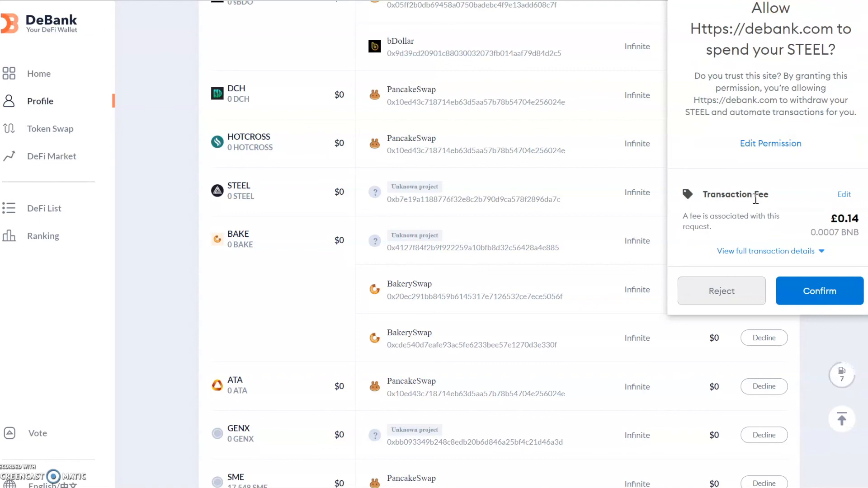
mouse_move(808, 232)
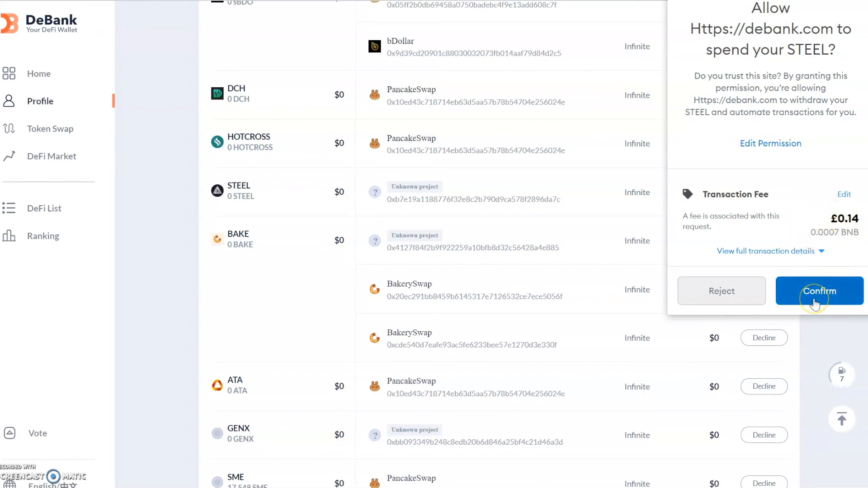
click(820, 290)
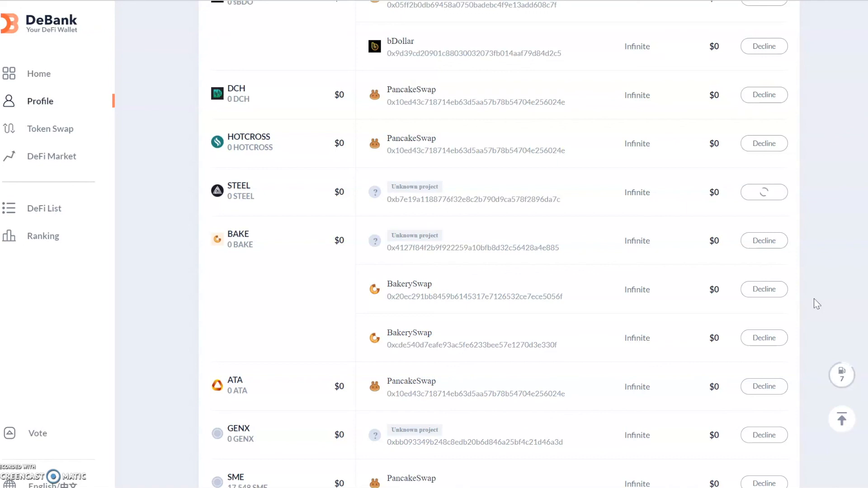
Step: Let the BSC approvals reload after the STEEL revocation and return to the DeBank home page
click(764, 191)
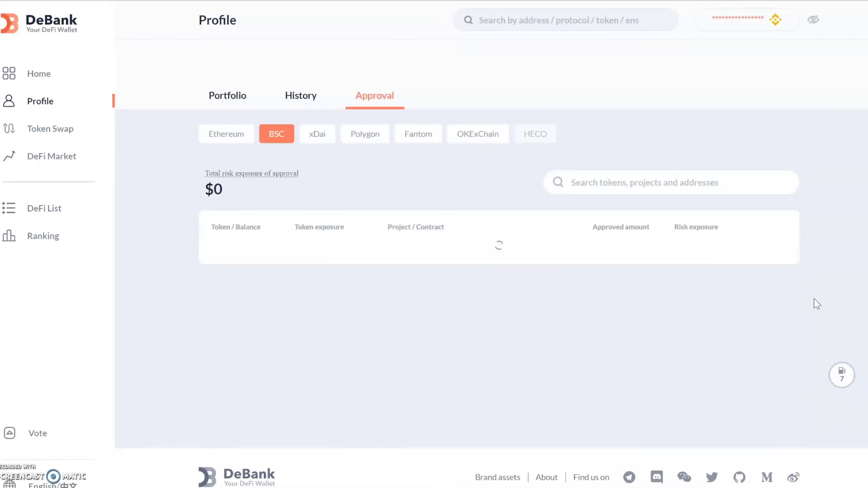
scroll(up, 3)
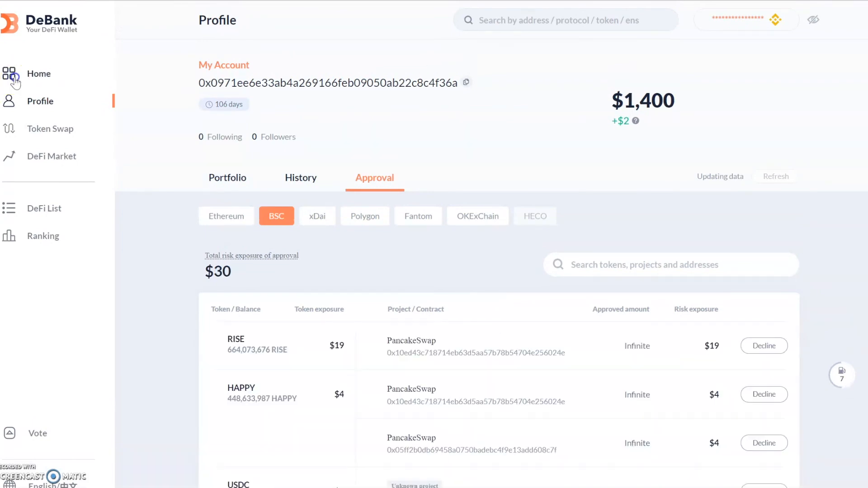
click(38, 73)
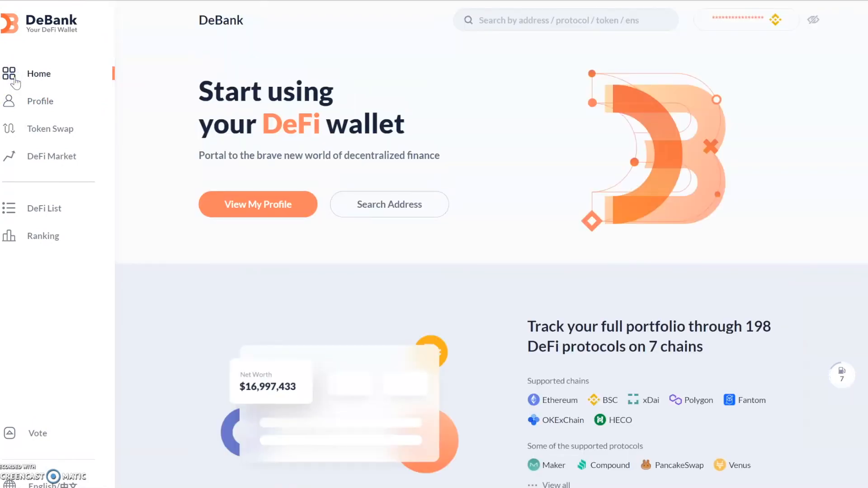